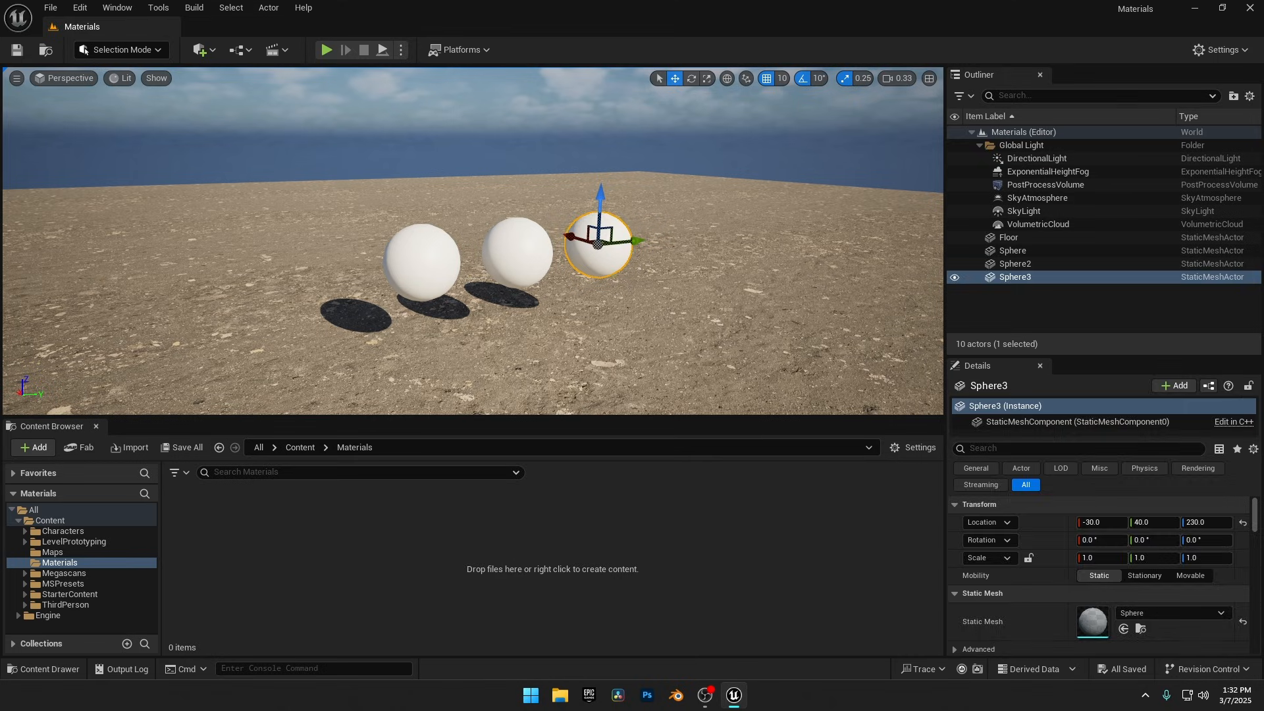
Step: Deselect the sphere and create a new basic material asset in the Materials folder
click(481, 99)
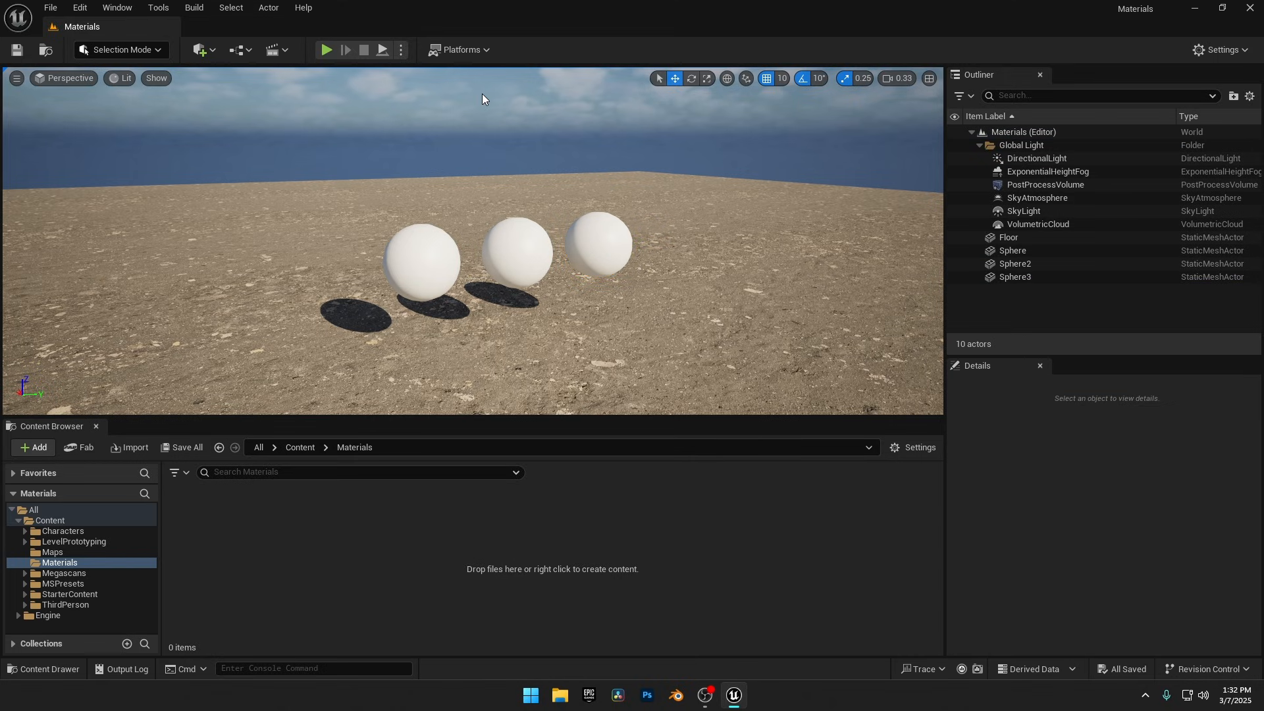
mouse_move(349, 371)
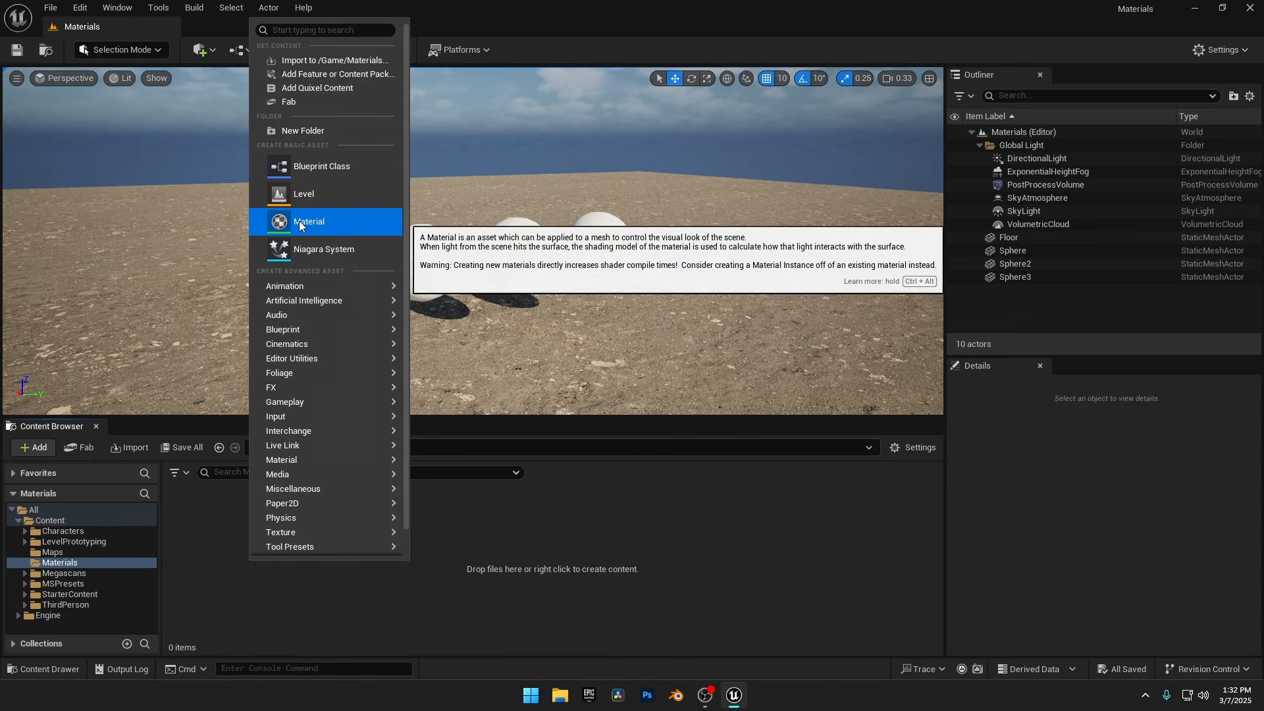
click(309, 221)
text(Opaque)
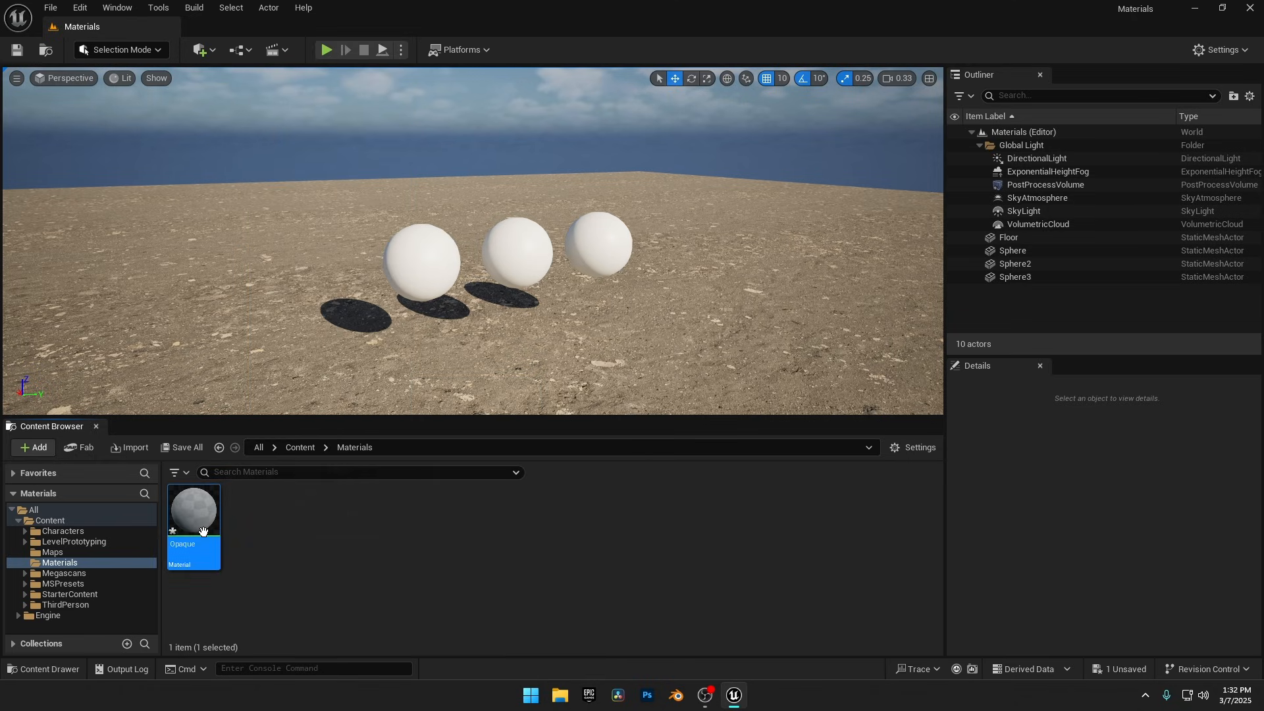
Step: Open the Opaque material in the editor and keep its blend mode as Opaque
double_click(193, 508)
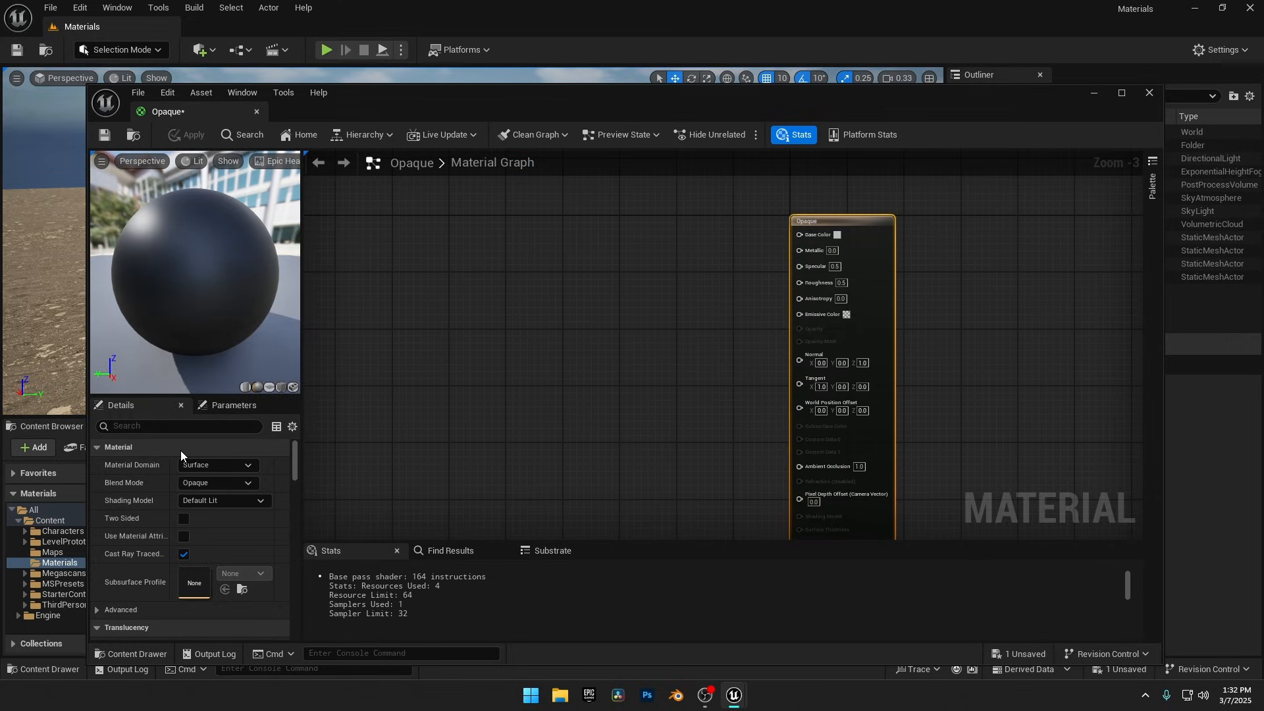
click(216, 482)
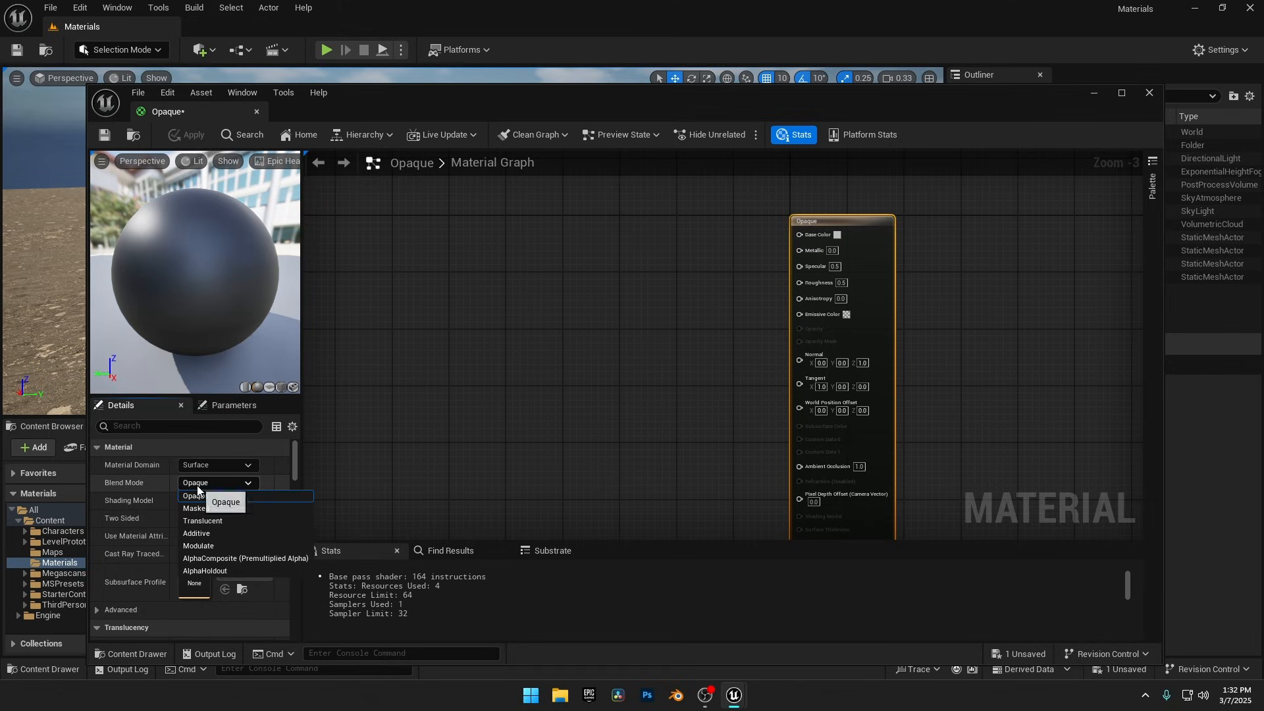
click(194, 496)
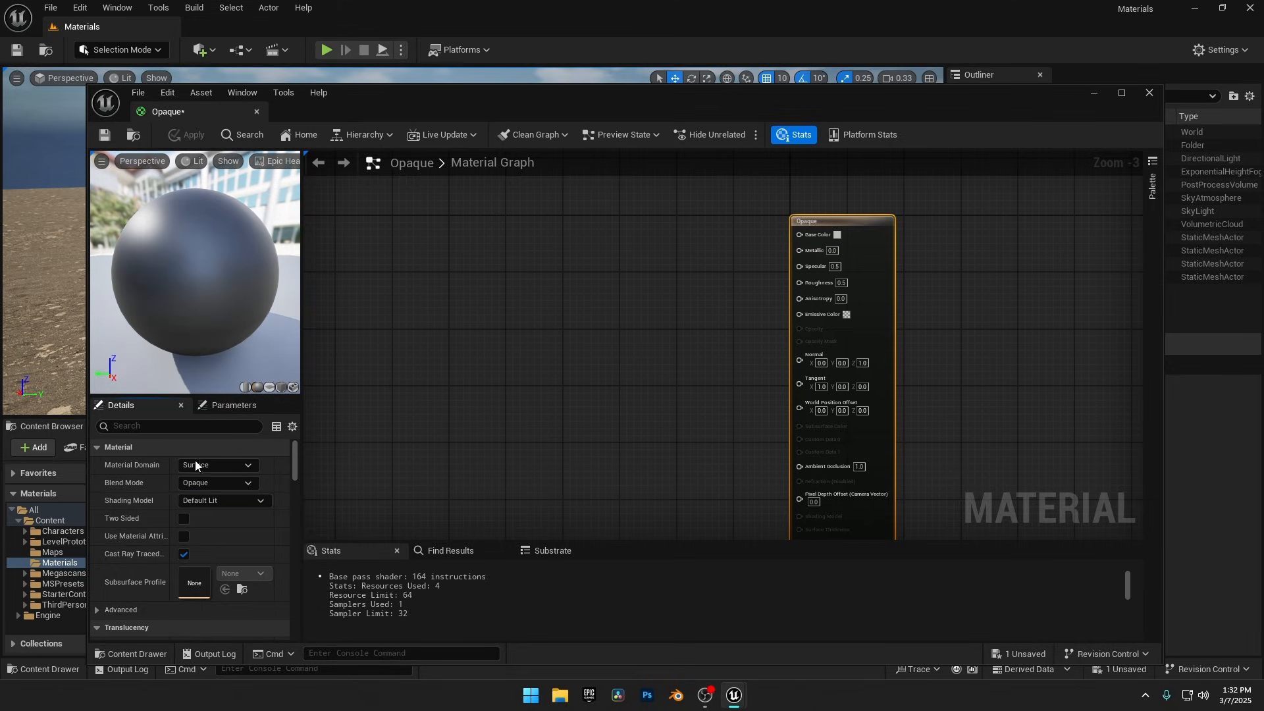
mouse_move(109, 477)
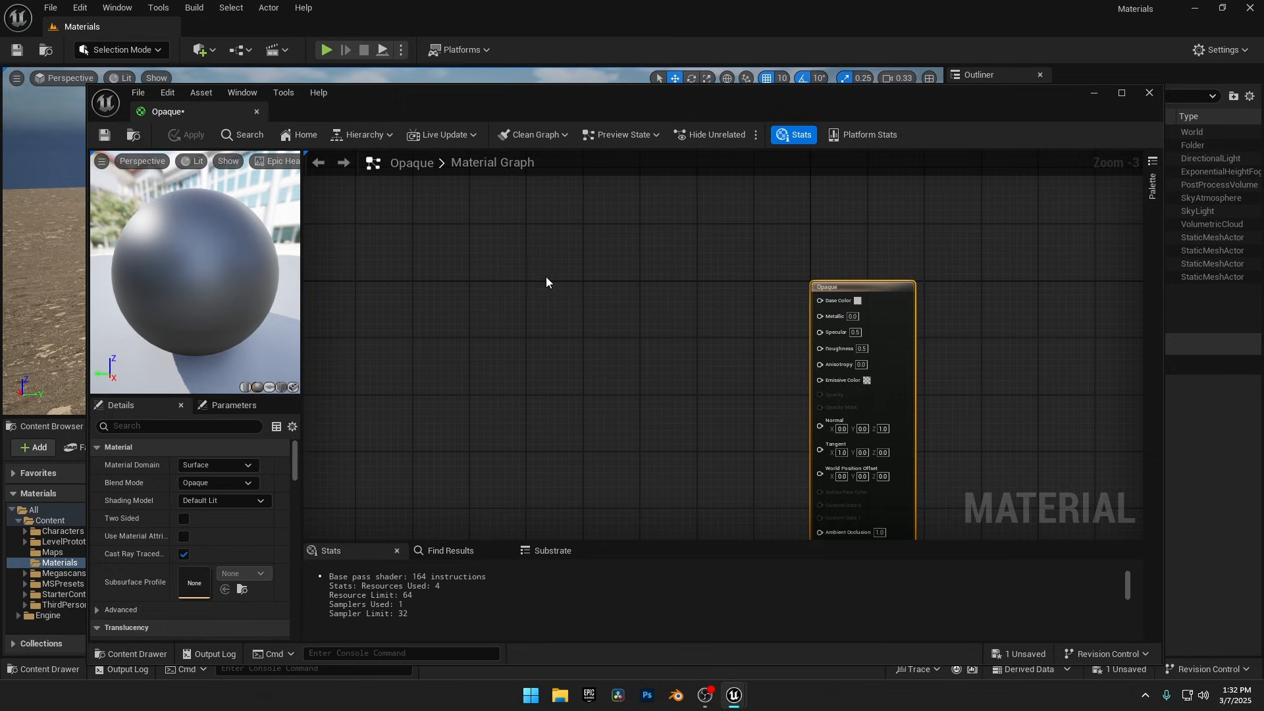
mouse_move(554, 320)
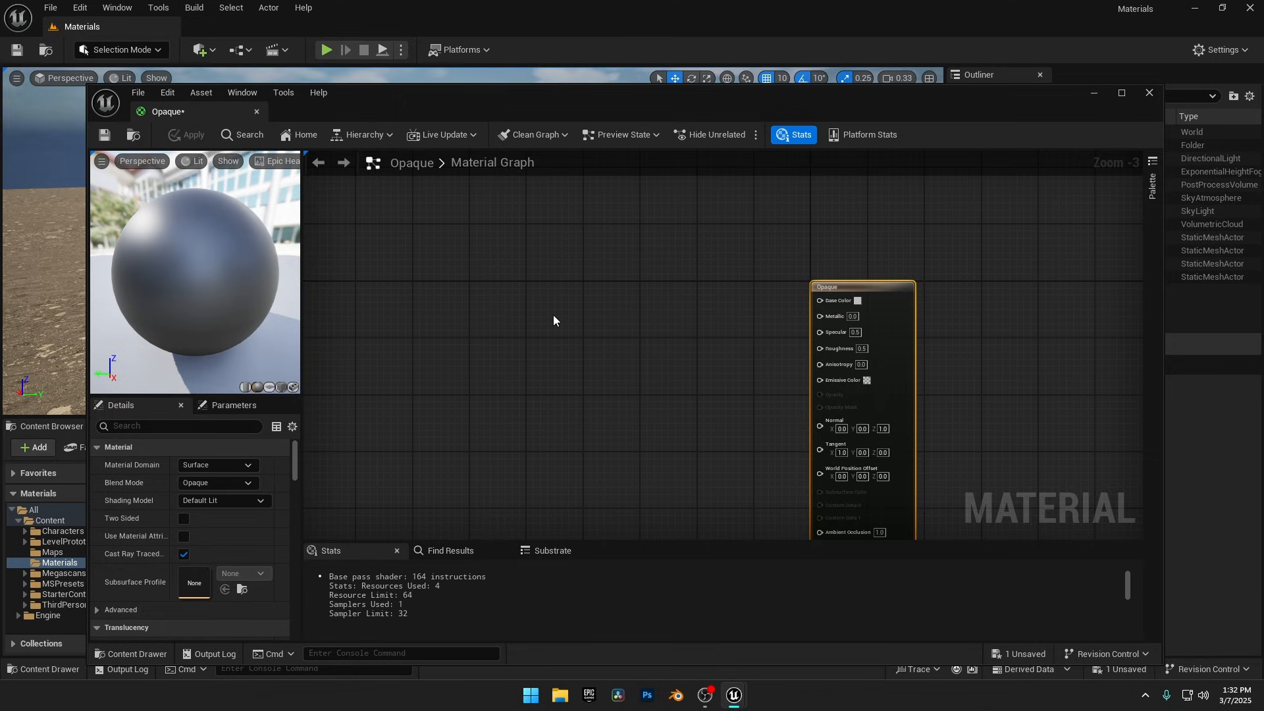
mouse_move(582, 291)
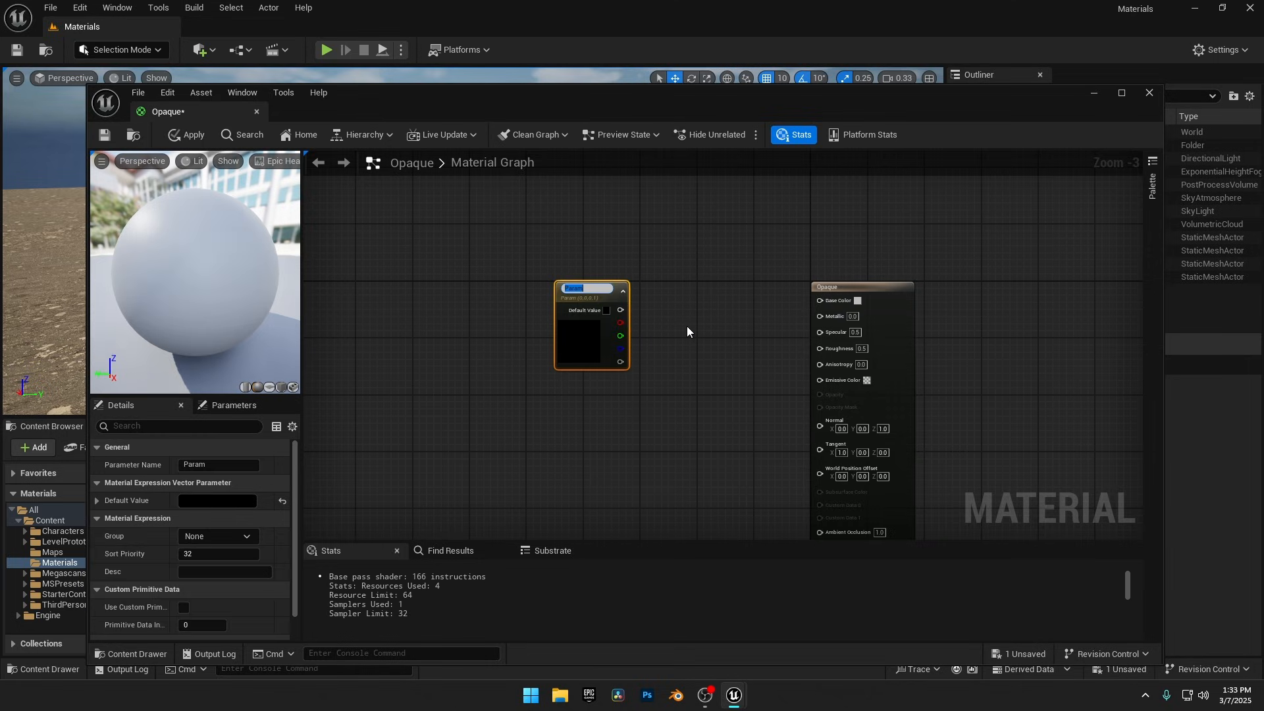
mouse_move(601, 288)
text(Base Color)
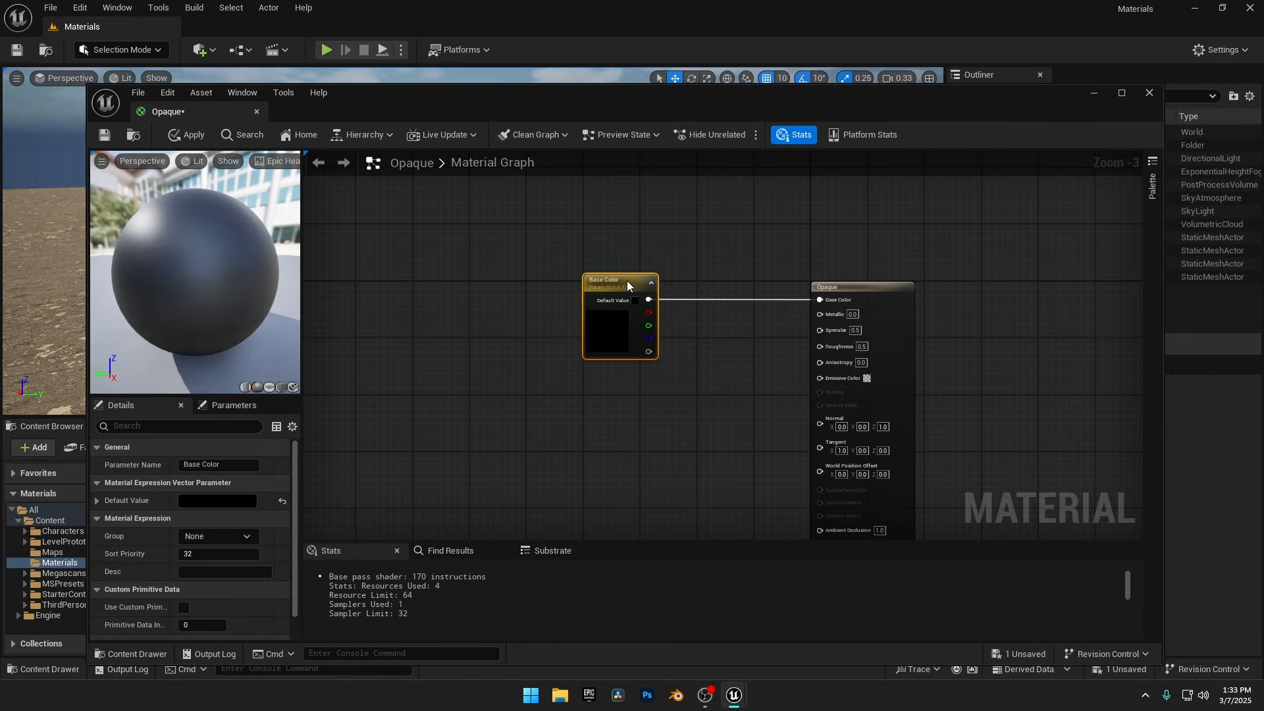
Step: Choose a pink hue in the Base Color parameter's colour picker and adjust it
click(633, 300)
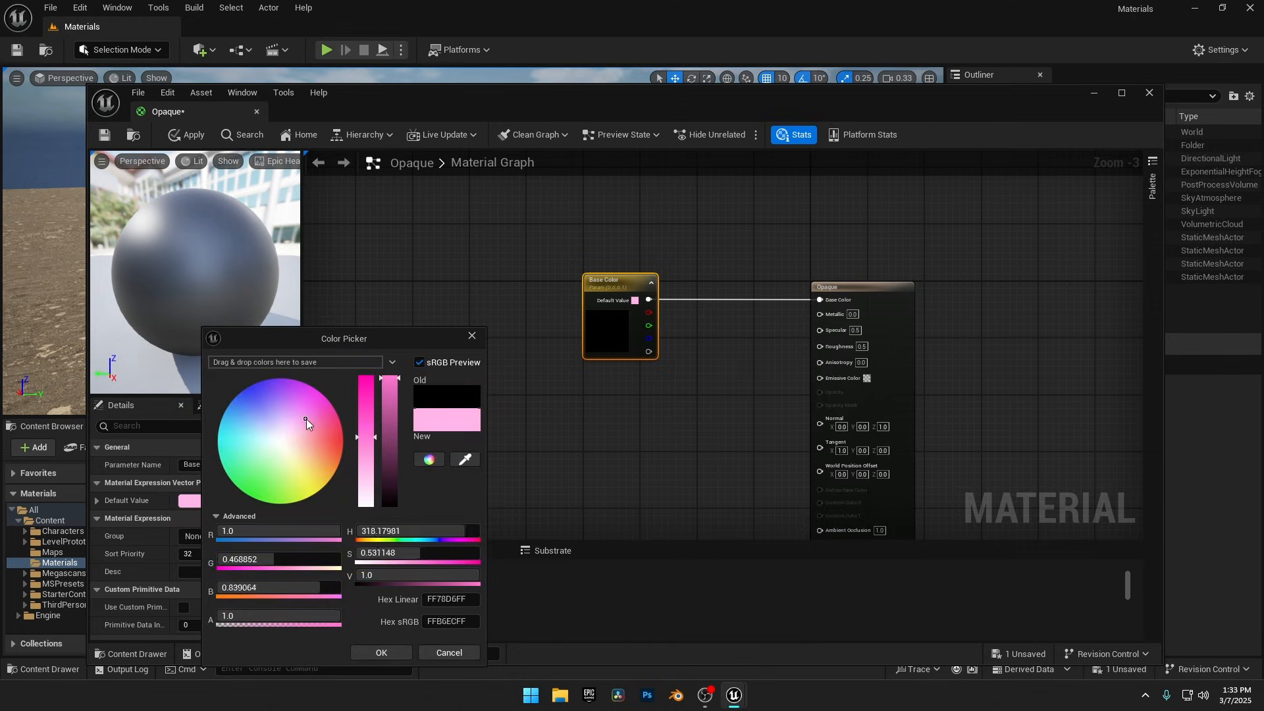
click(306, 395)
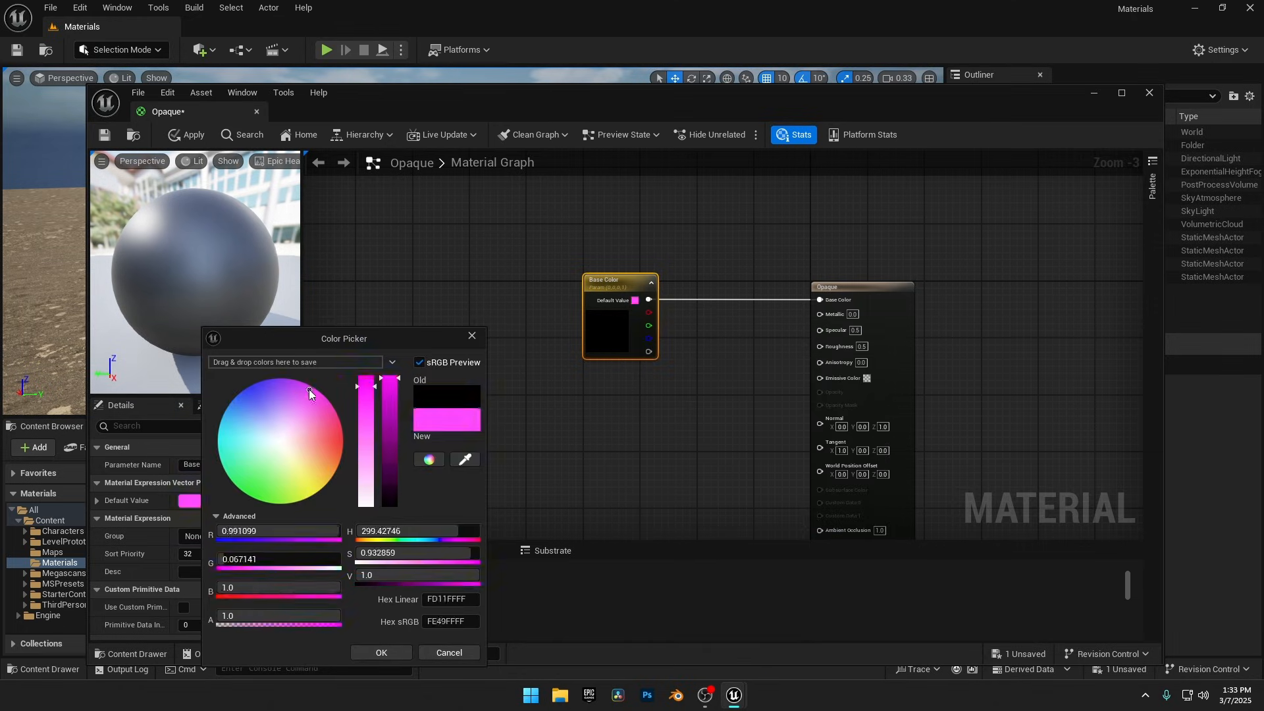
click(380, 653)
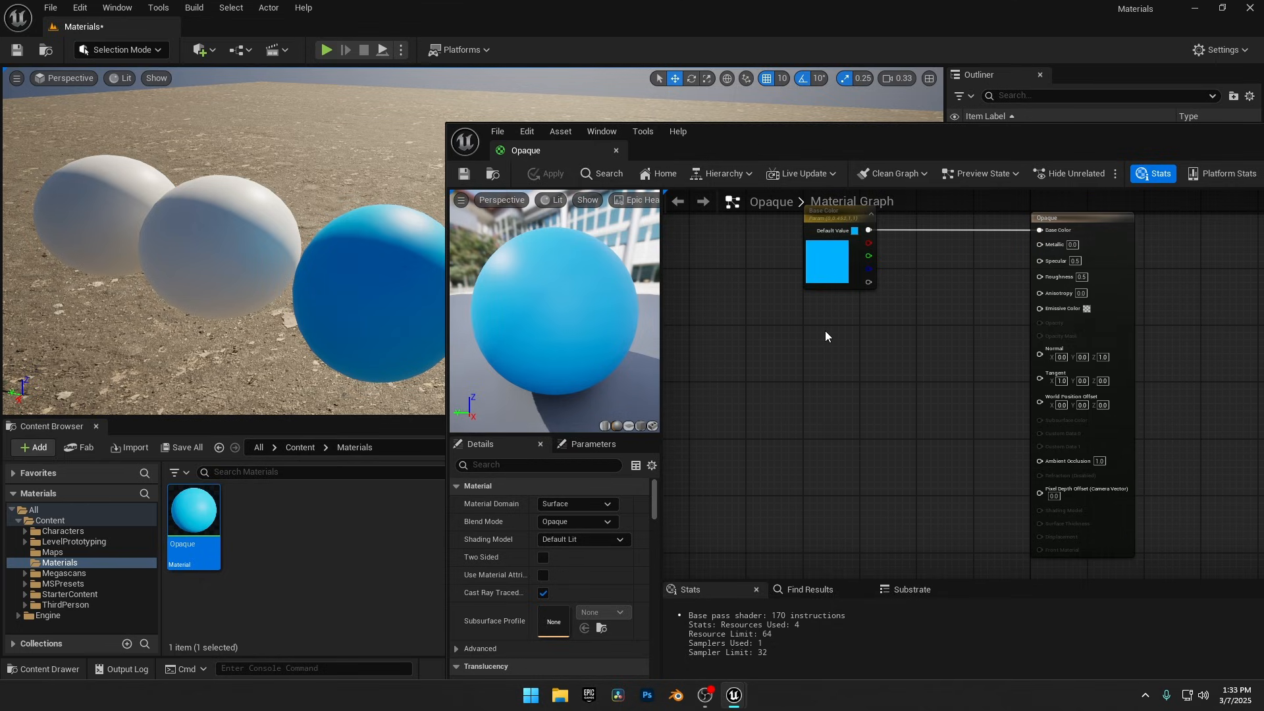
mouse_move(822, 337)
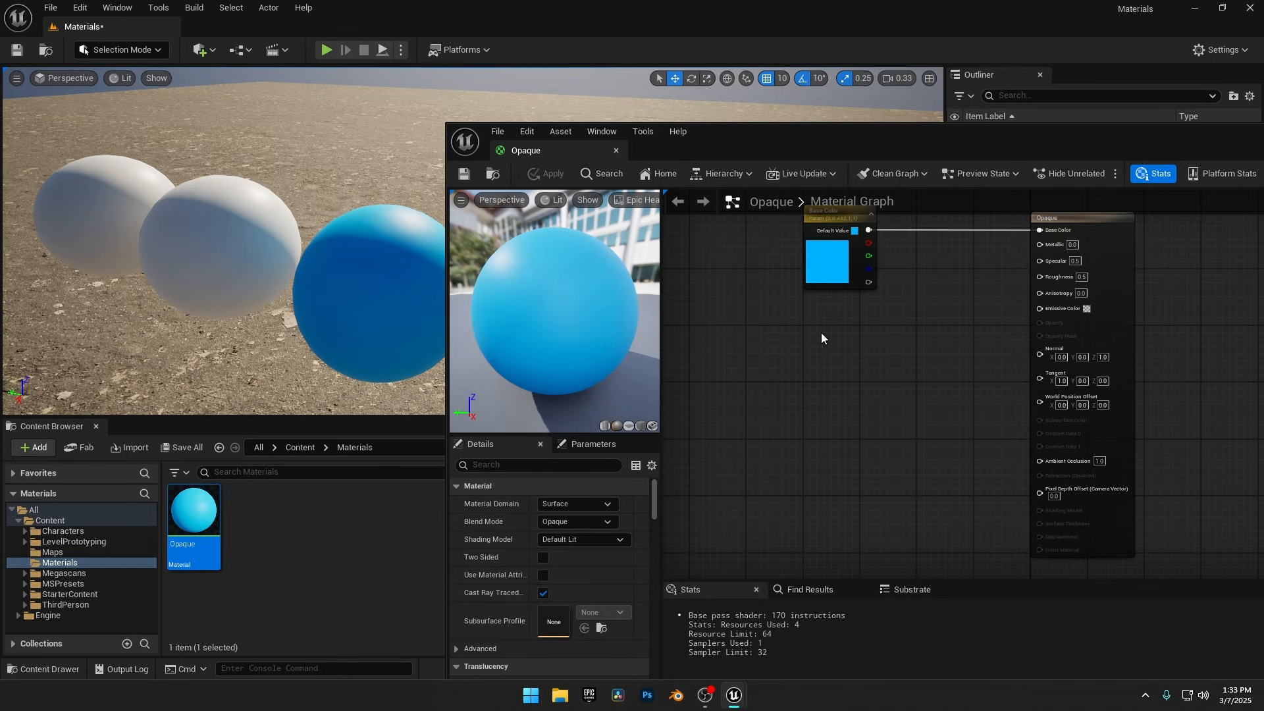
mouse_move(798, 338)
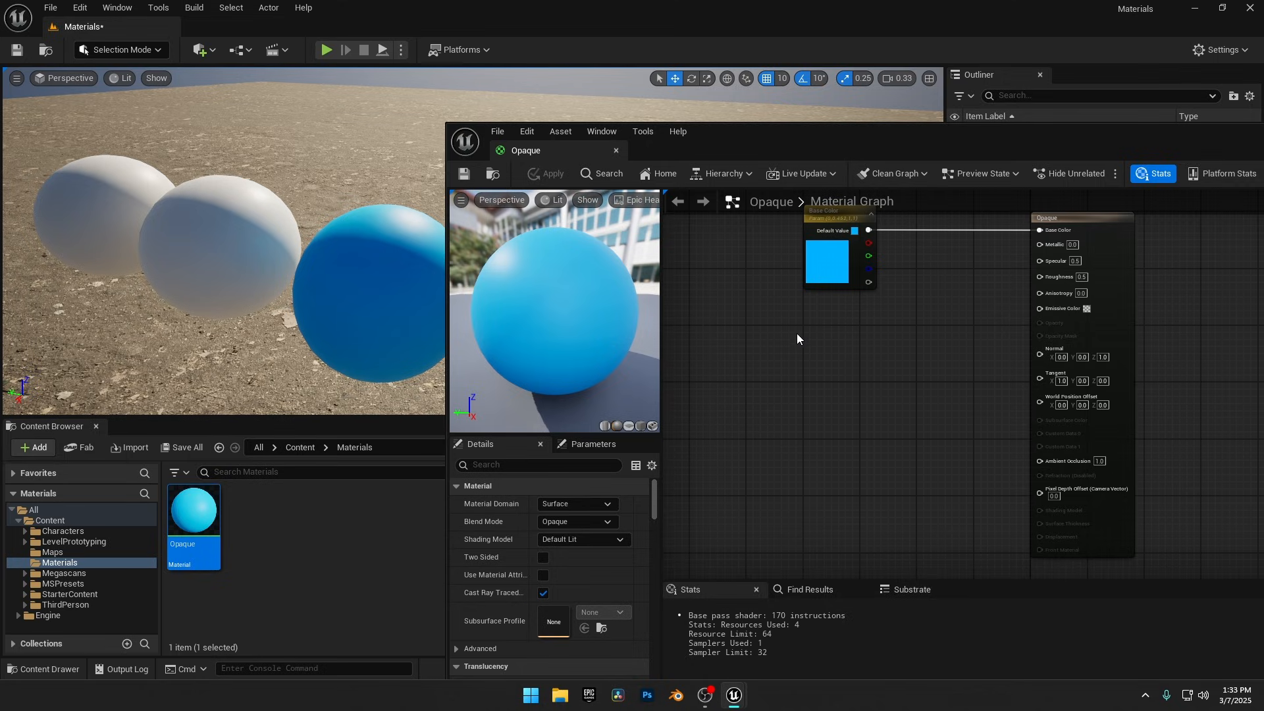
Step: Set Roughness to 0.2 and Specular to 0.4, then apply the material changes
click(814, 337)
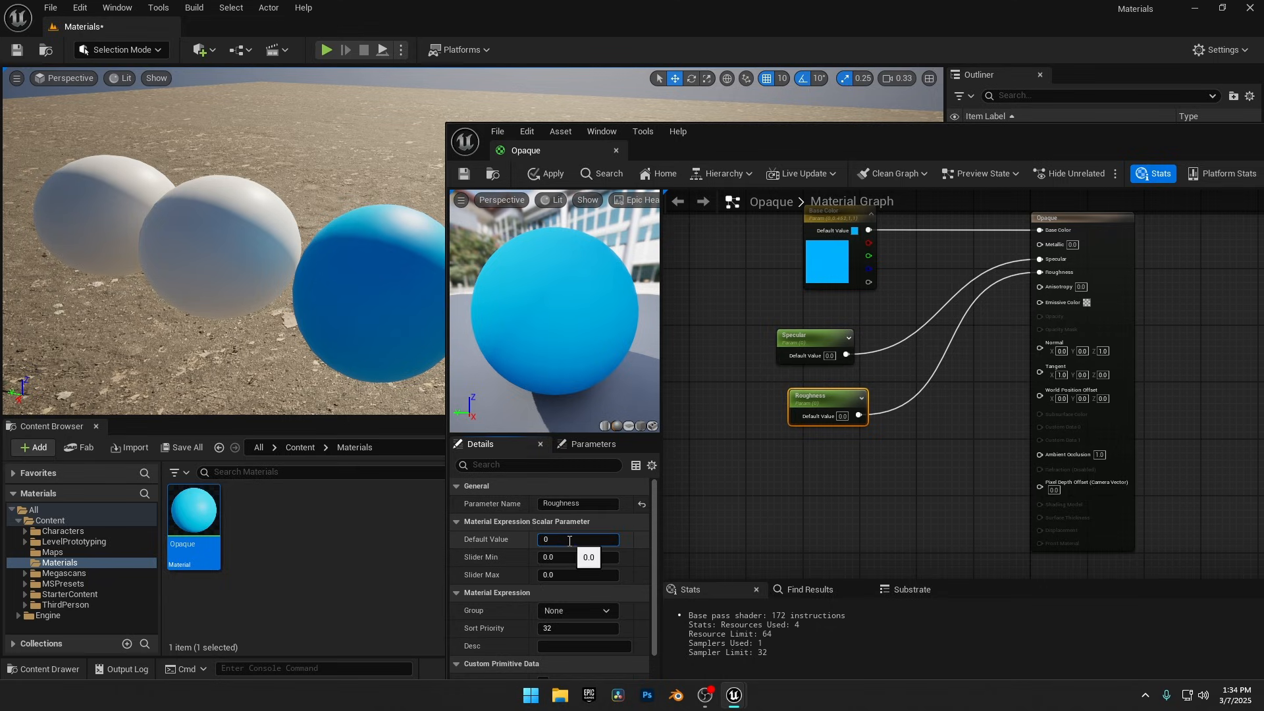
text(0.2)
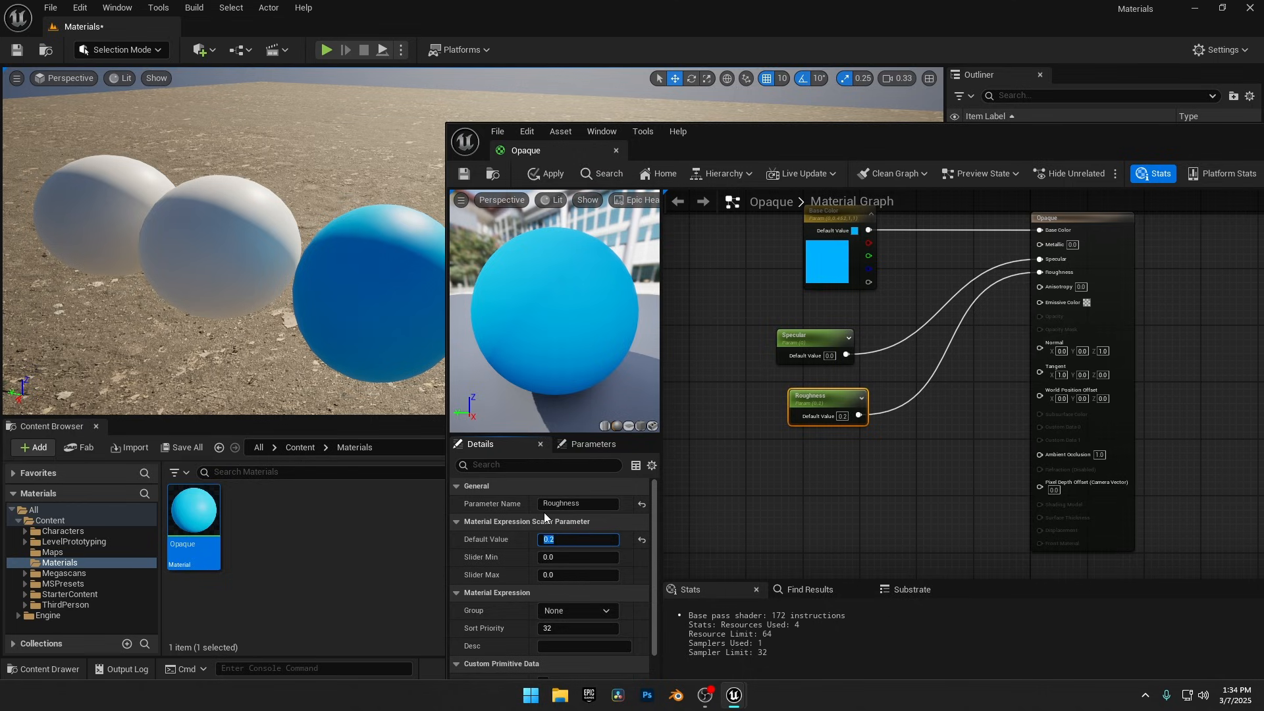
mouse_move(805, 345)
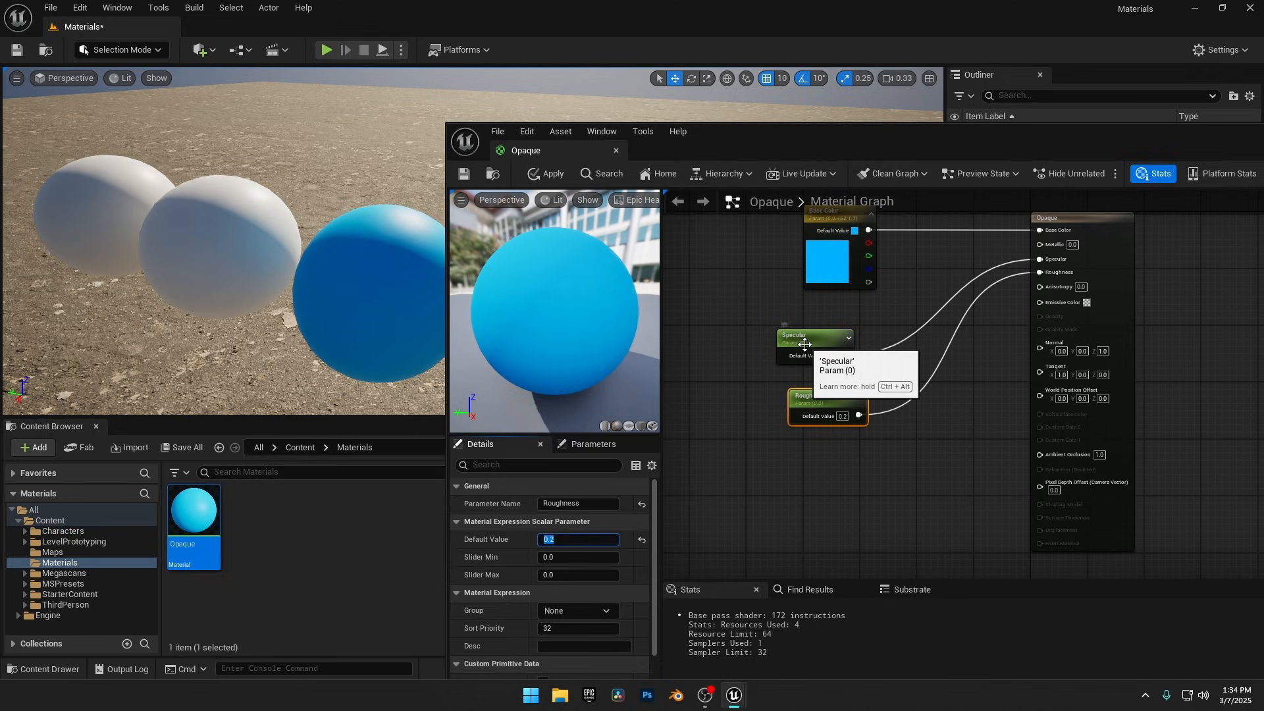
click(814, 335)
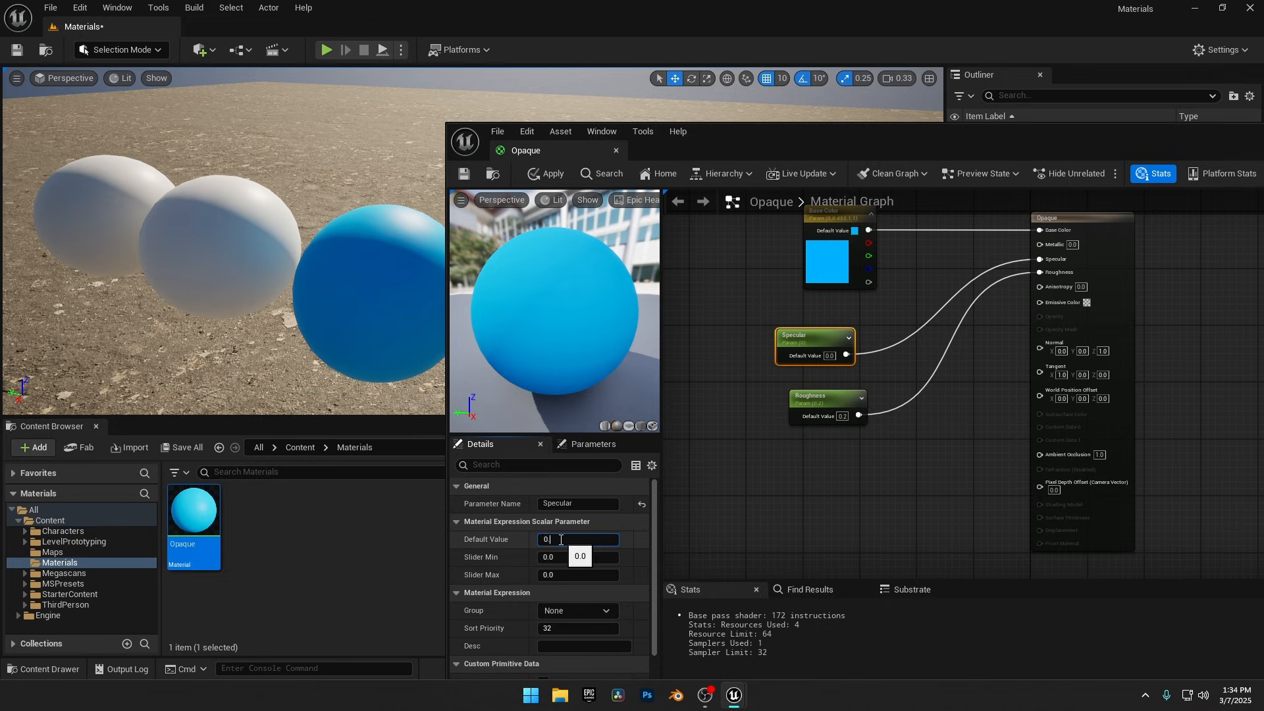
text(0.4)
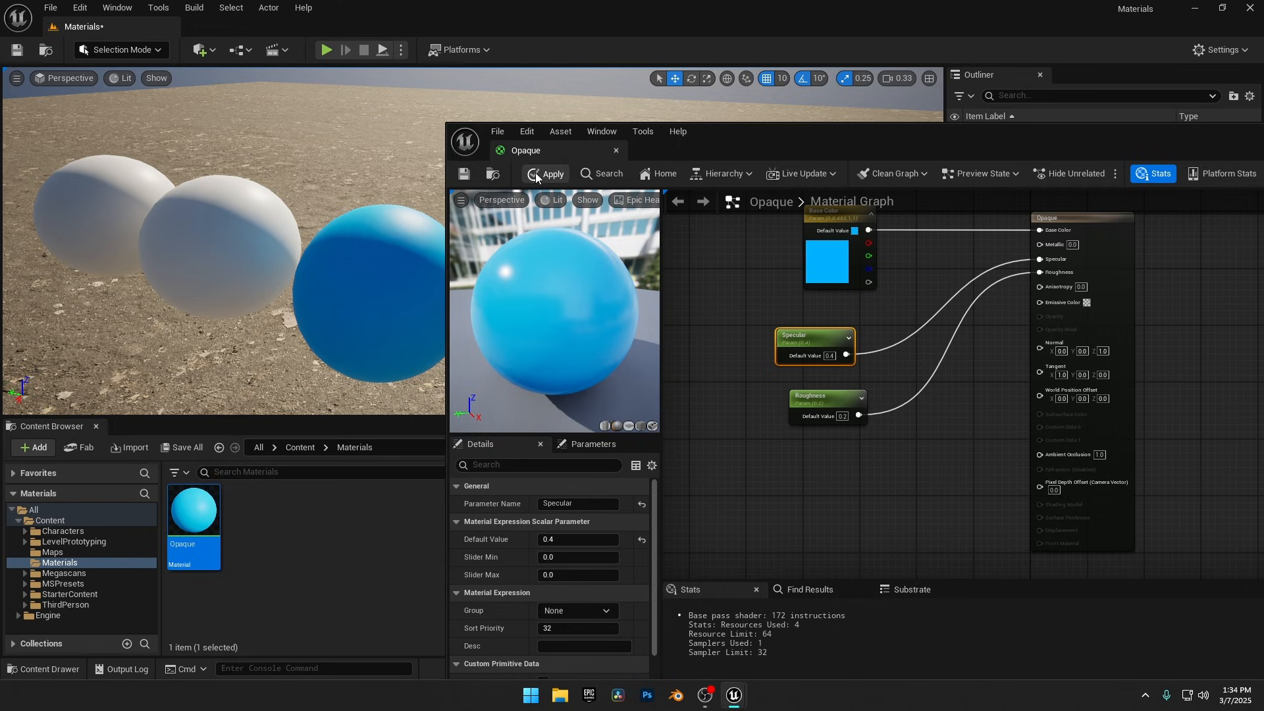
click(549, 173)
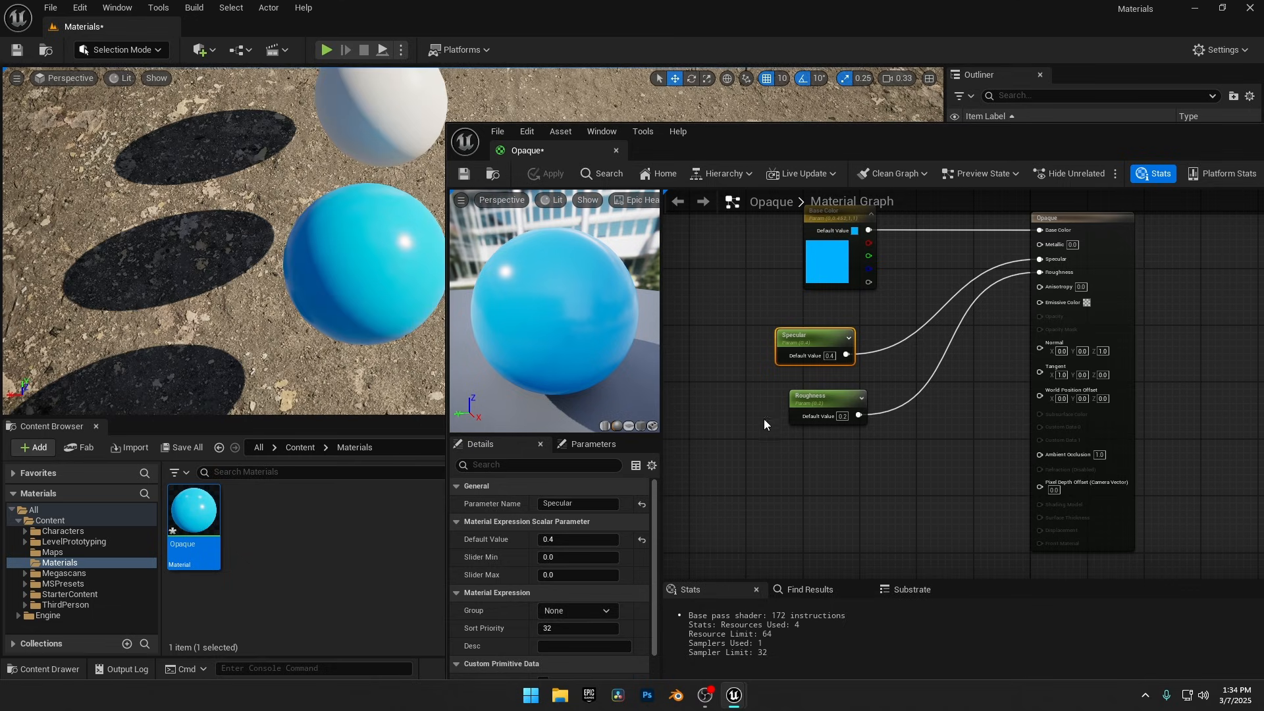
Step: Deselect the parameter nodes and apply the edited Opaque material
click(825, 395)
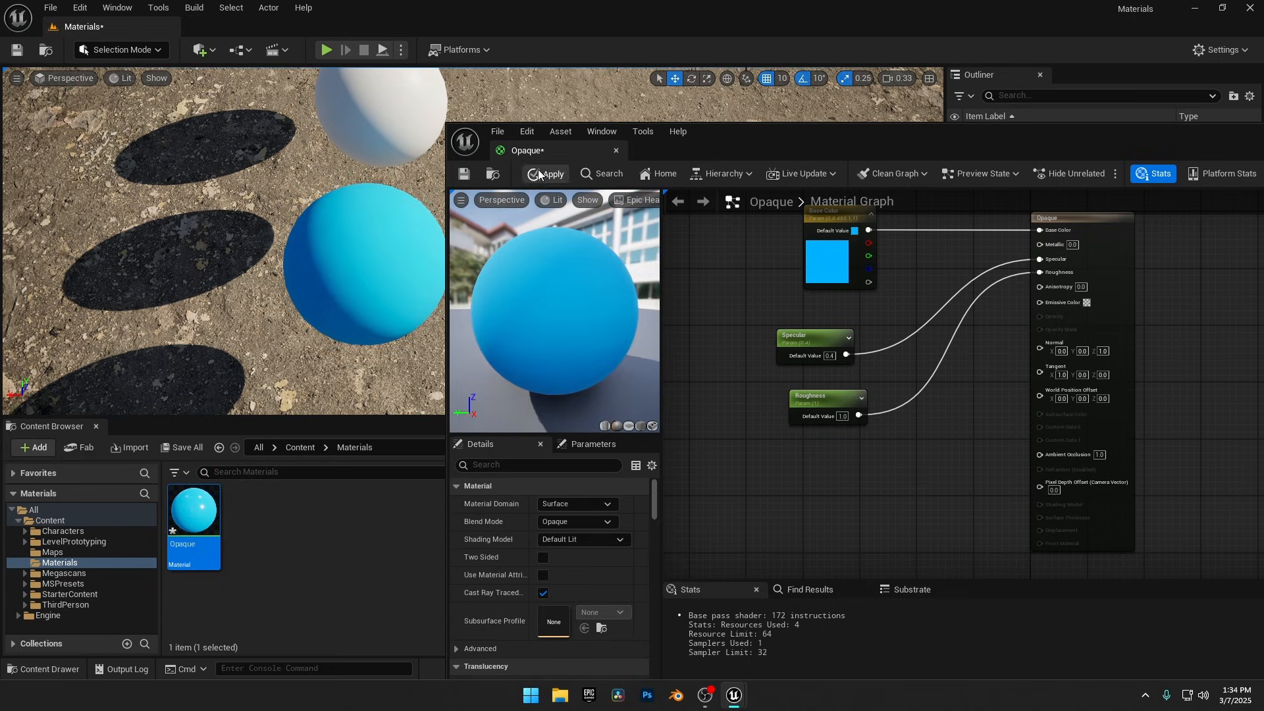
click(550, 173)
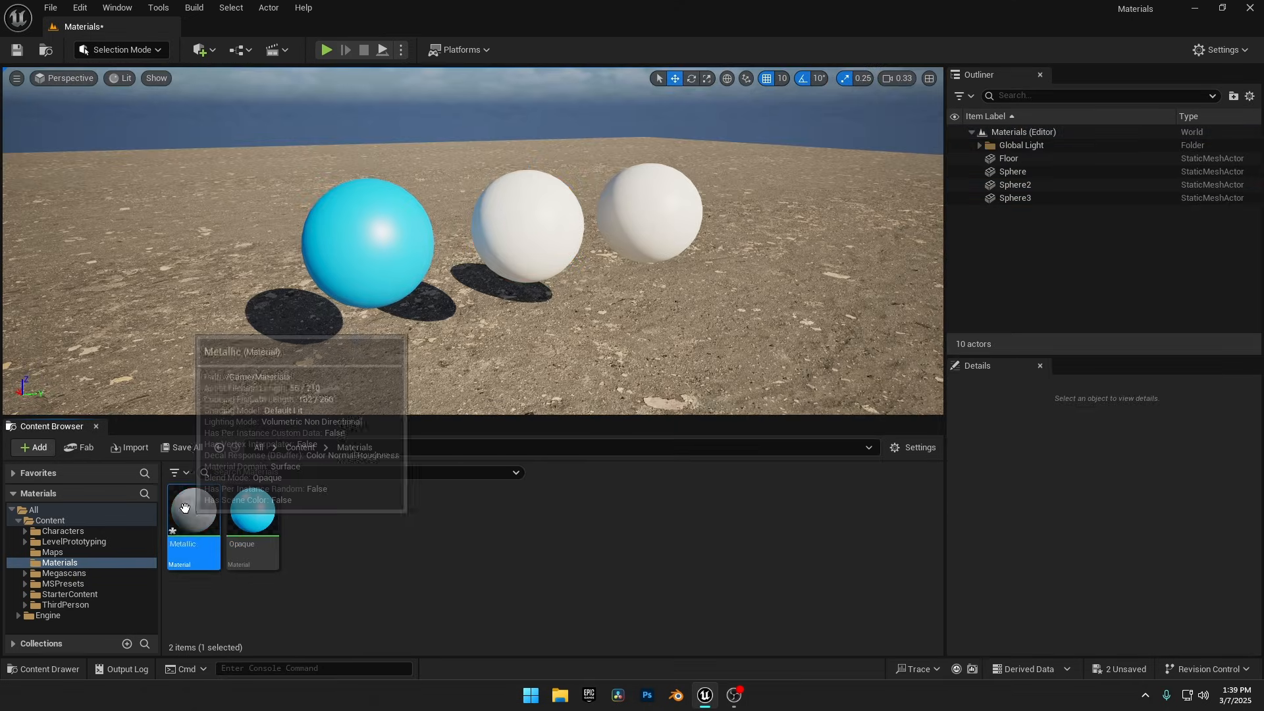
Step: Set the Metallic material's Metallic parameter to 1.0 and apply it
double_click(193, 513)
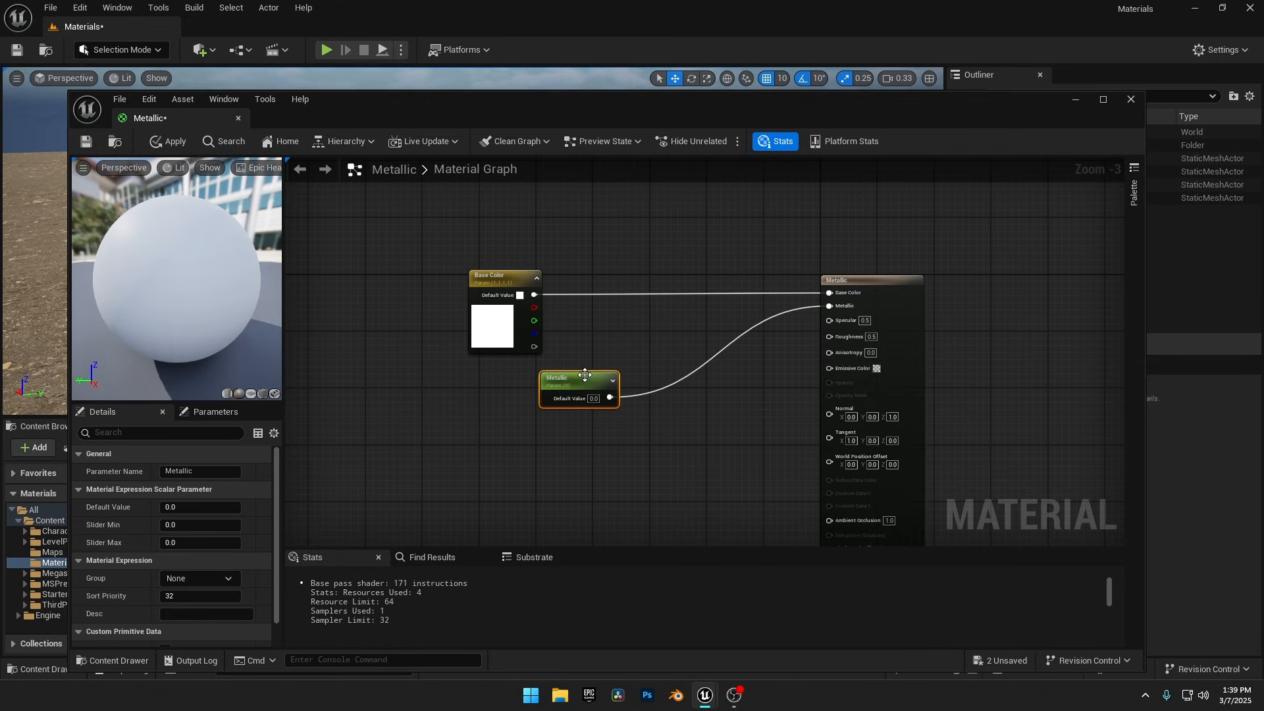
click(578, 379)
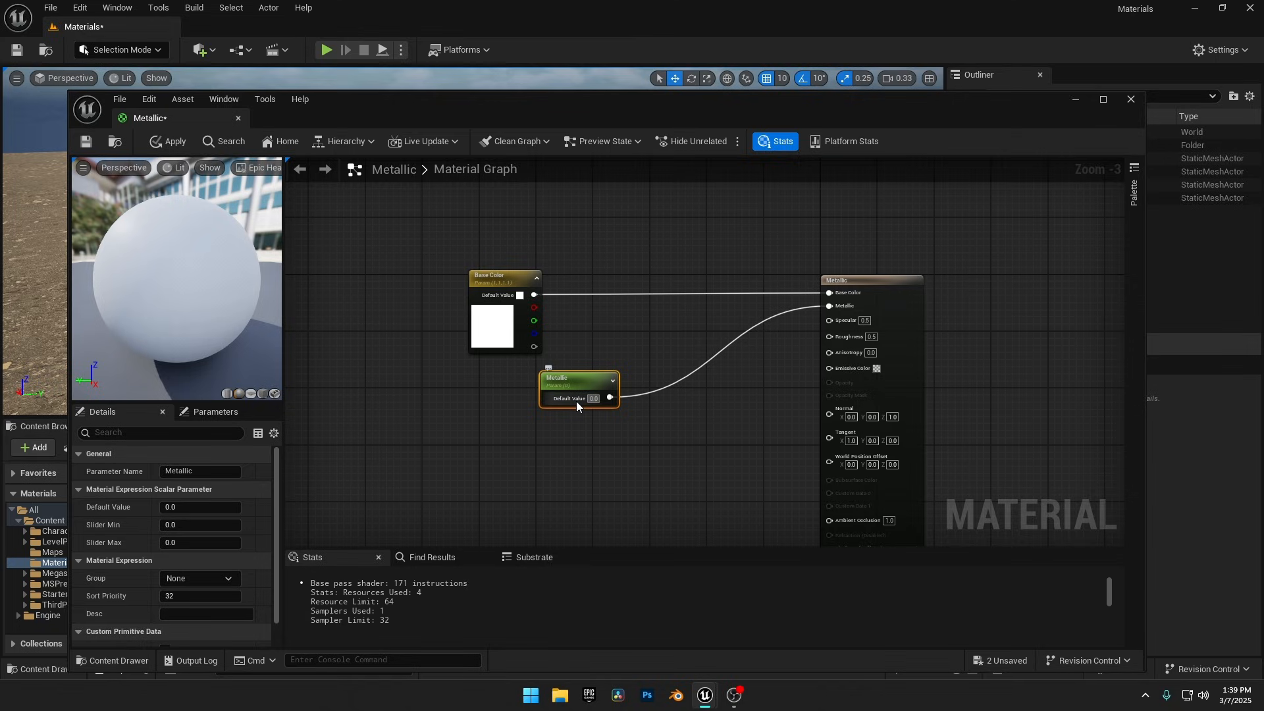
double_click(199, 506)
text(1)
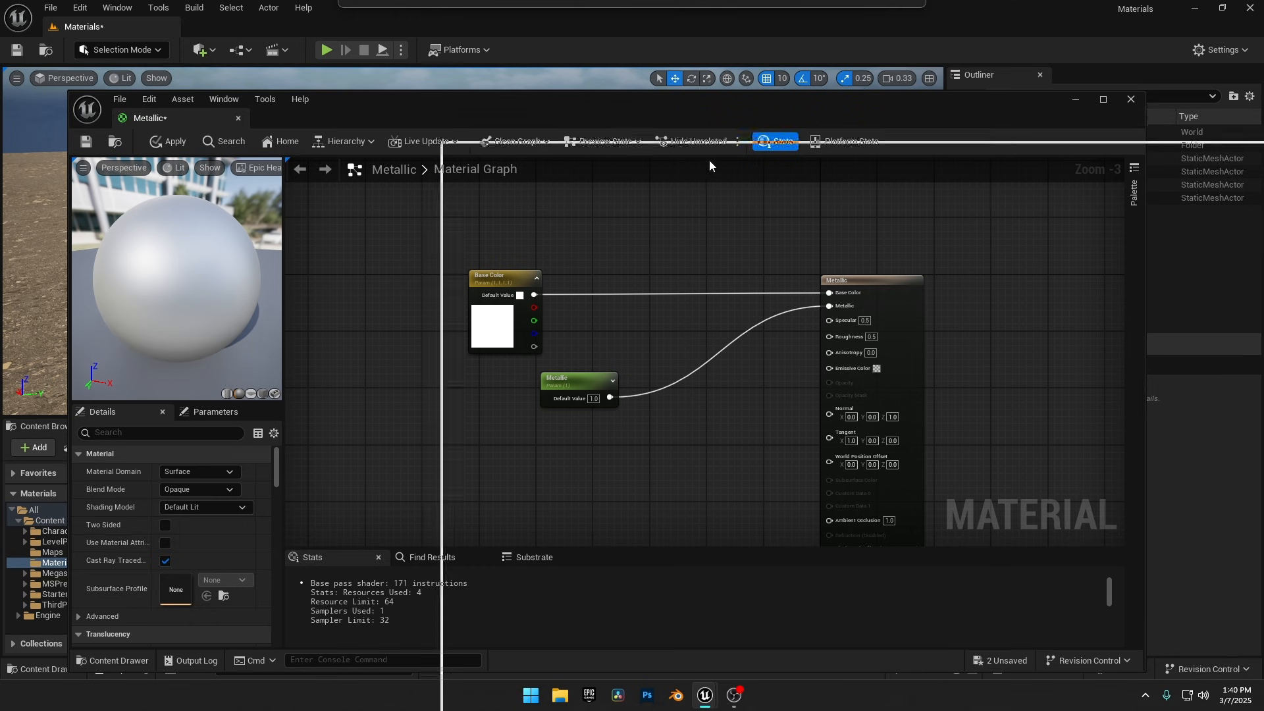
click(172, 141)
text(Roughne)
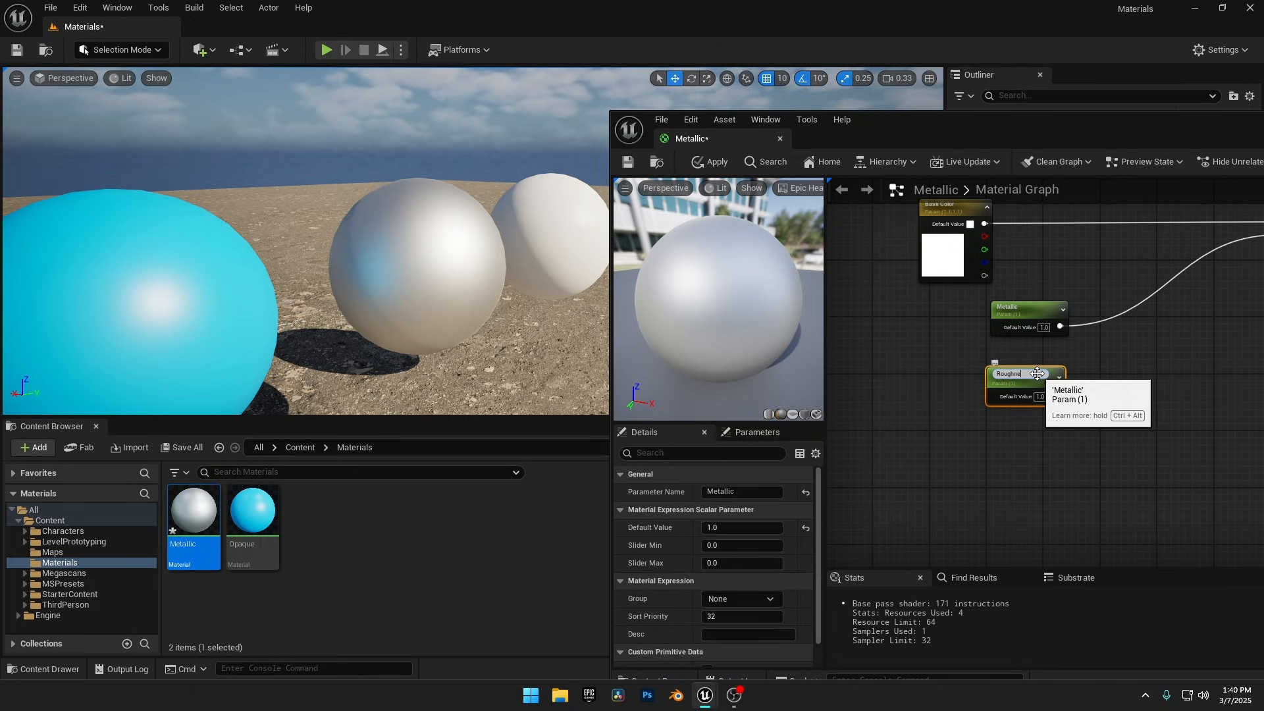
Step: Adjust the Roughness parameter to 0.1, save the Metallic material and close its editor
right_click(1024, 377)
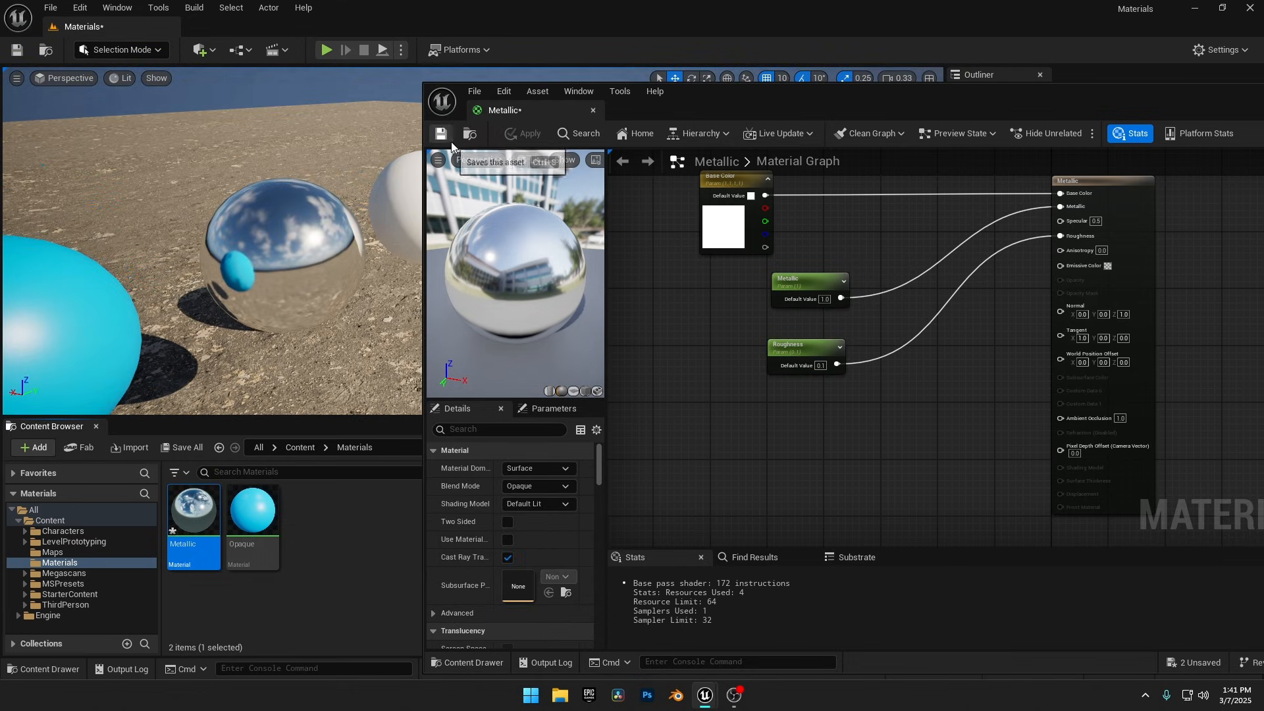
click(440, 134)
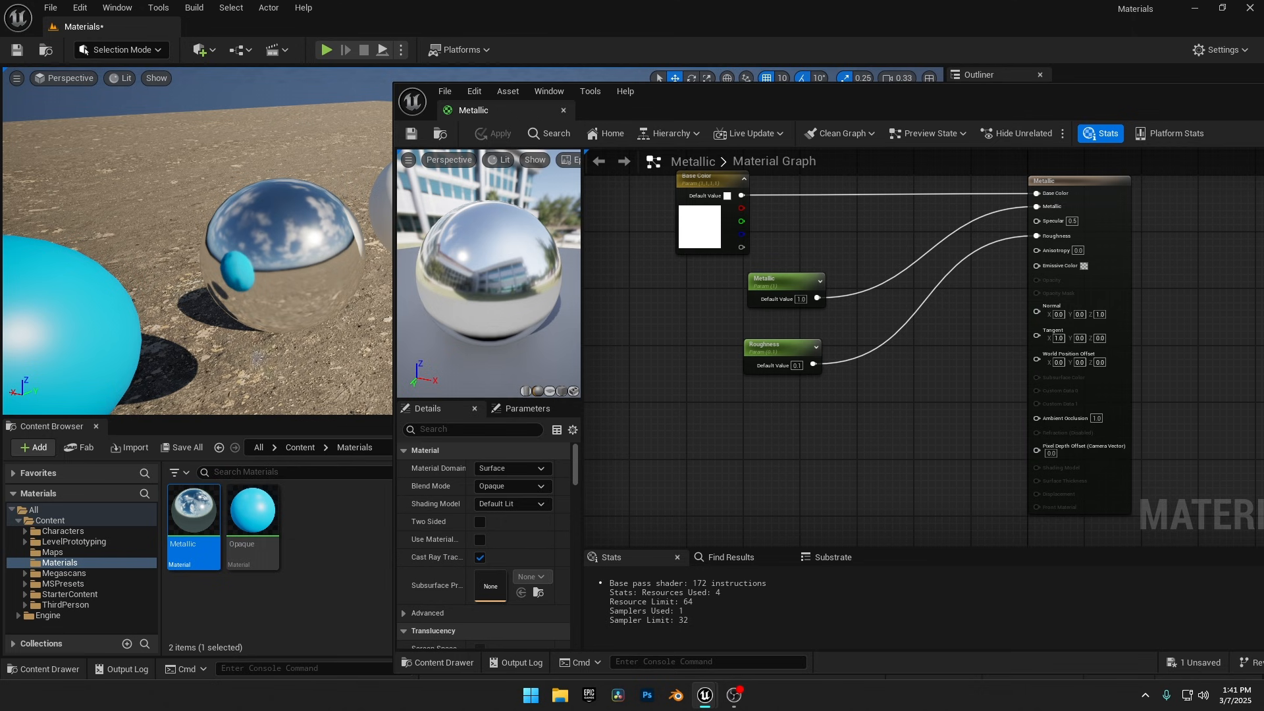
click(562, 111)
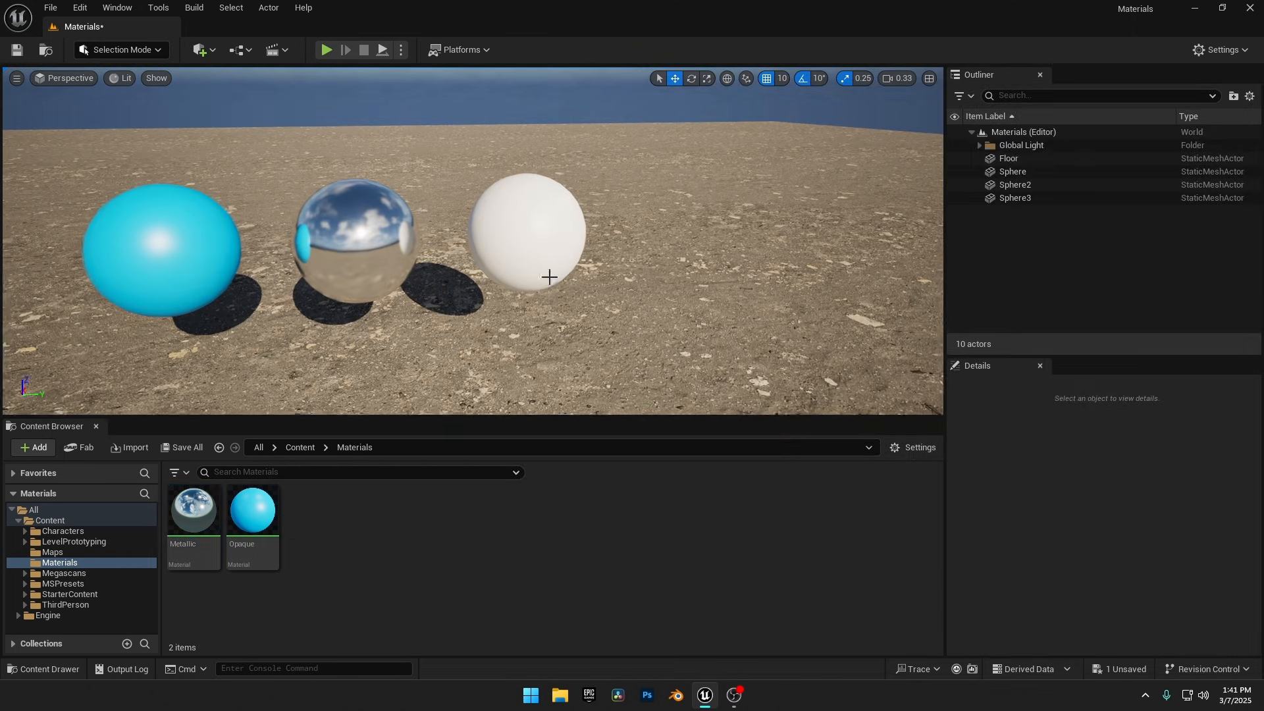
Step: Select the third sphere, edit the Emissive material and add a pink 'Emissive Color' parameter
click(525, 231)
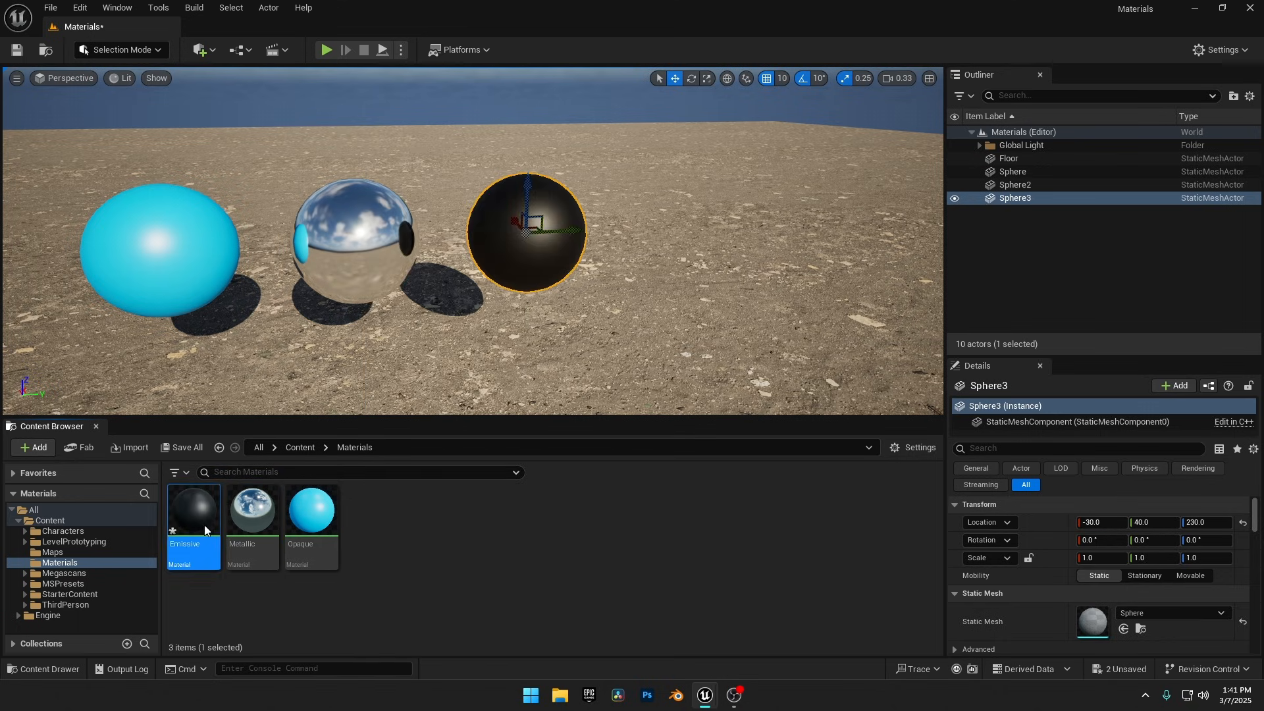
double_click(193, 509)
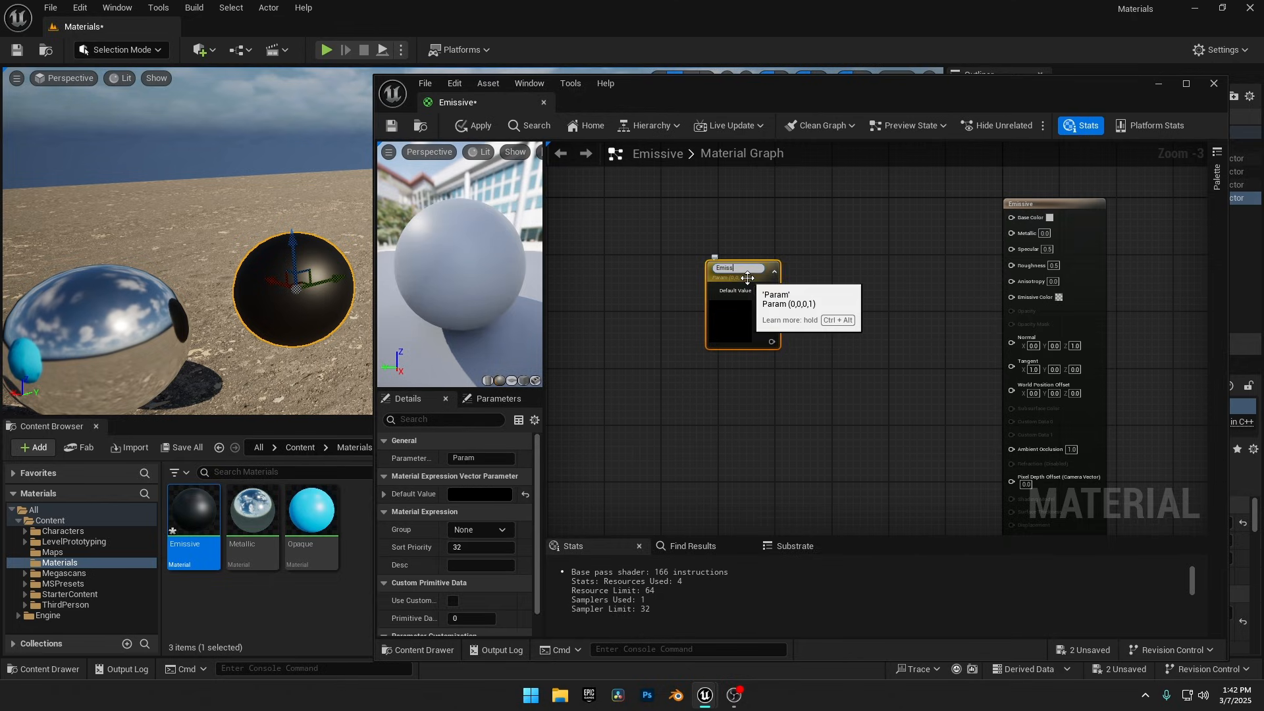
text(Emissive Color)
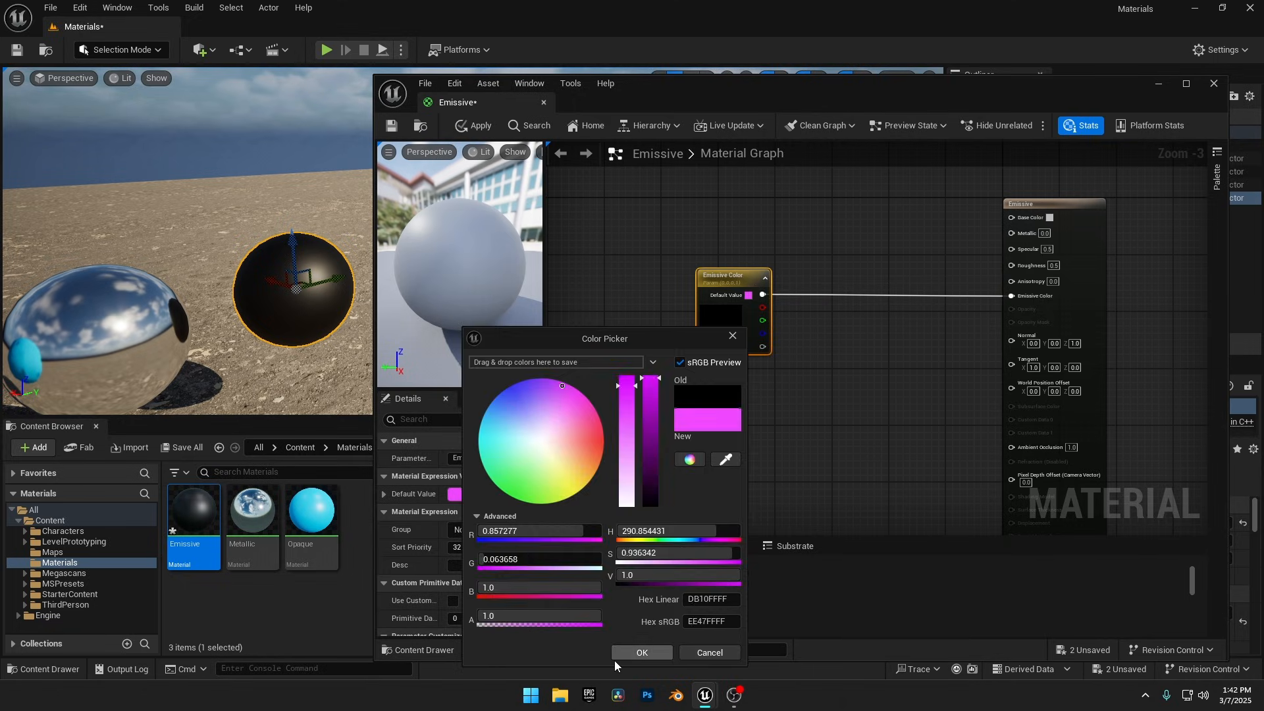
click(640, 653)
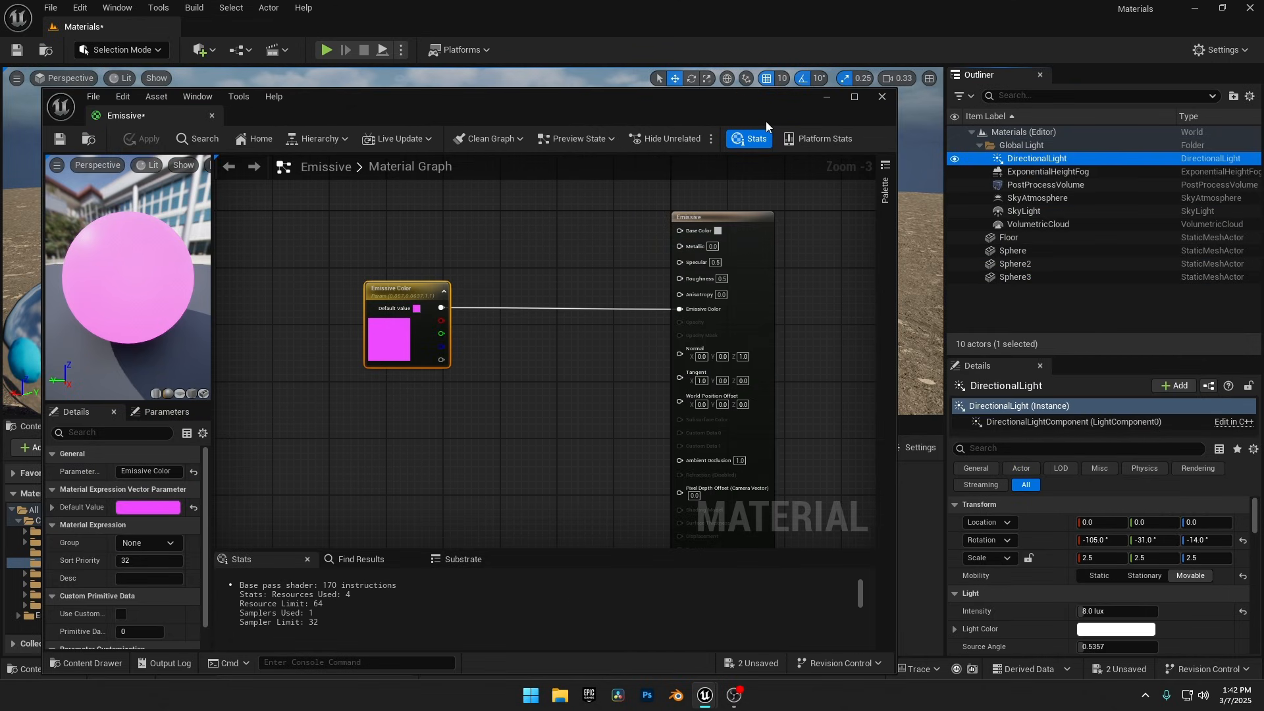
Step: Save the material, darken the scene via the directional light, and reopen Emissive
click(881, 96)
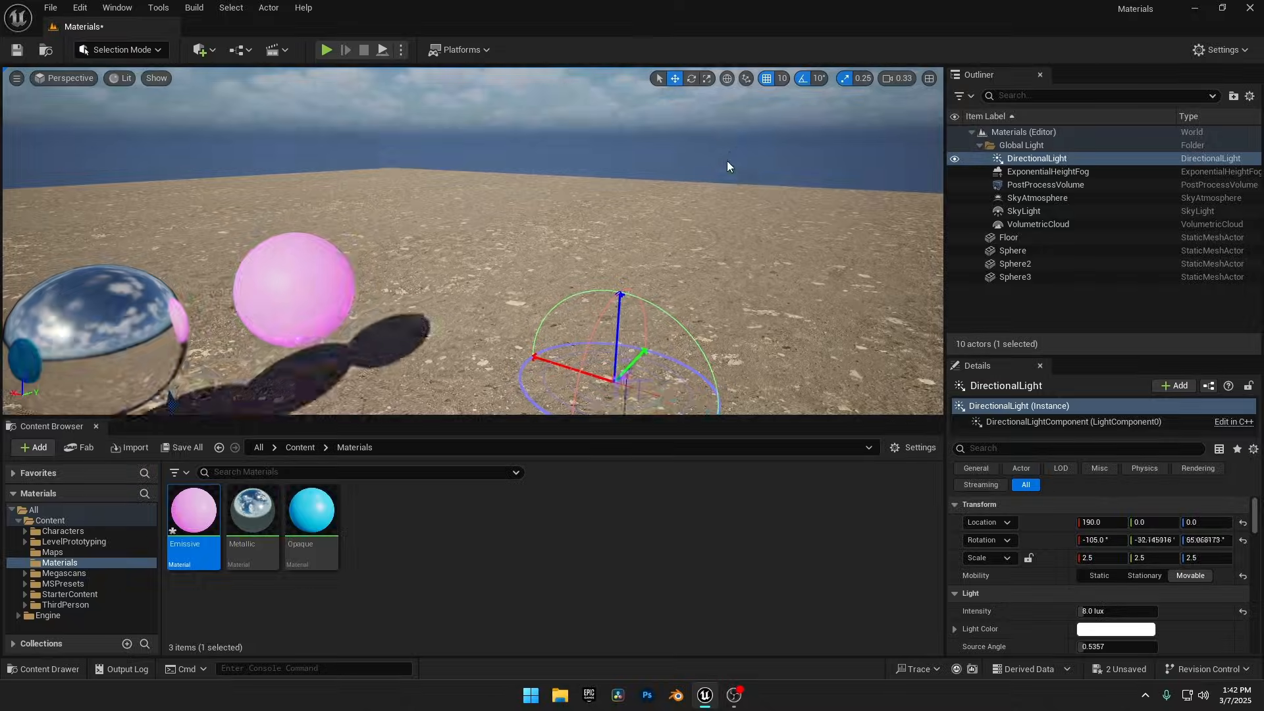
click(1009, 237)
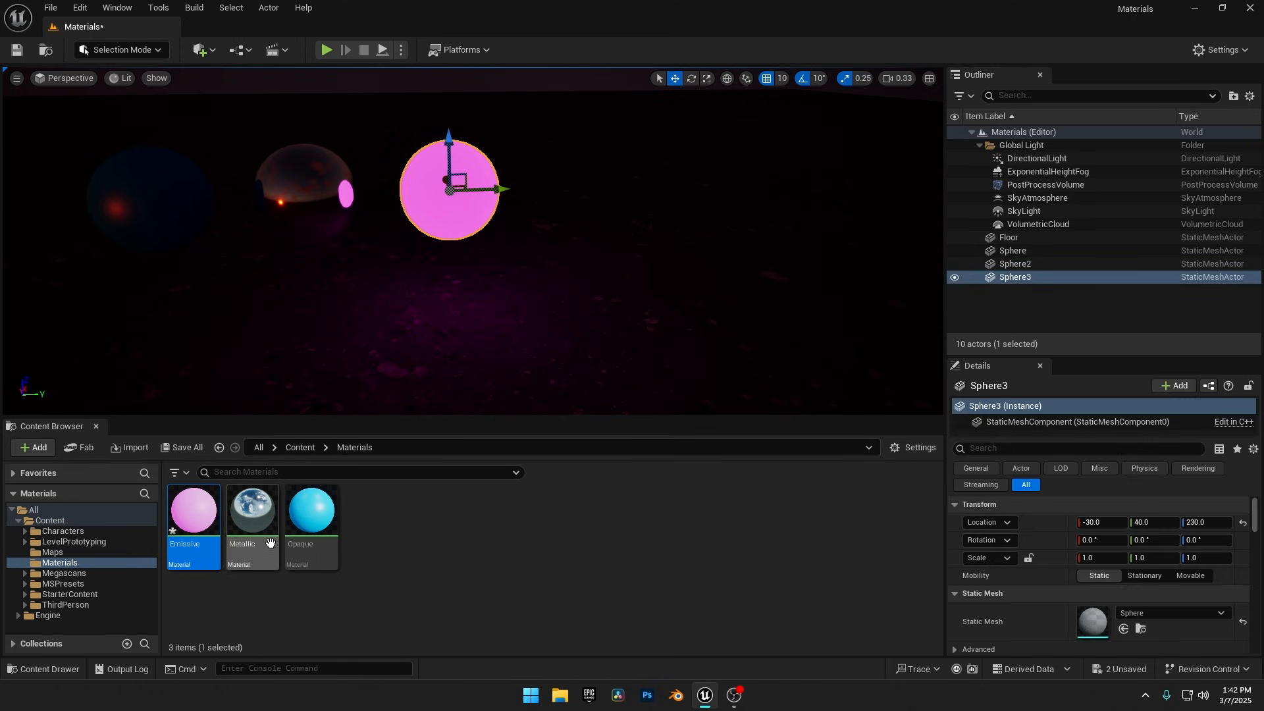
double_click(193, 509)
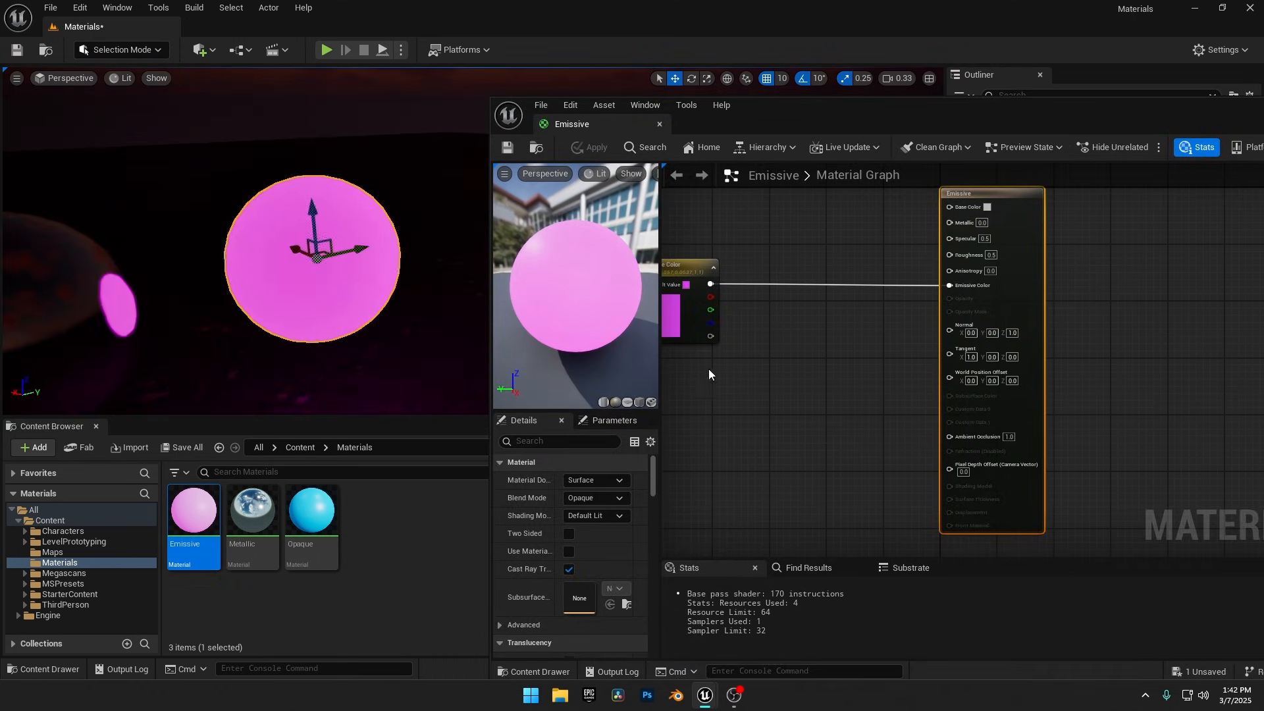
Step: Add an Intensity scalar parameter and a Multiply node feeding the result into Emissive Color
click(805, 324)
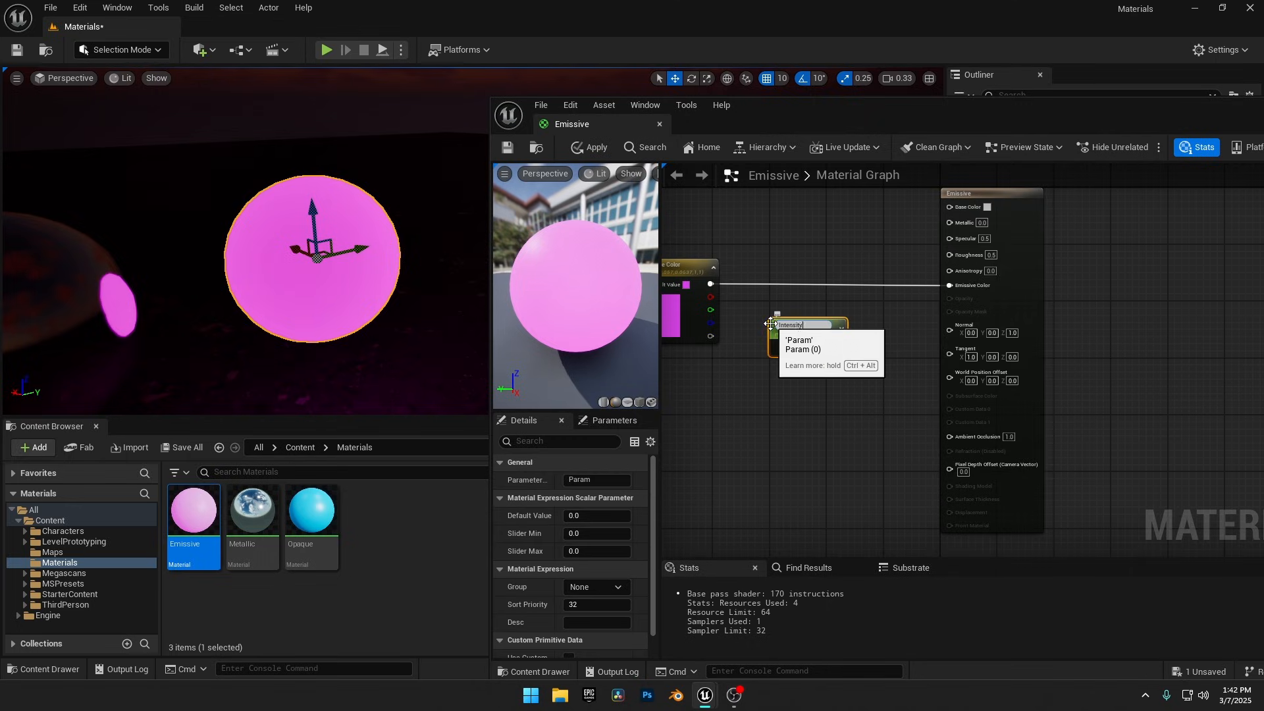
text(Intensity)
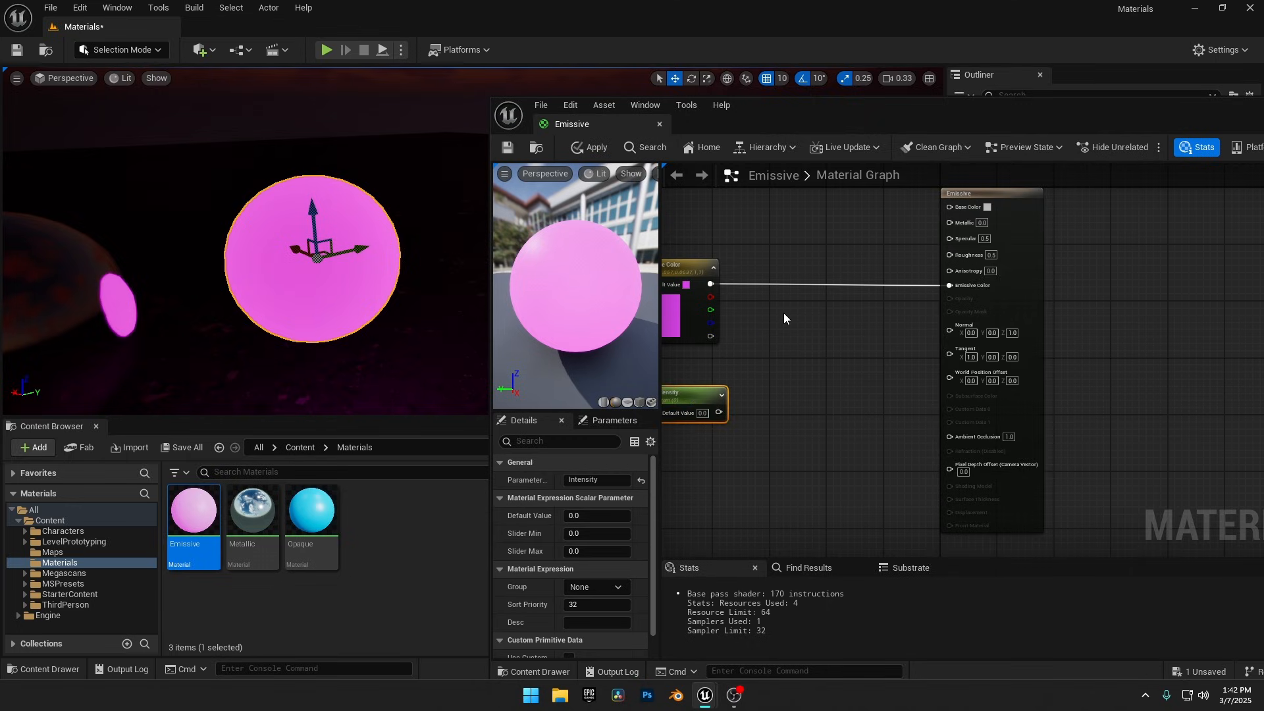
text(n)
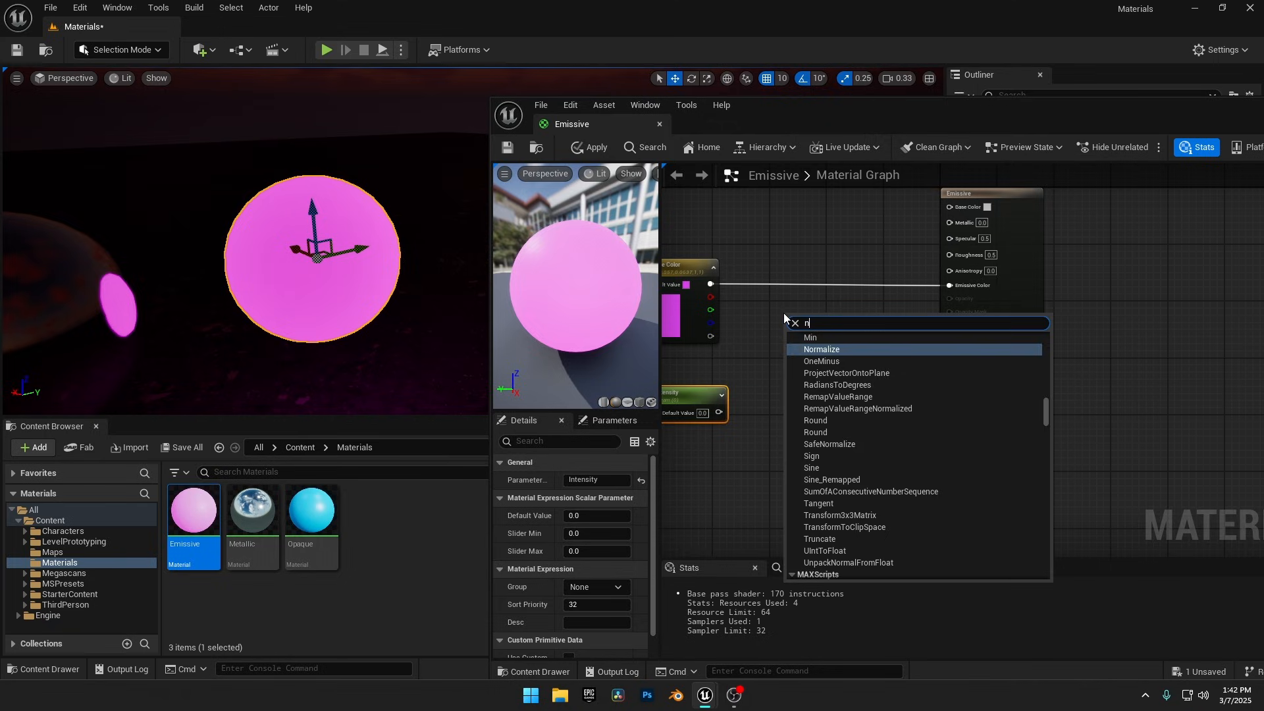
text(multi)
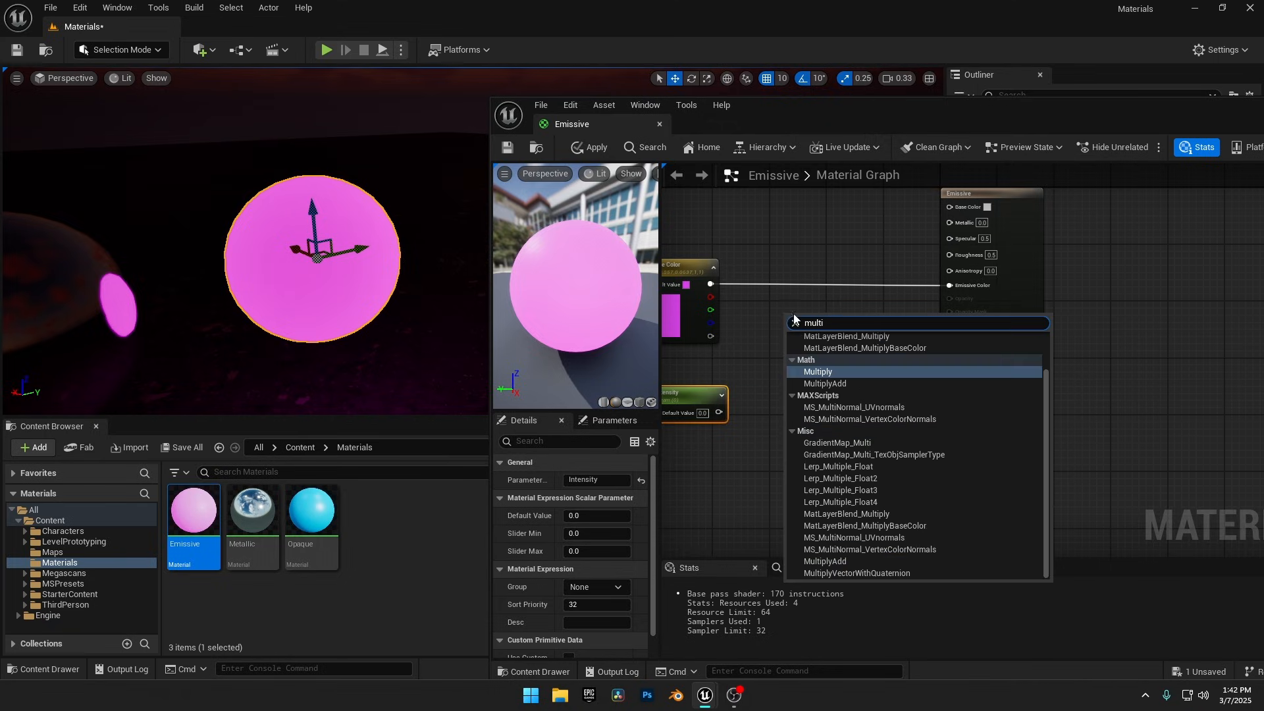
click(818, 371)
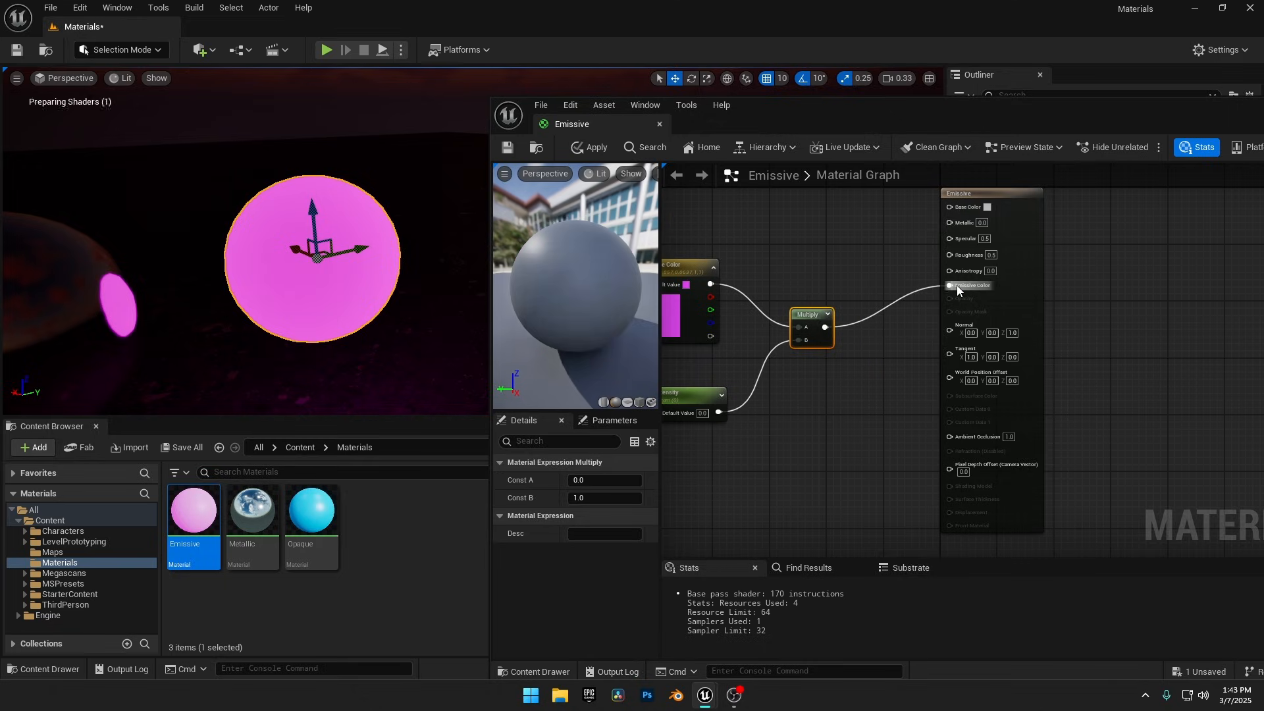
click(693, 402)
text(1)
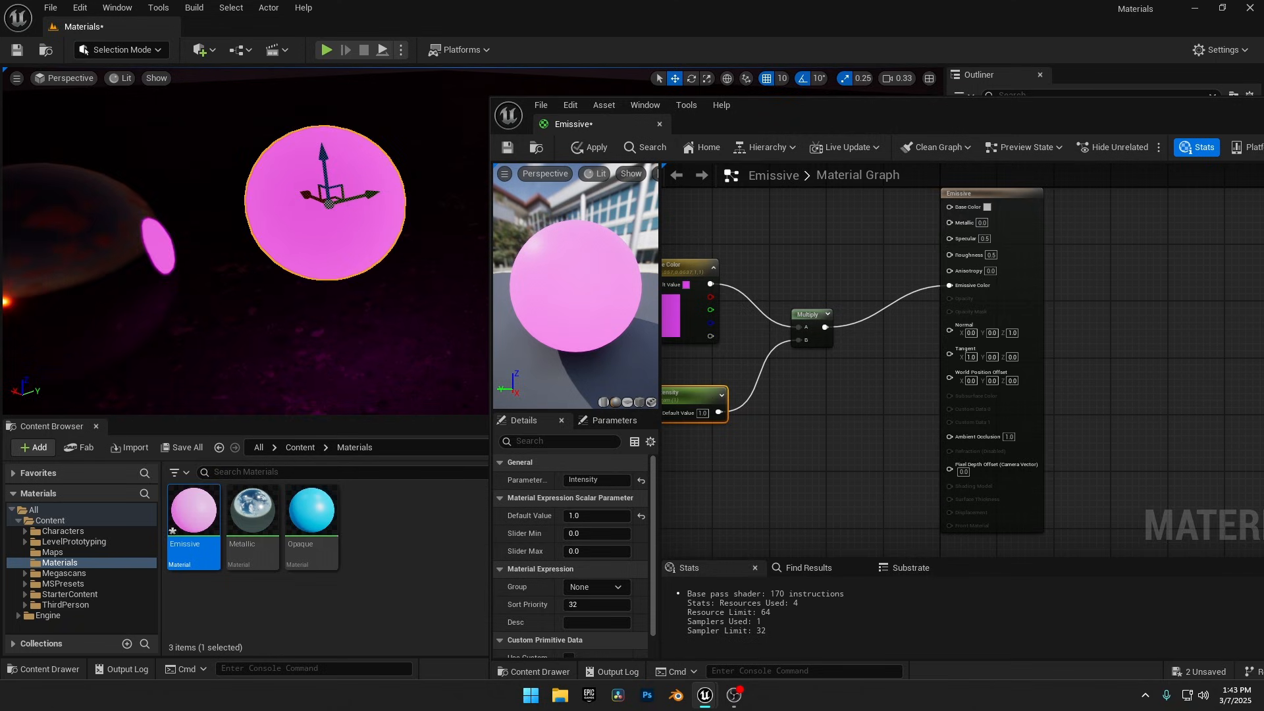
Step: Edit the Intensity value and confirm a light blue emissive glow colour
triple_click(597, 515)
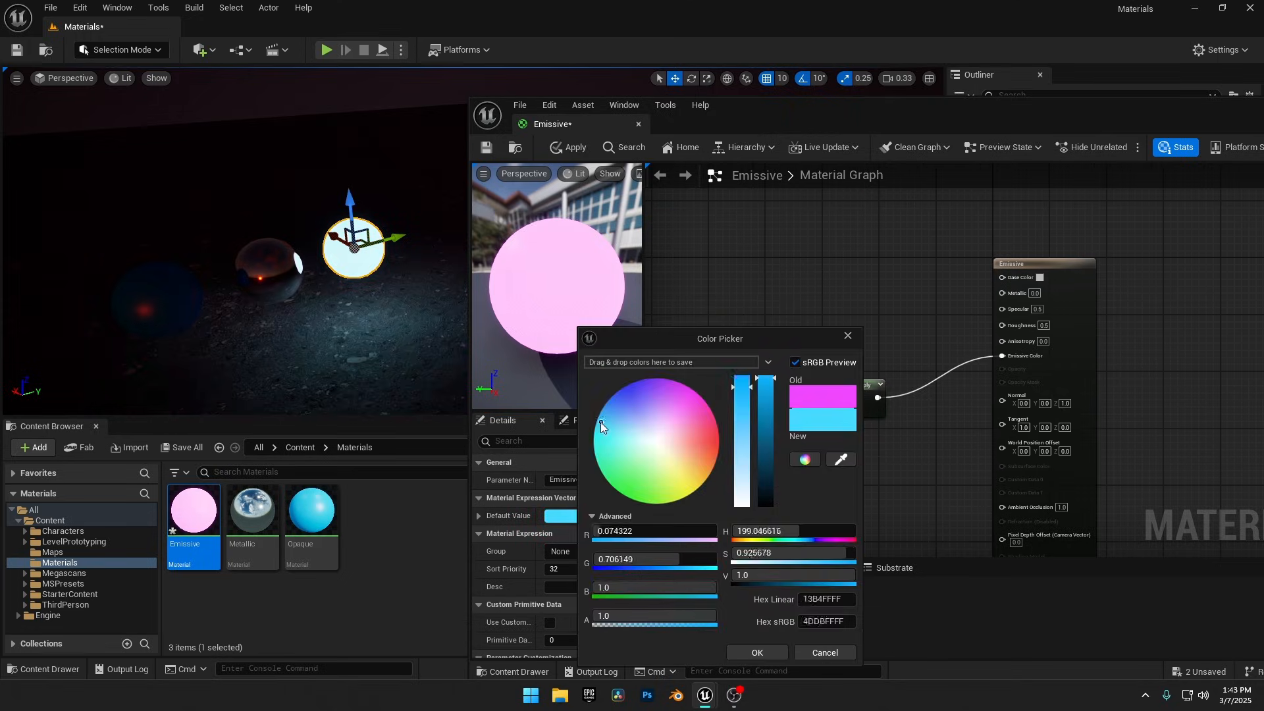
click(755, 653)
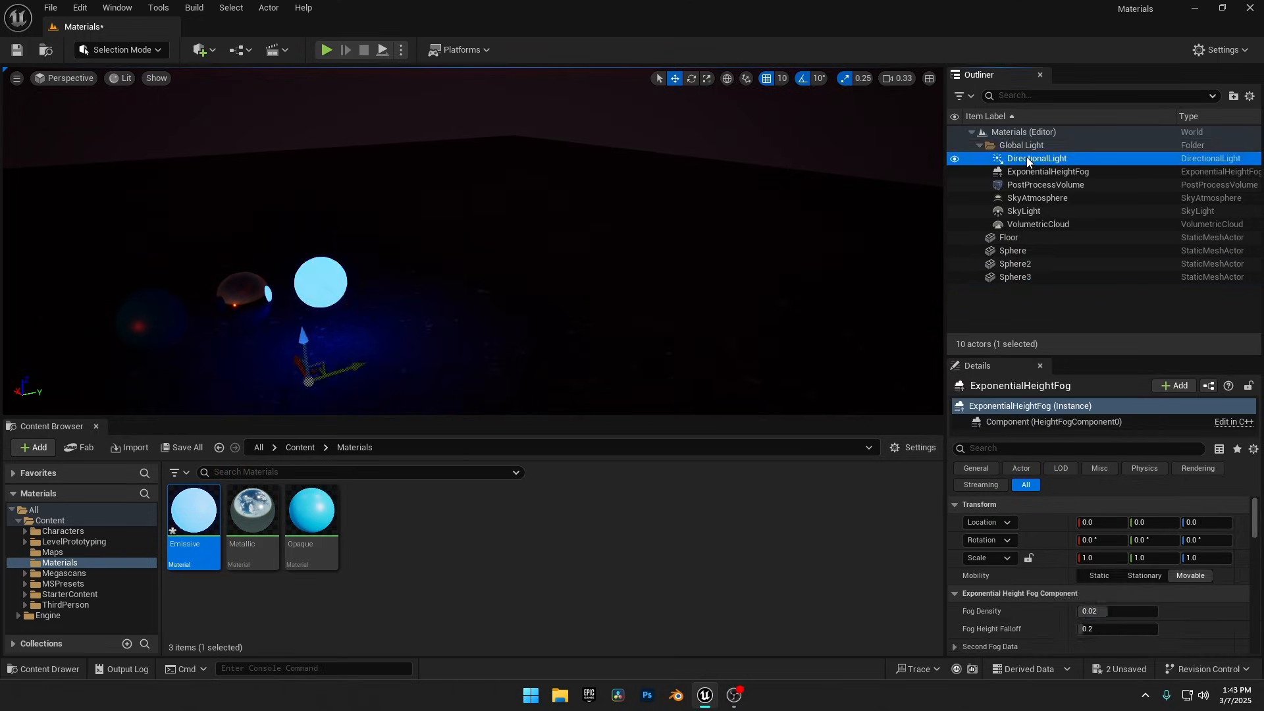
Step: Select the DirectionalLight in the Outliner to restore daylight in the level
click(1037, 158)
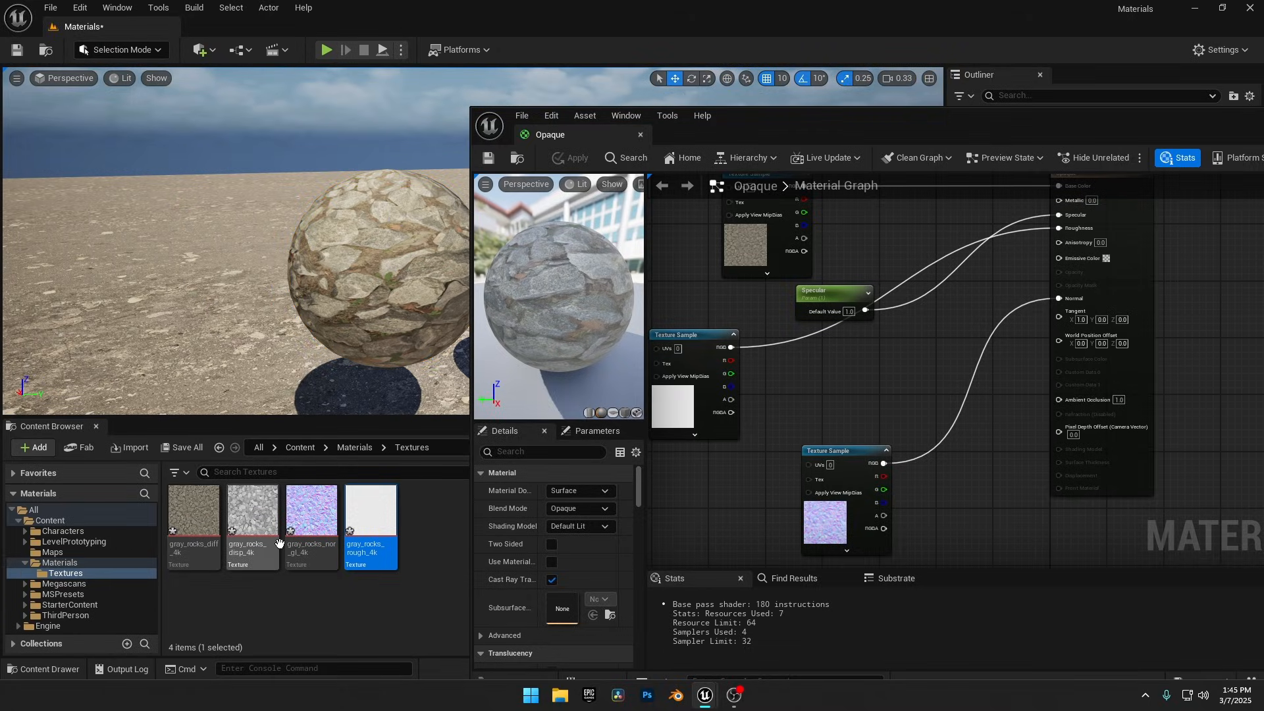
mouse_move(251, 508)
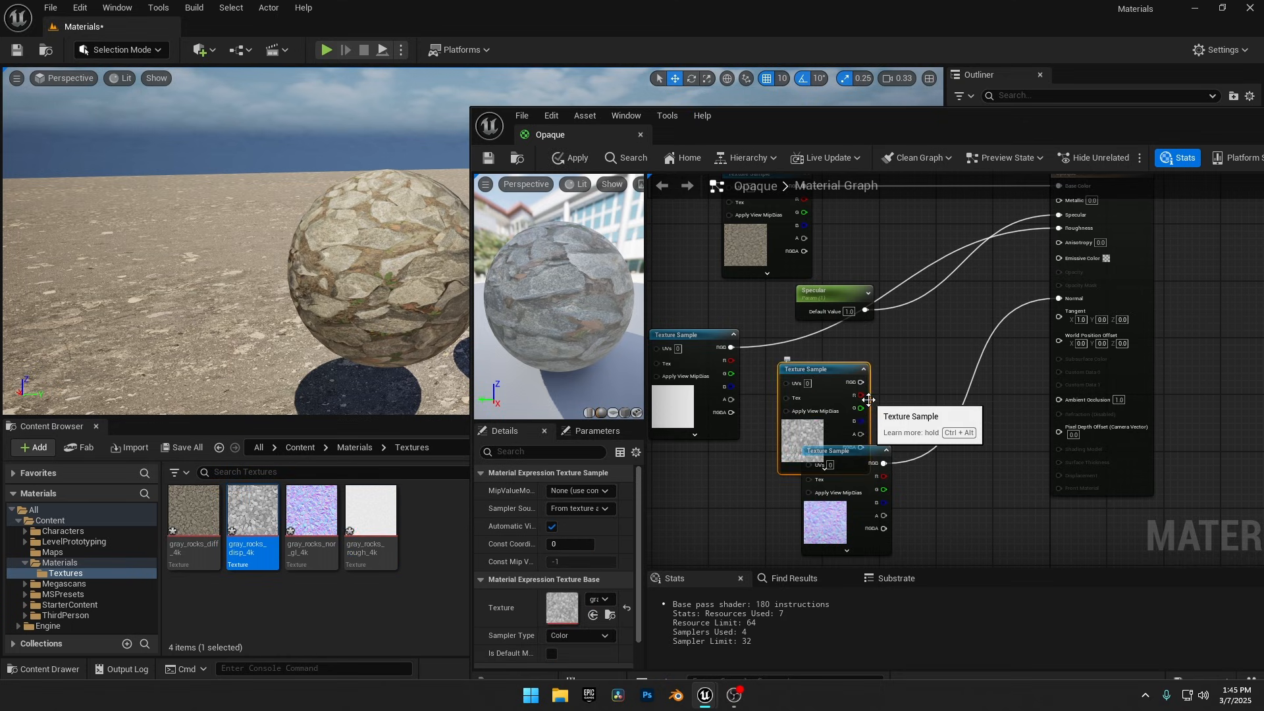
Step: Connect the displacement texture to Displacement, enable tessellation and apply to the sphere
right_click(867, 388)
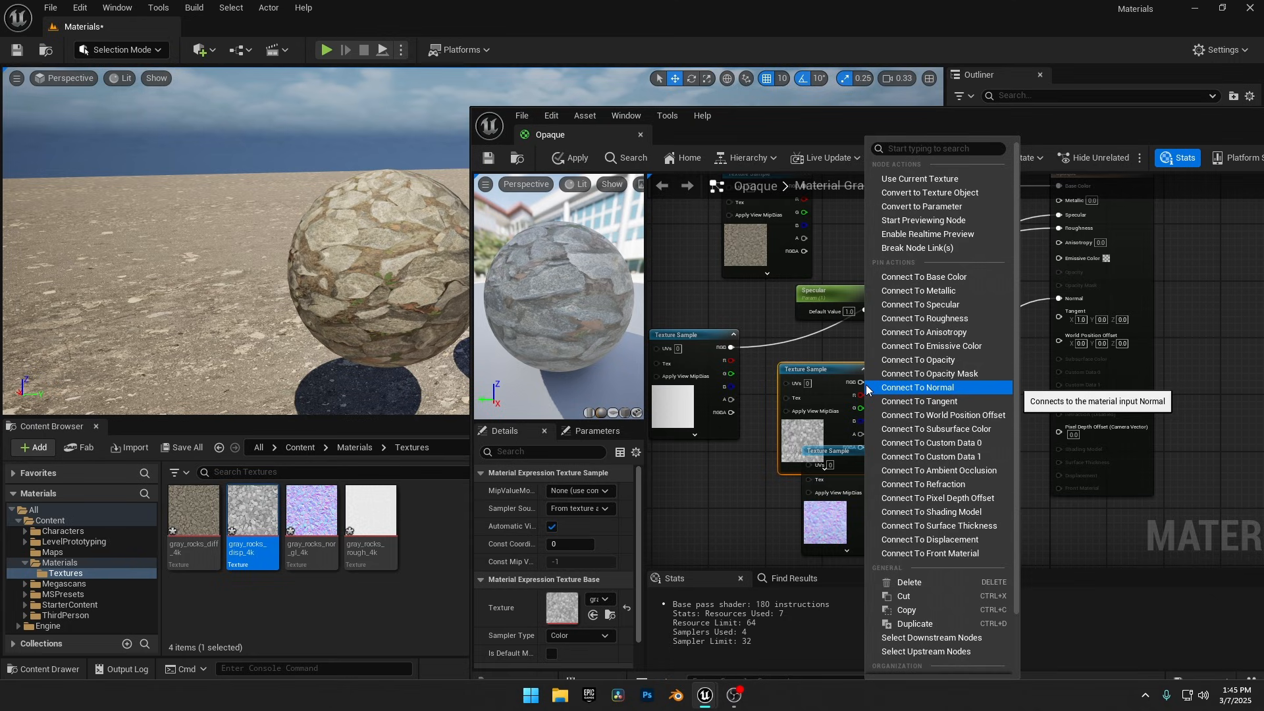
click(916, 387)
text(r)
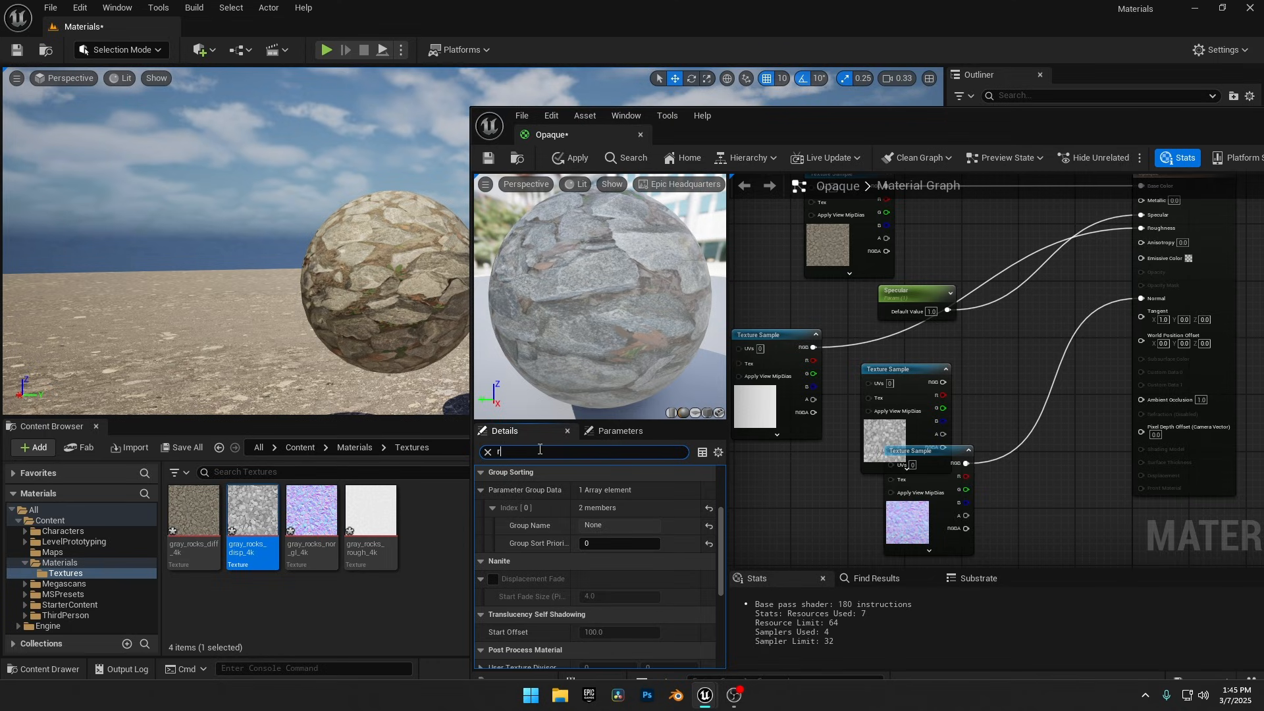
text(tes)
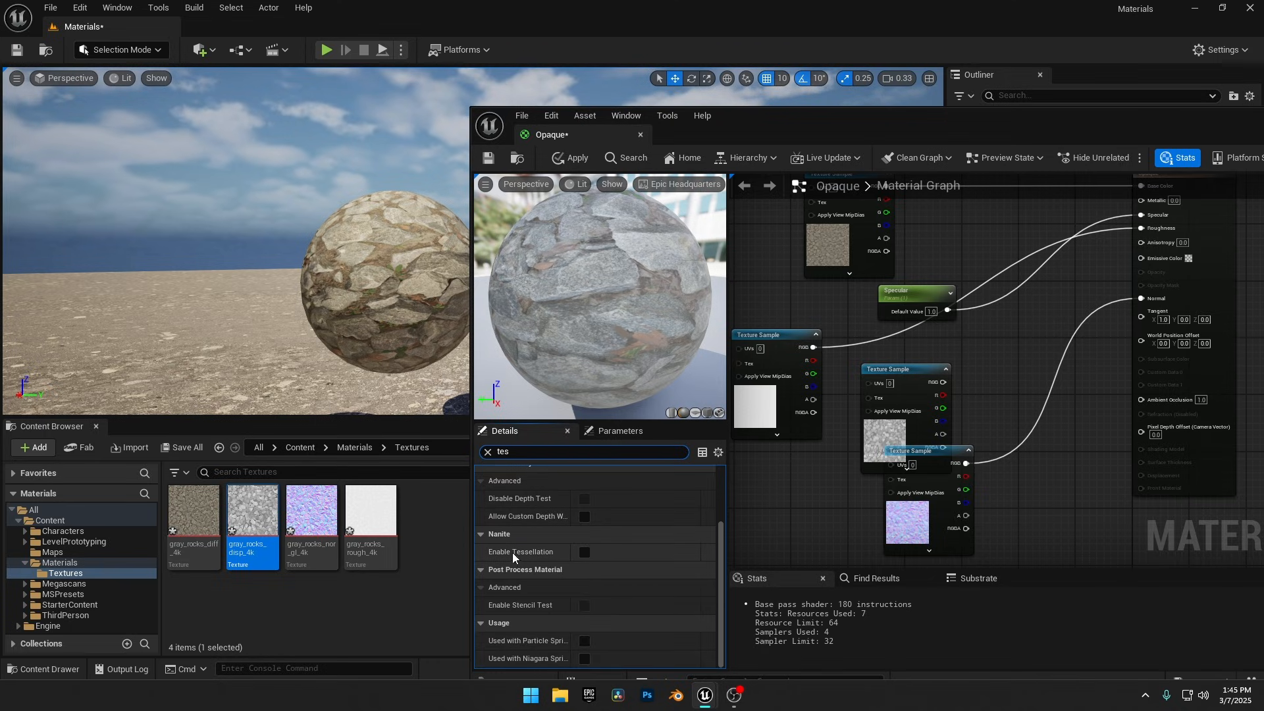
click(584, 551)
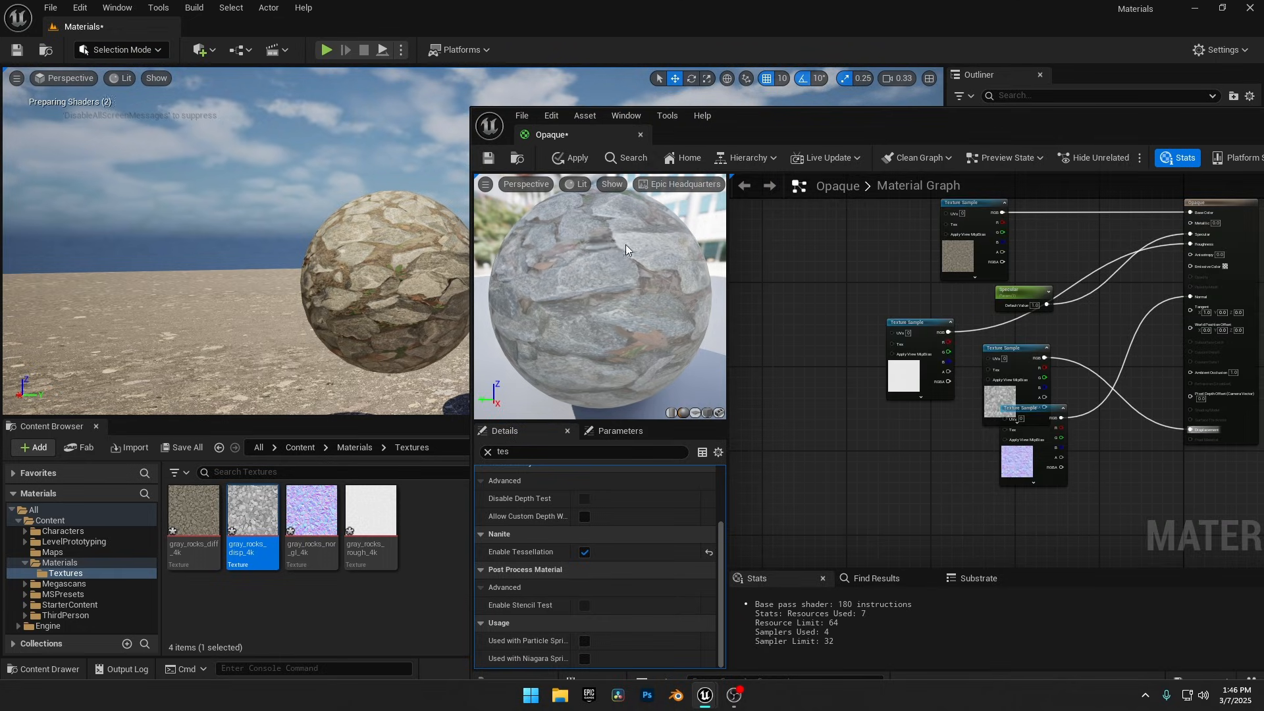
click(574, 158)
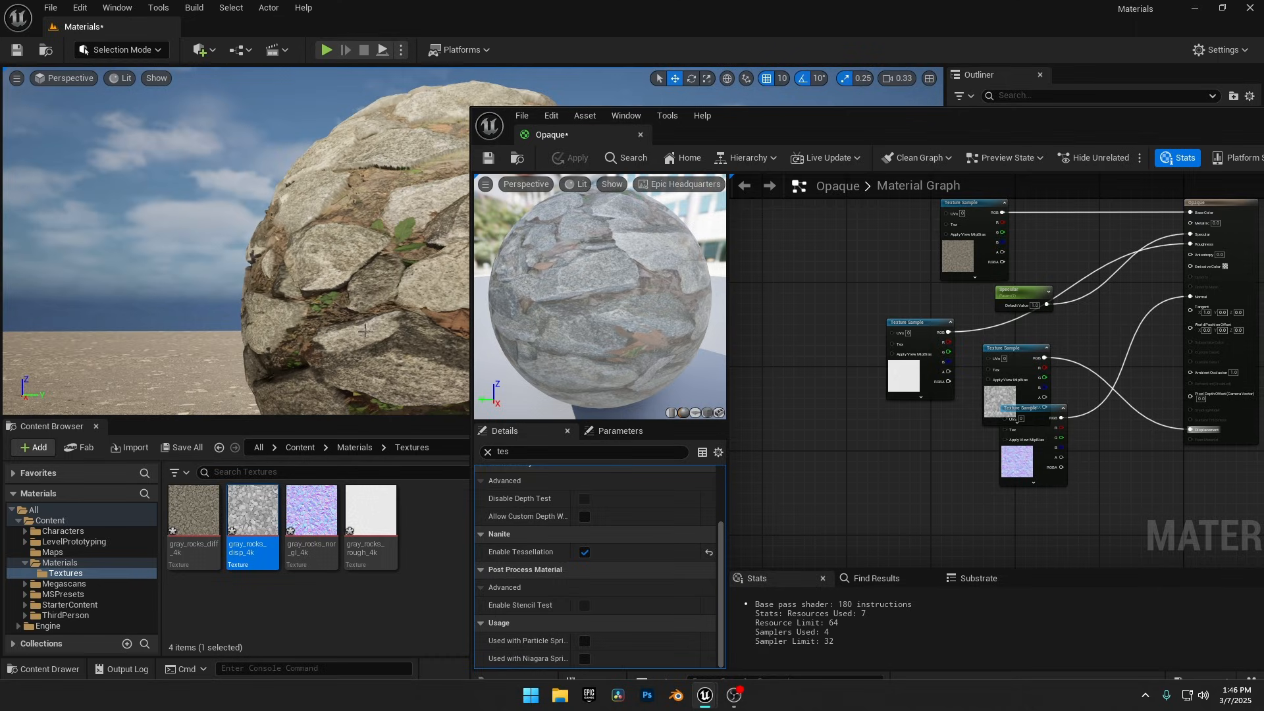
mouse_move(229, 310)
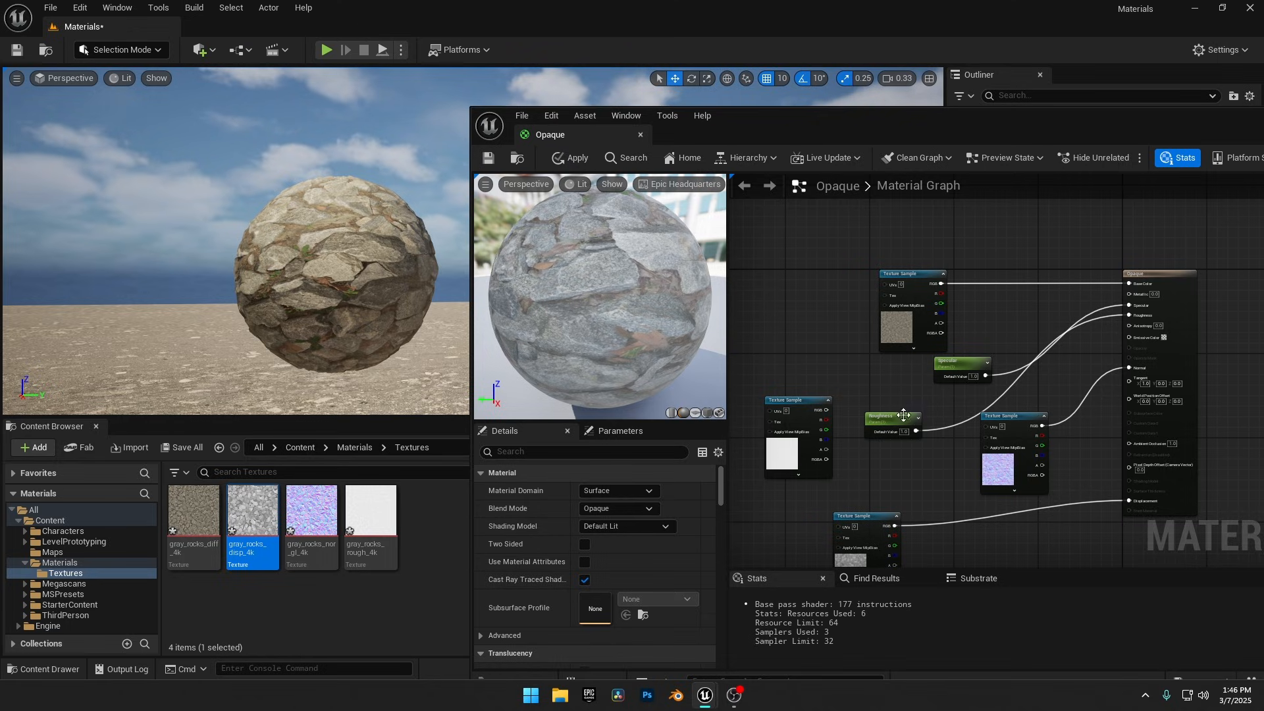
Step: Set the Roughness parameter to 0.2 and apply the updated rock material
click(890, 423)
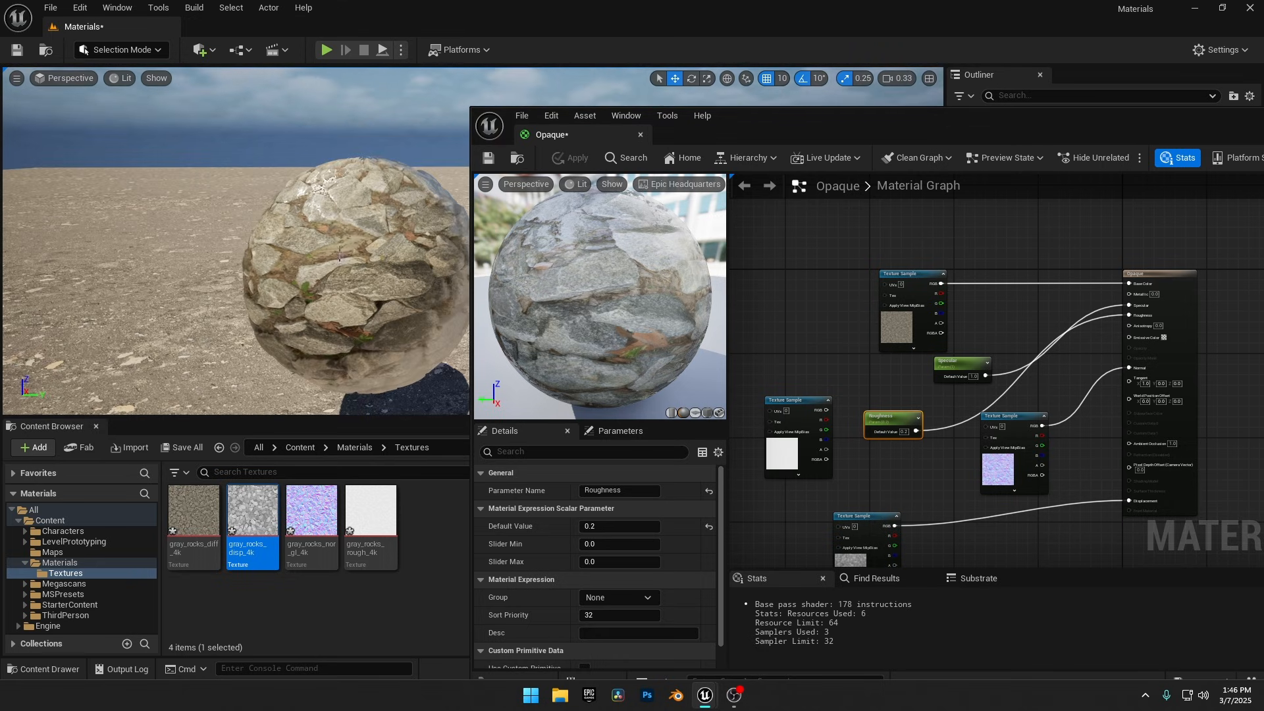
click(961, 363)
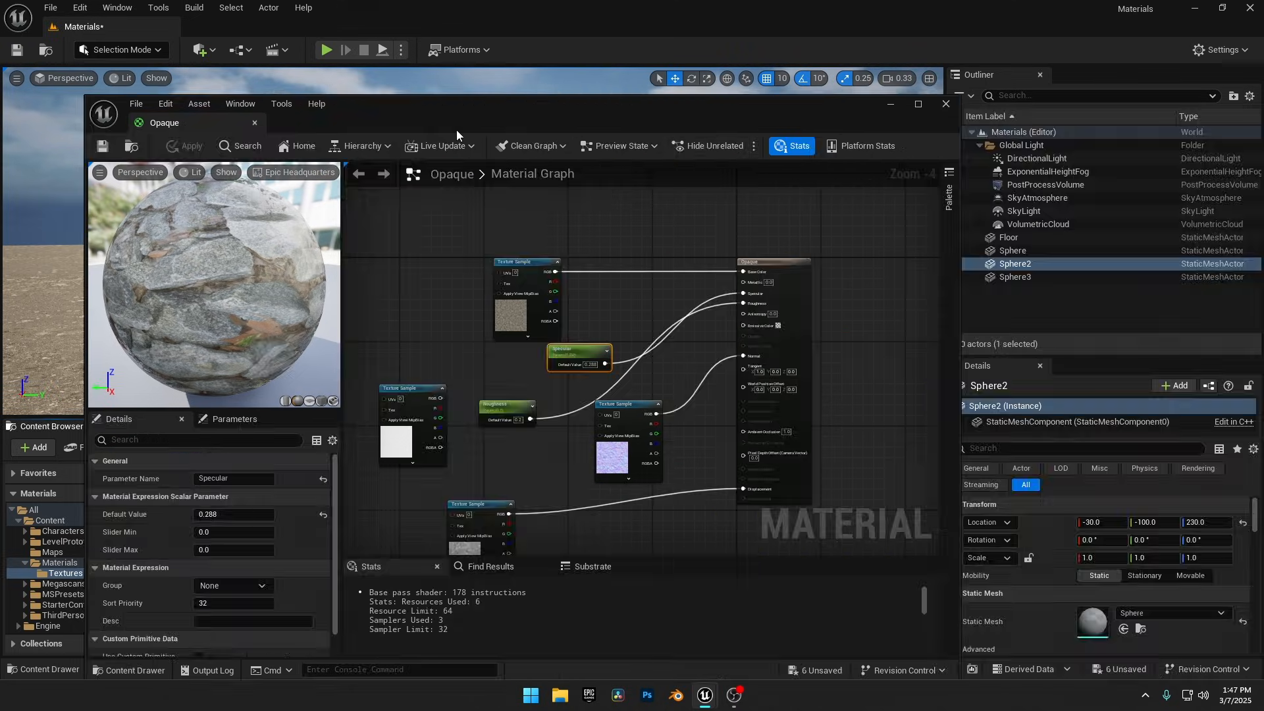
Step: Close the rock material, then search 'tes' in Metallic material Details and enable tessellation
click(944, 104)
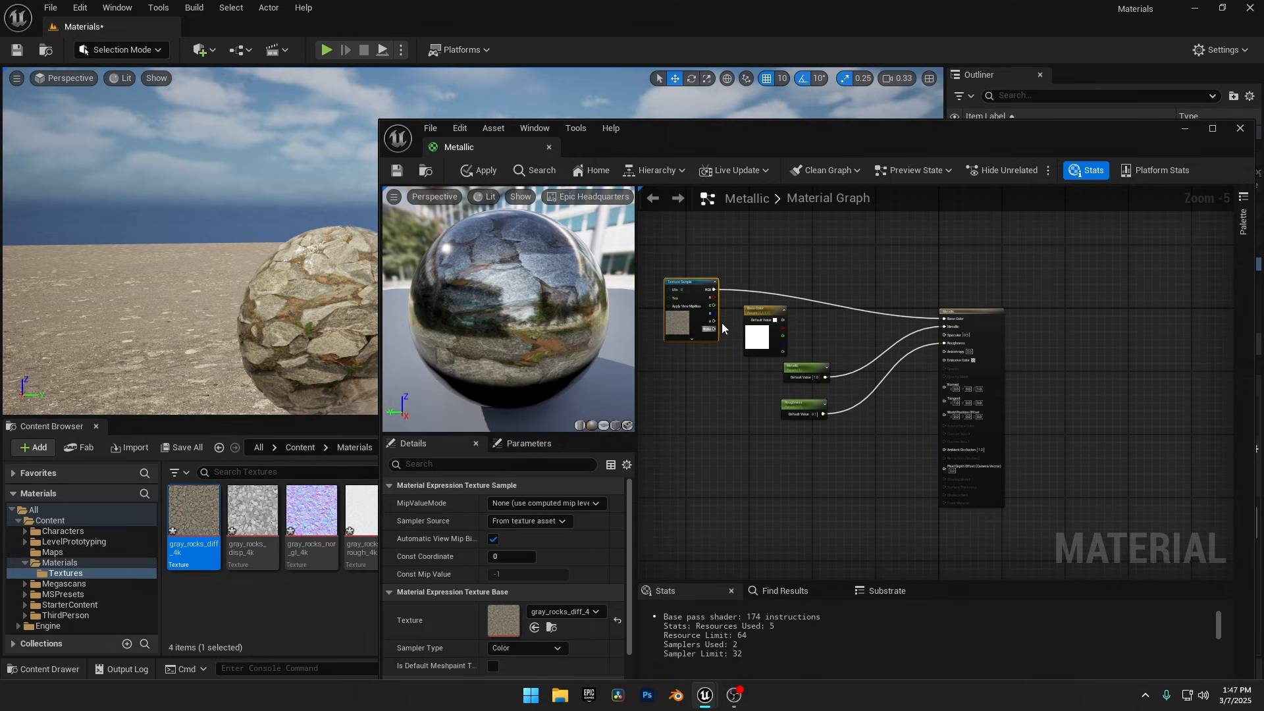
click(761, 330)
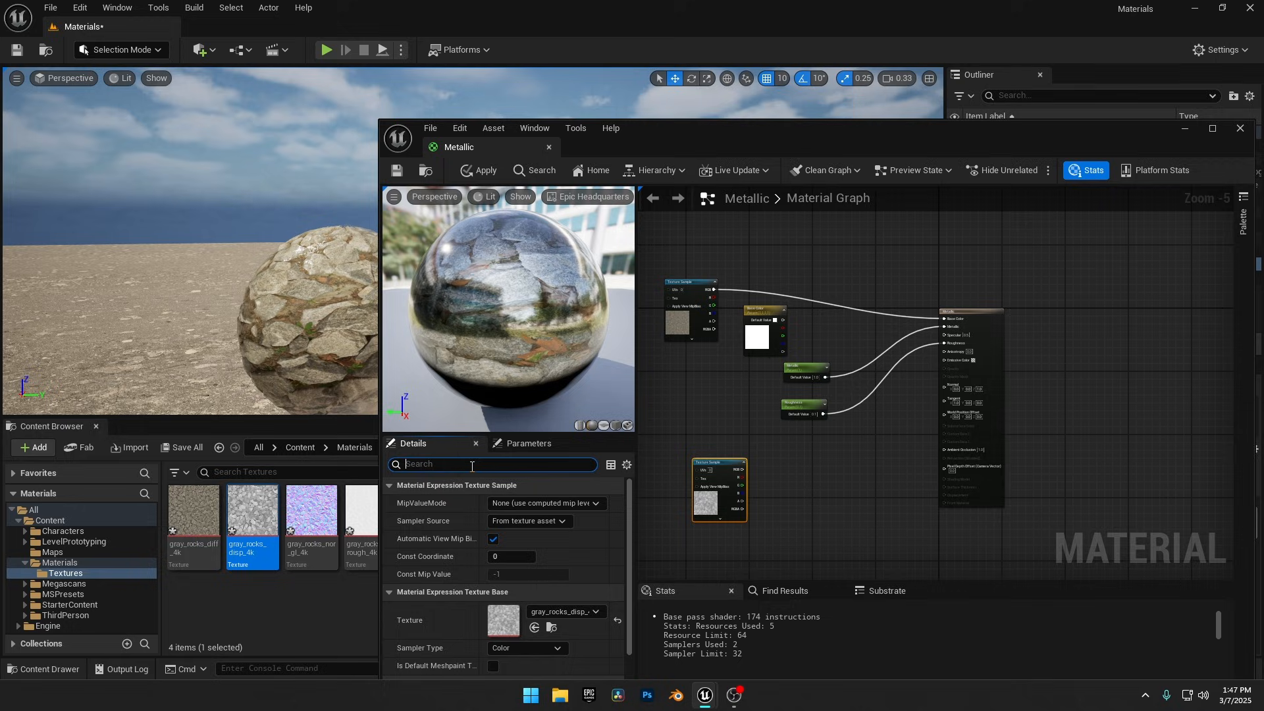
text(tess)
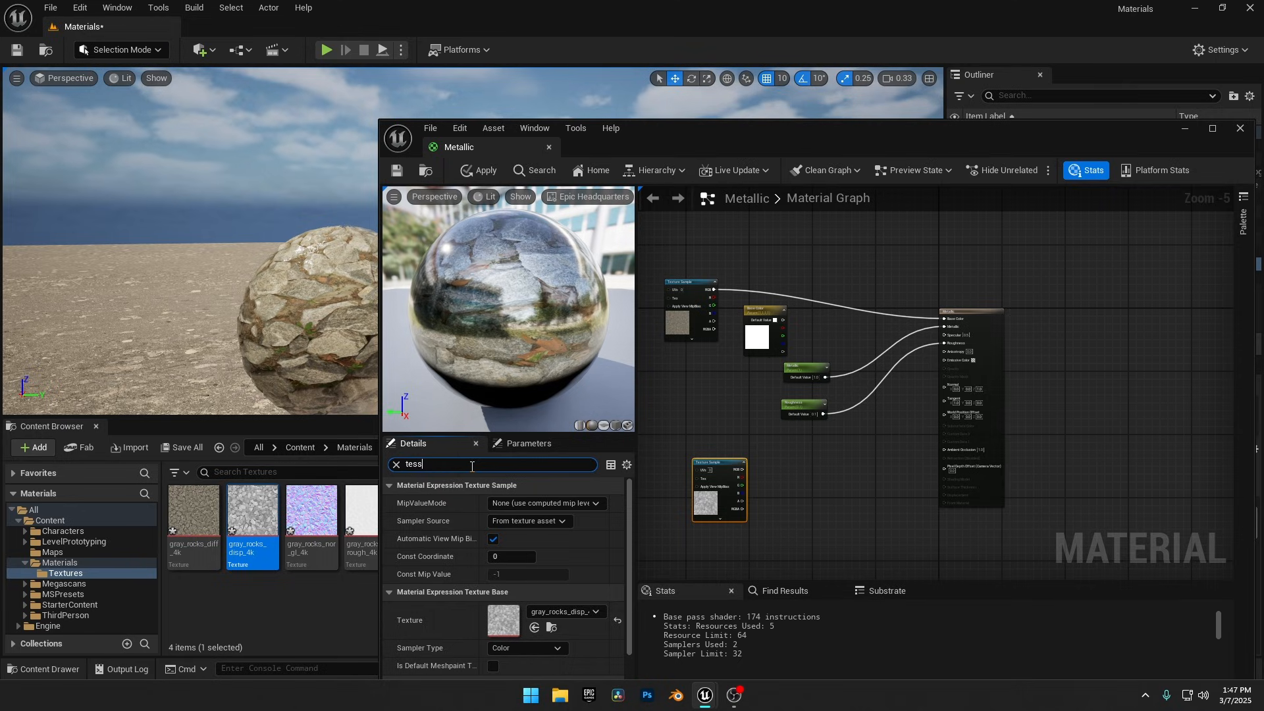
click(395, 464)
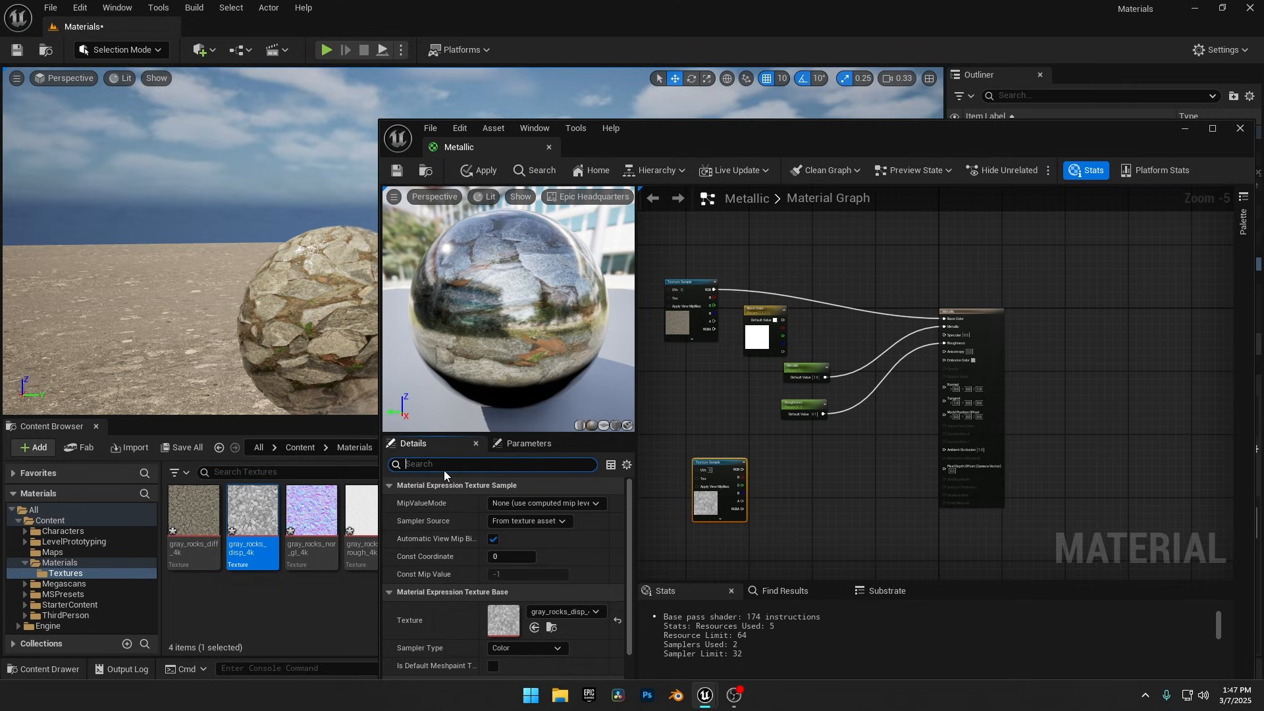
text(t)
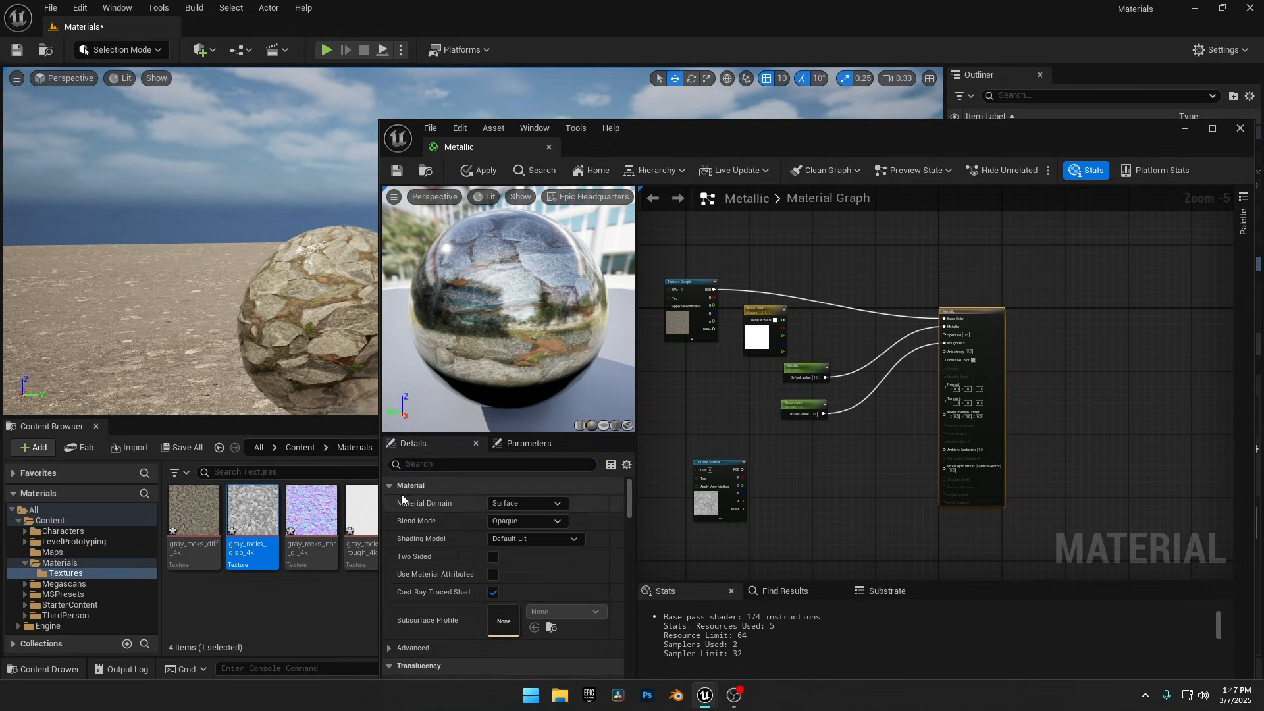
text(tes)
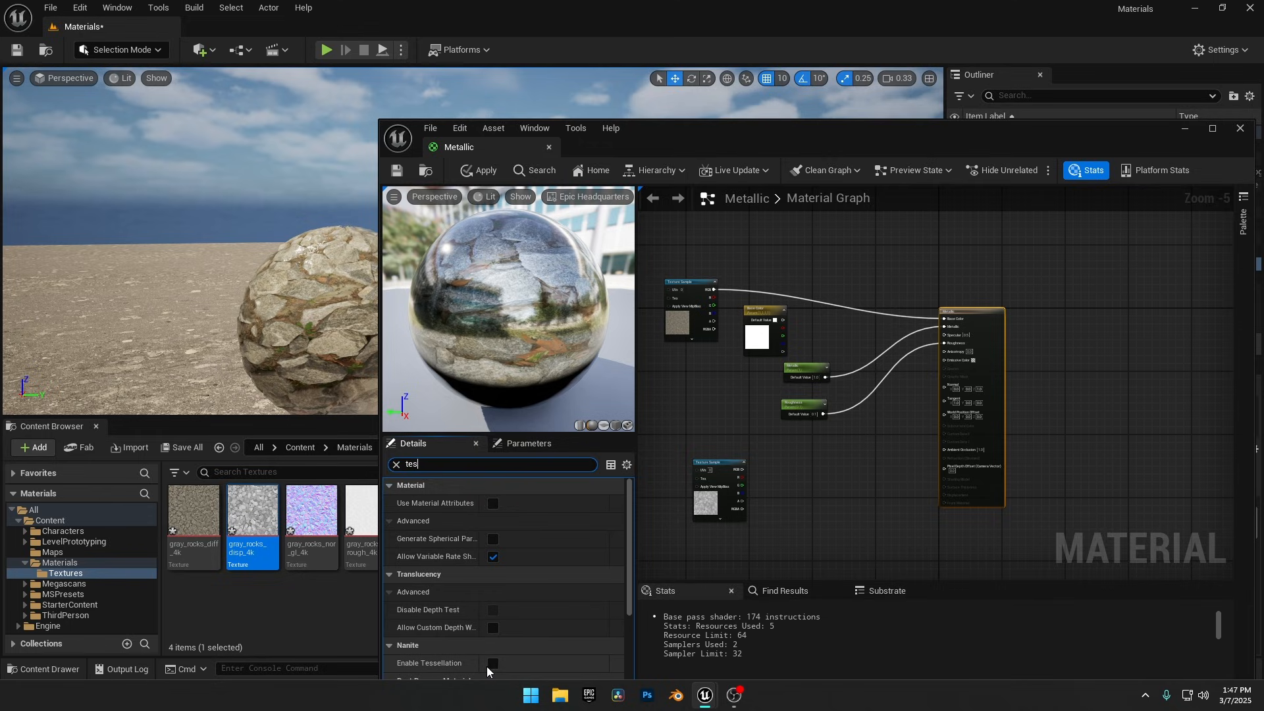
click(492, 663)
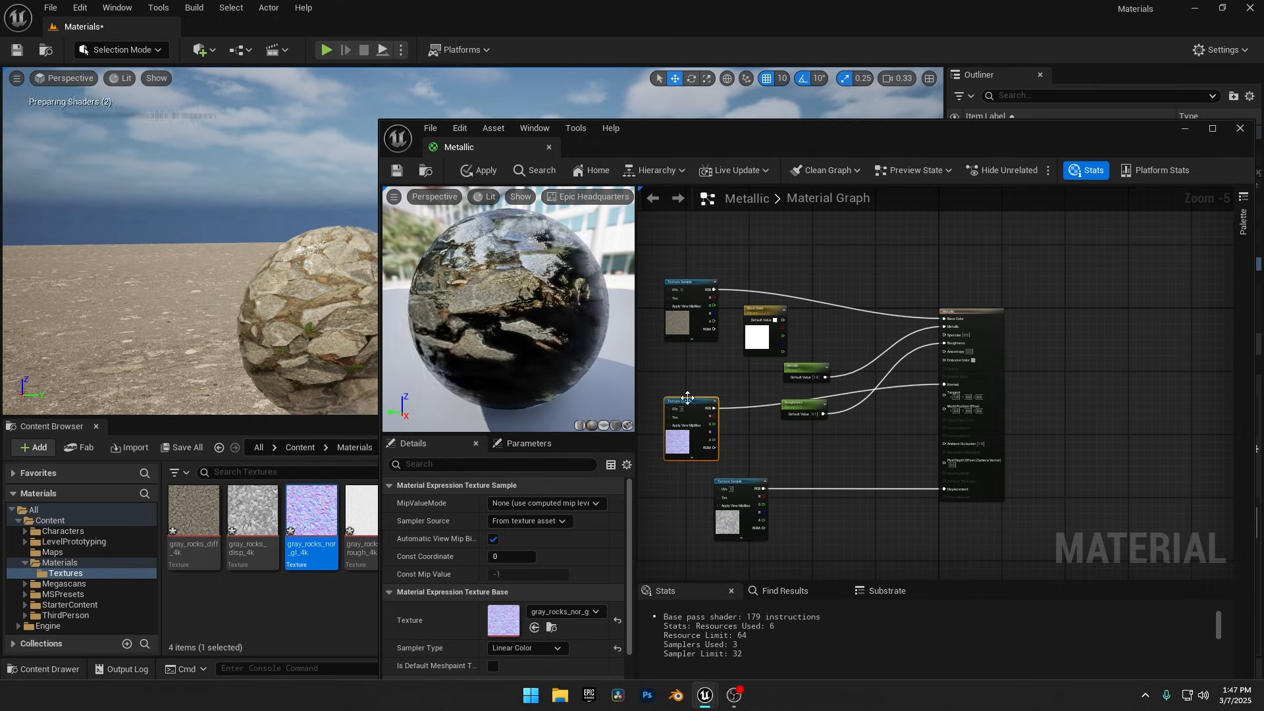
Step: Assign the rough rock texture asset in the Metallic material's texture sample
click(701, 395)
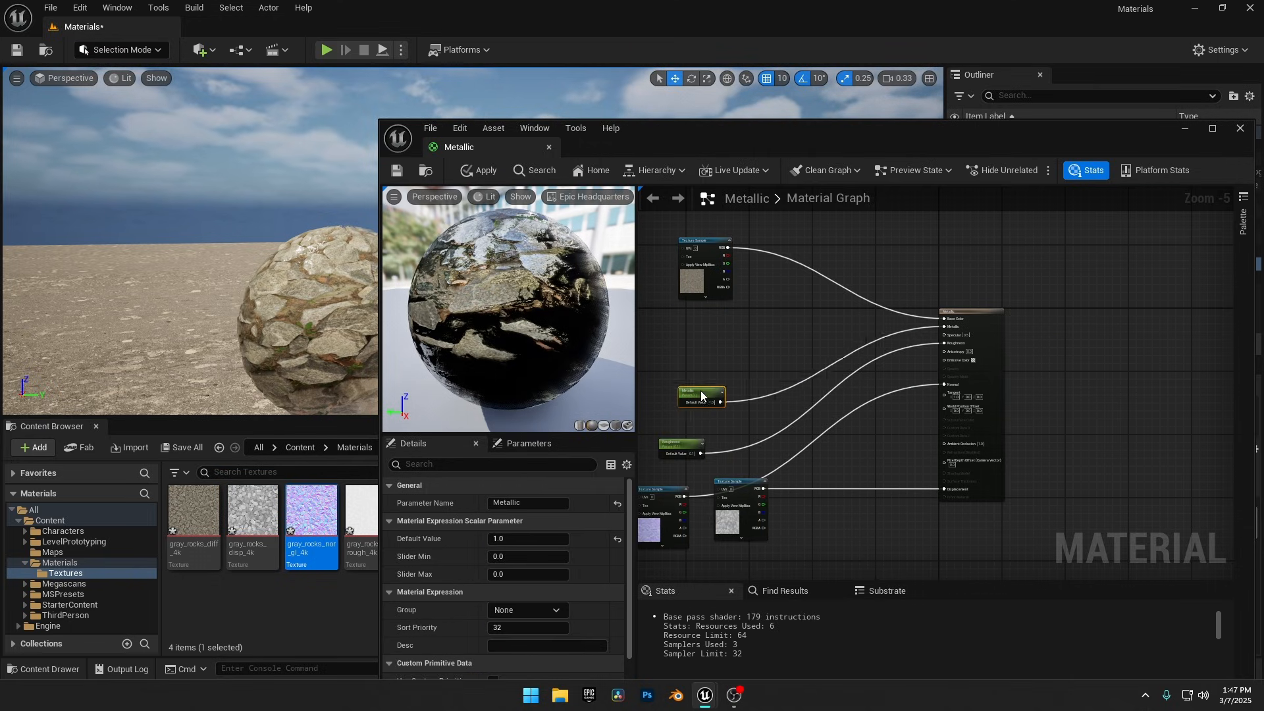
click(721, 395)
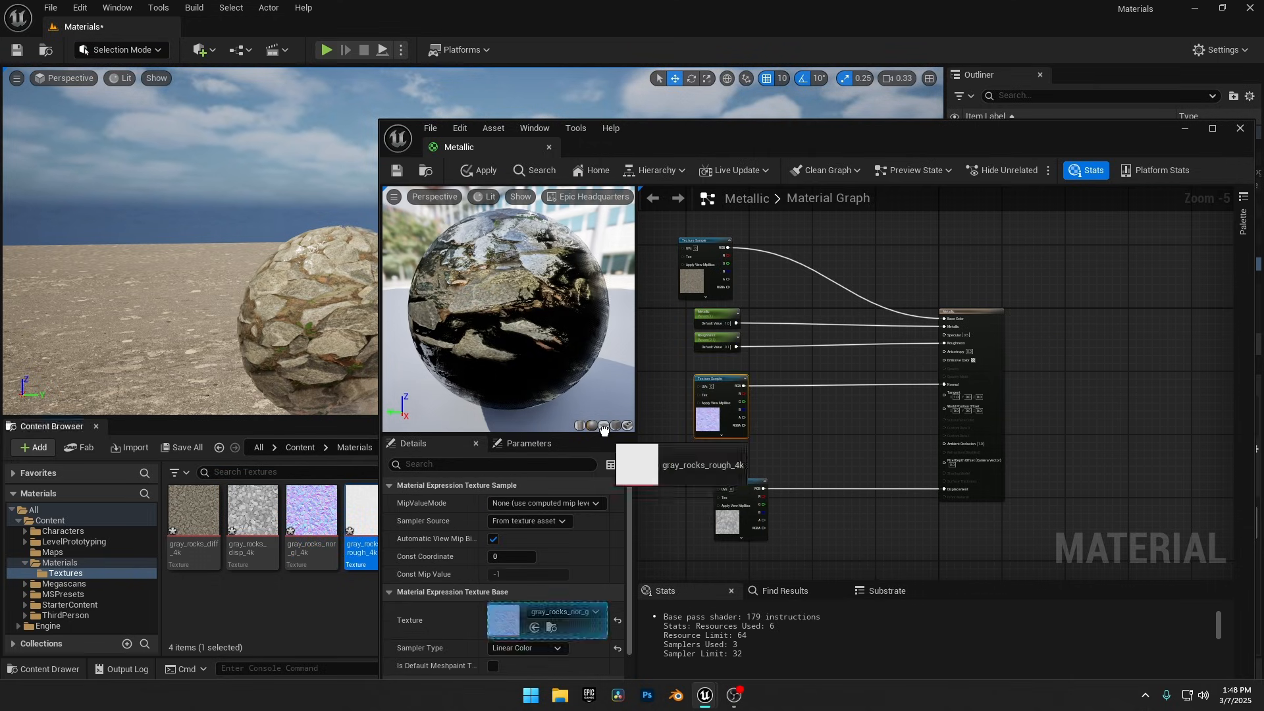
click(479, 170)
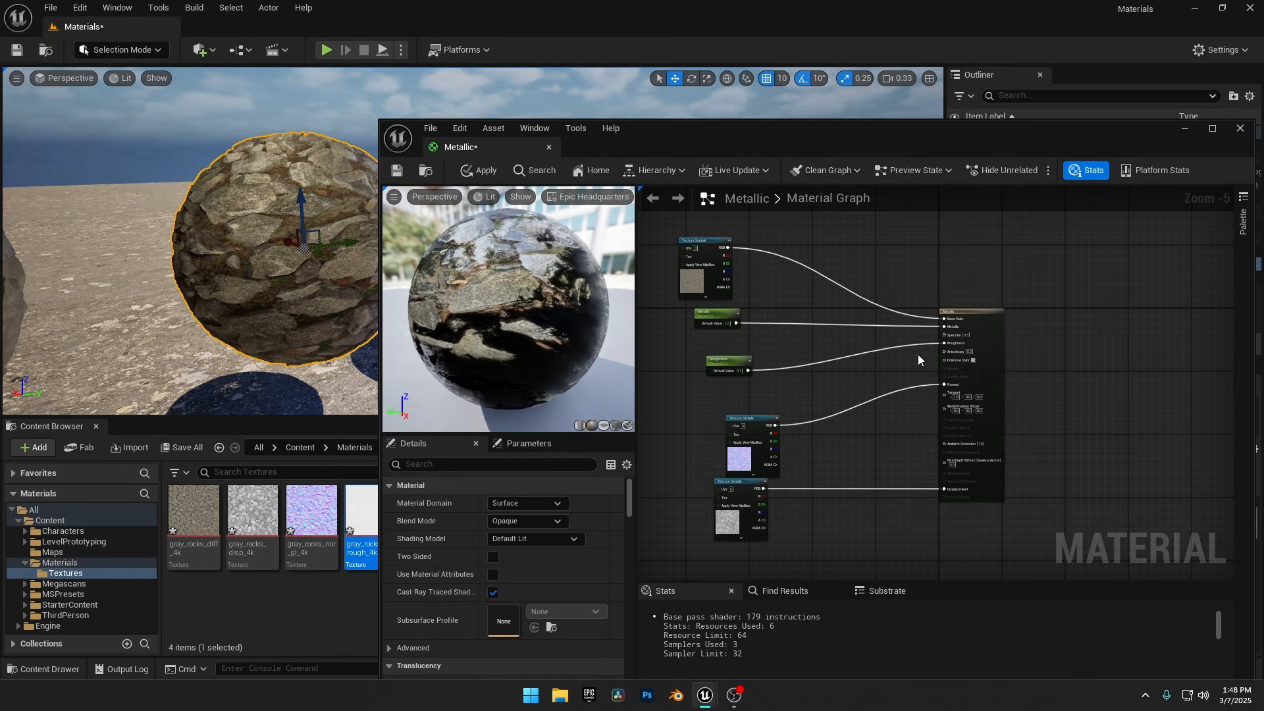
Step: Set the Metallic scalar parameter's default value to 0.8 and confirm
click(485, 169)
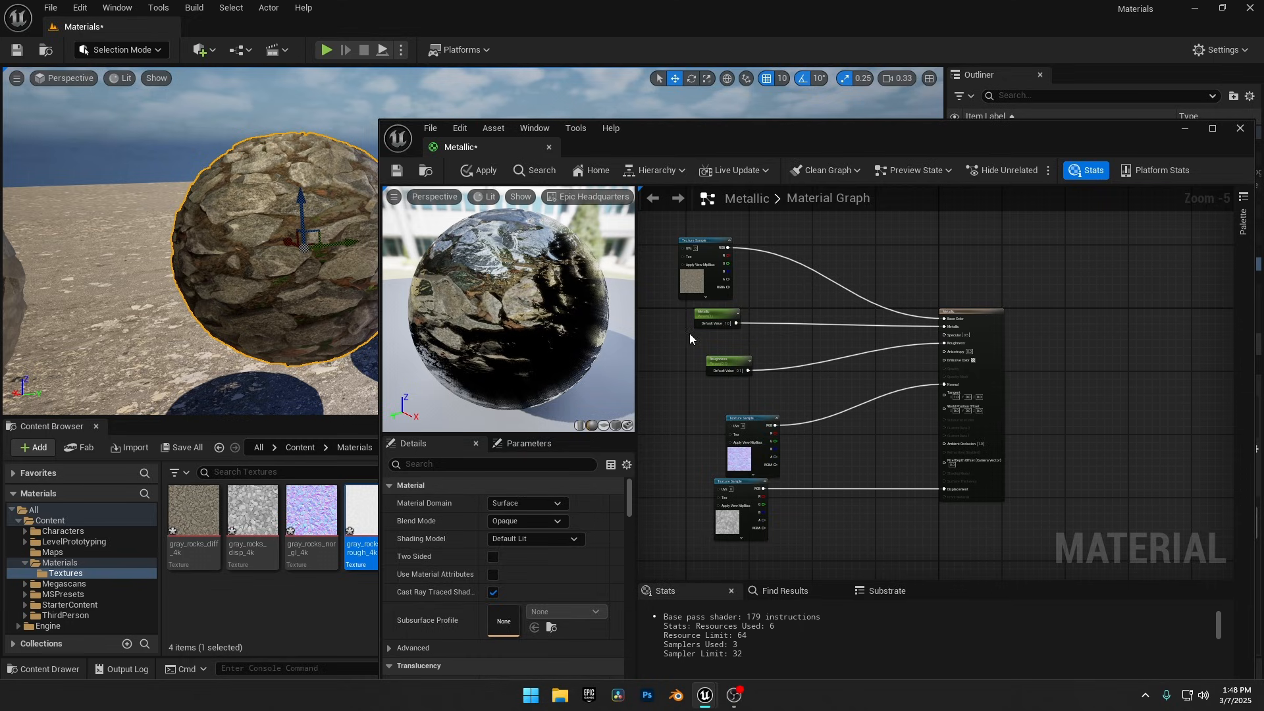
click(713, 315)
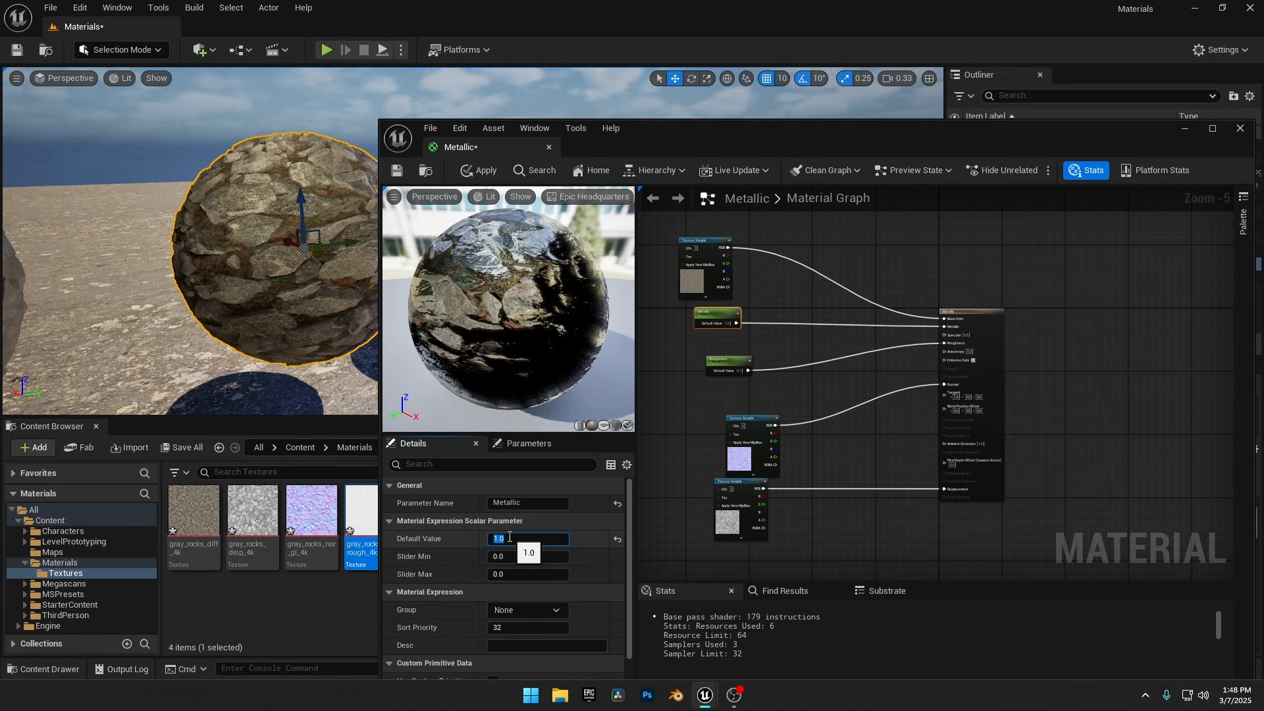
text(0.8)
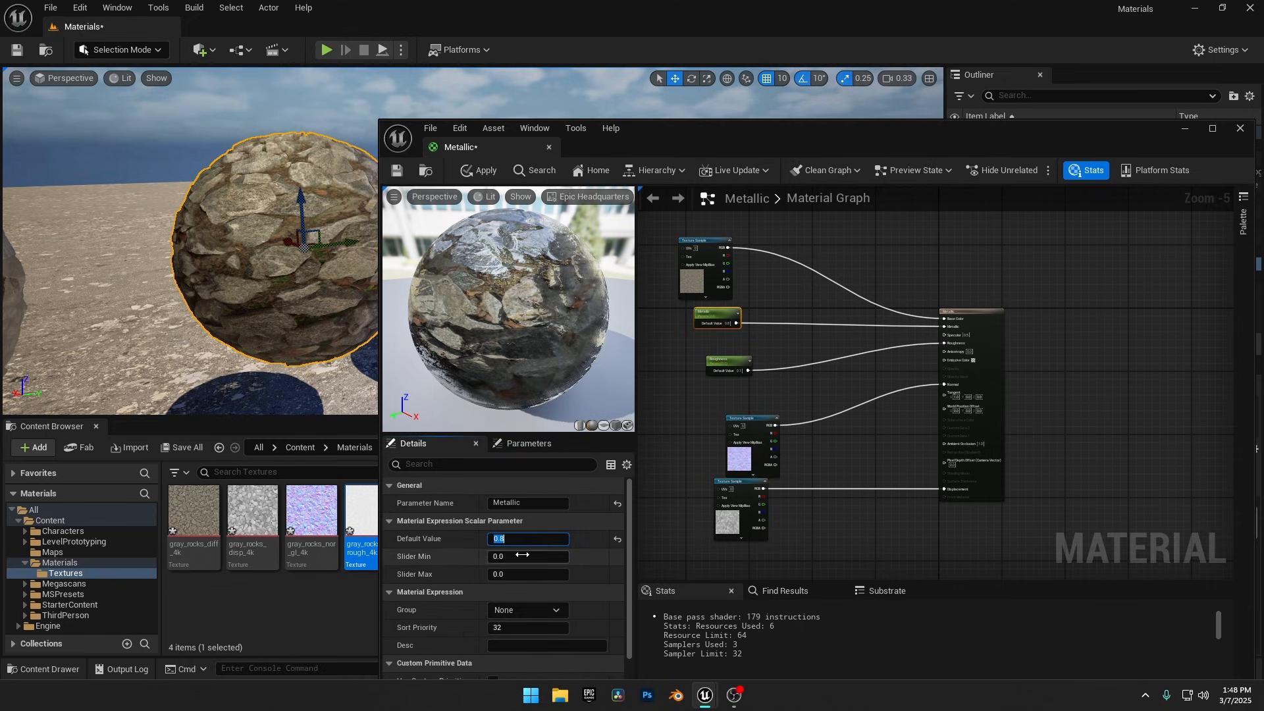
click(485, 170)
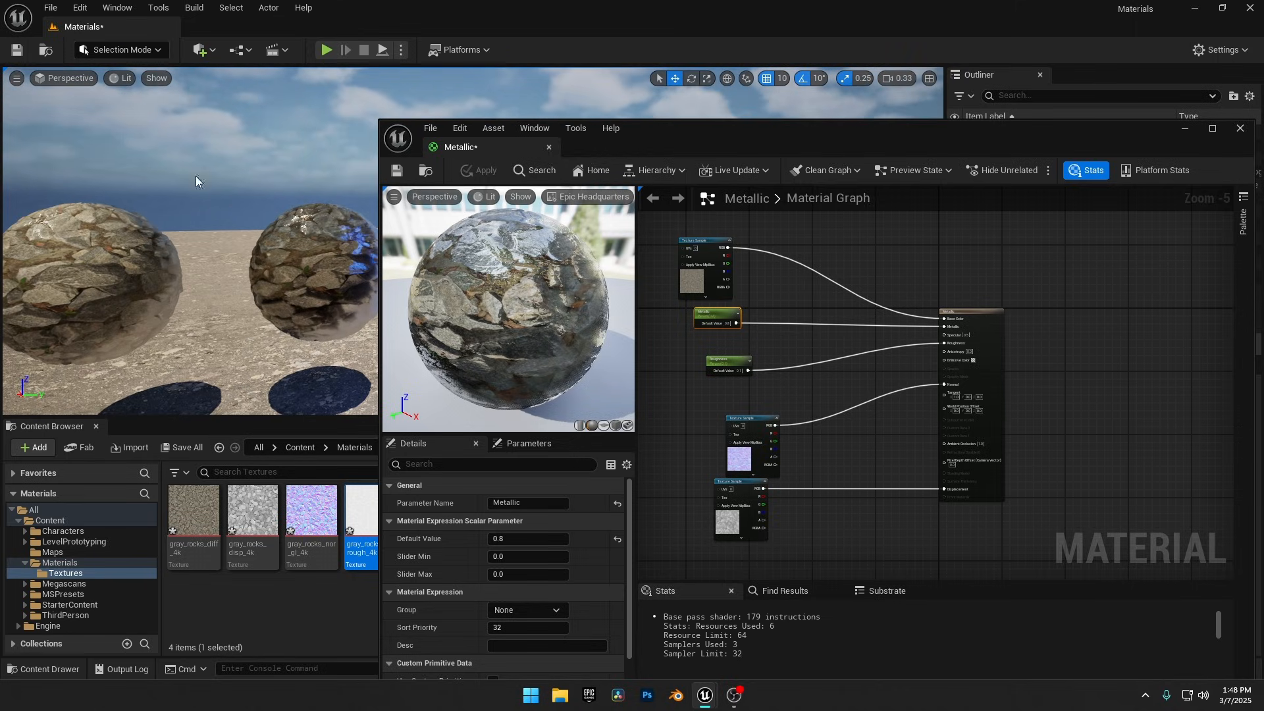
Step: Select and deselect the second rock sphere in the level, then move to the Emissive material
click(323, 278)
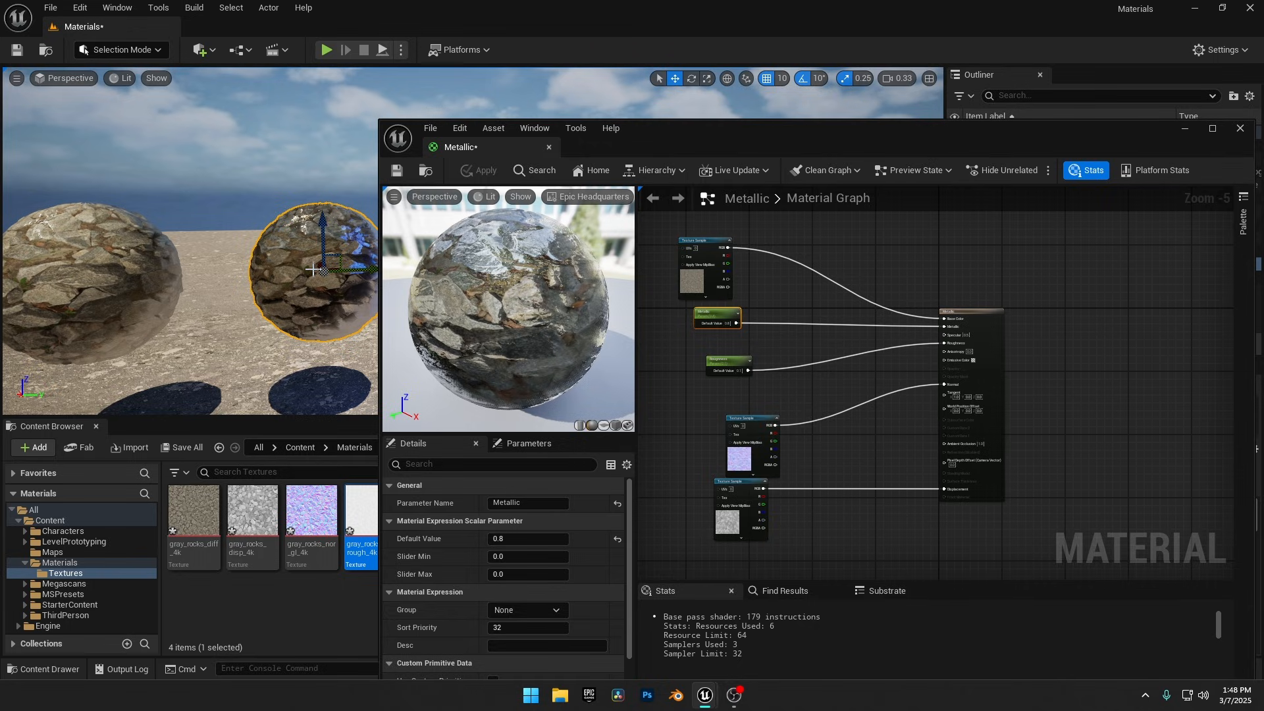
click(97, 273)
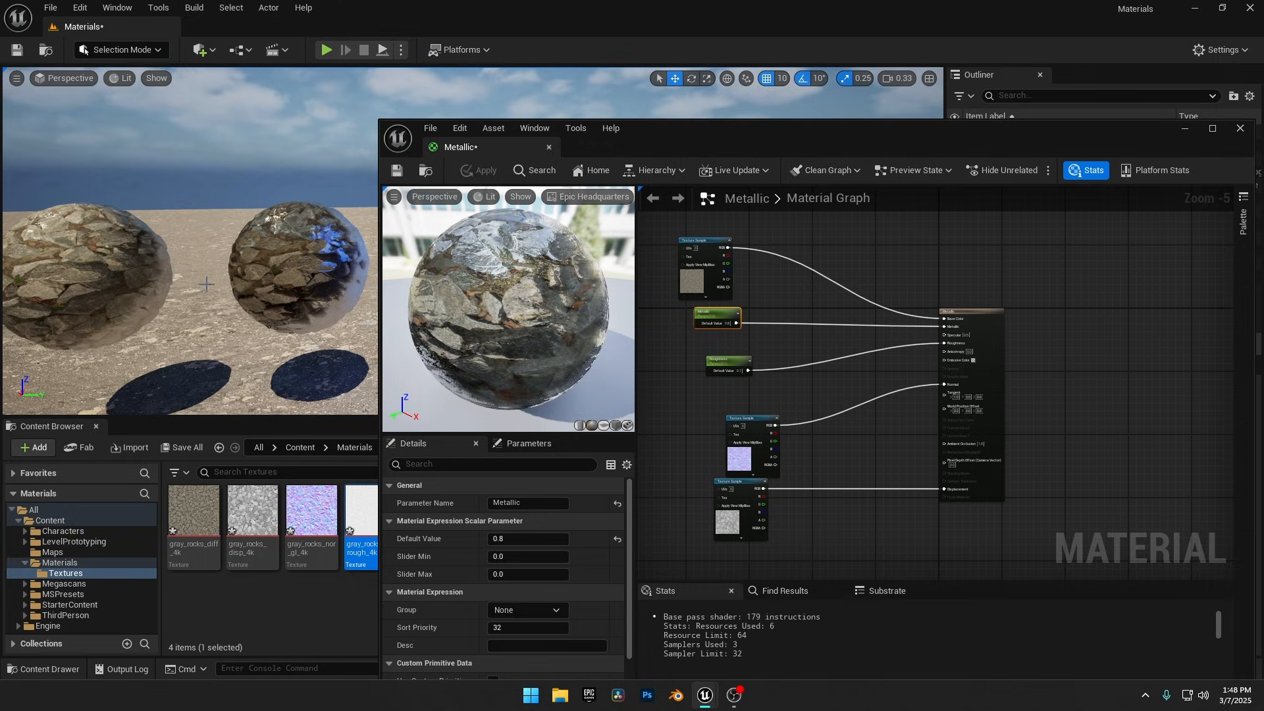
click(728, 362)
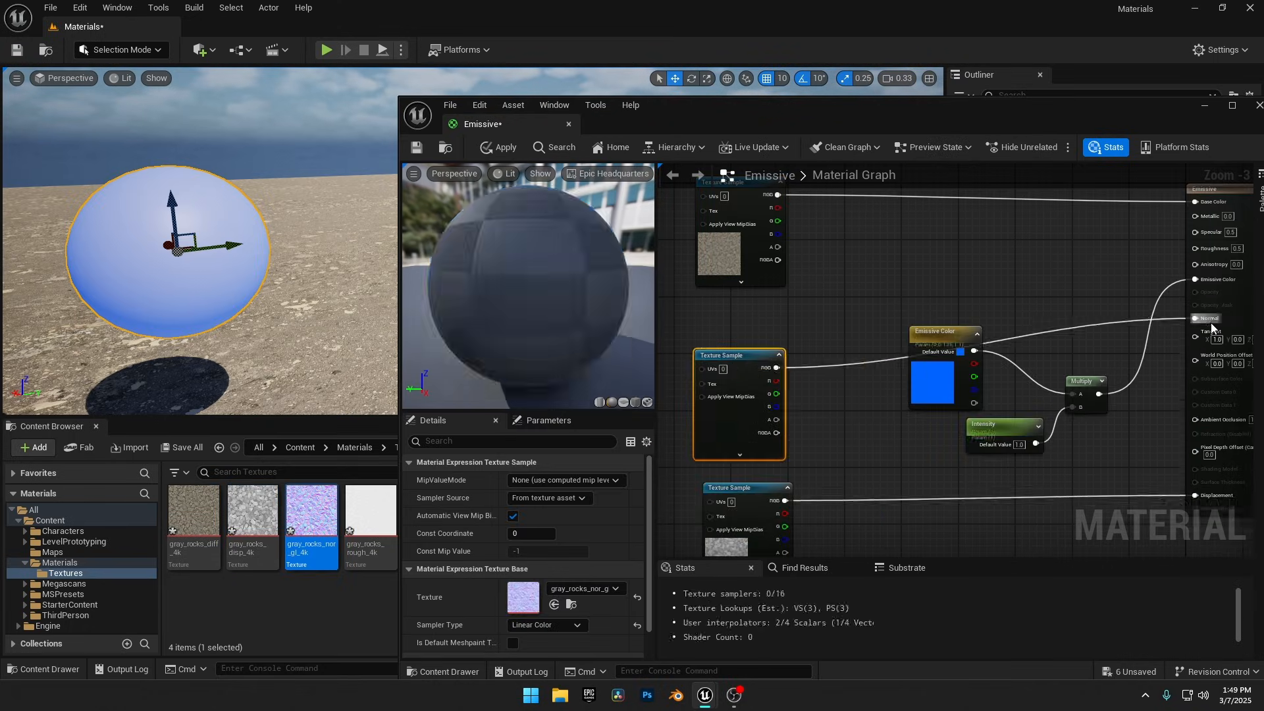
Step: Wire the Emissive material graph, then select the post-process volume in the scene
click(500, 147)
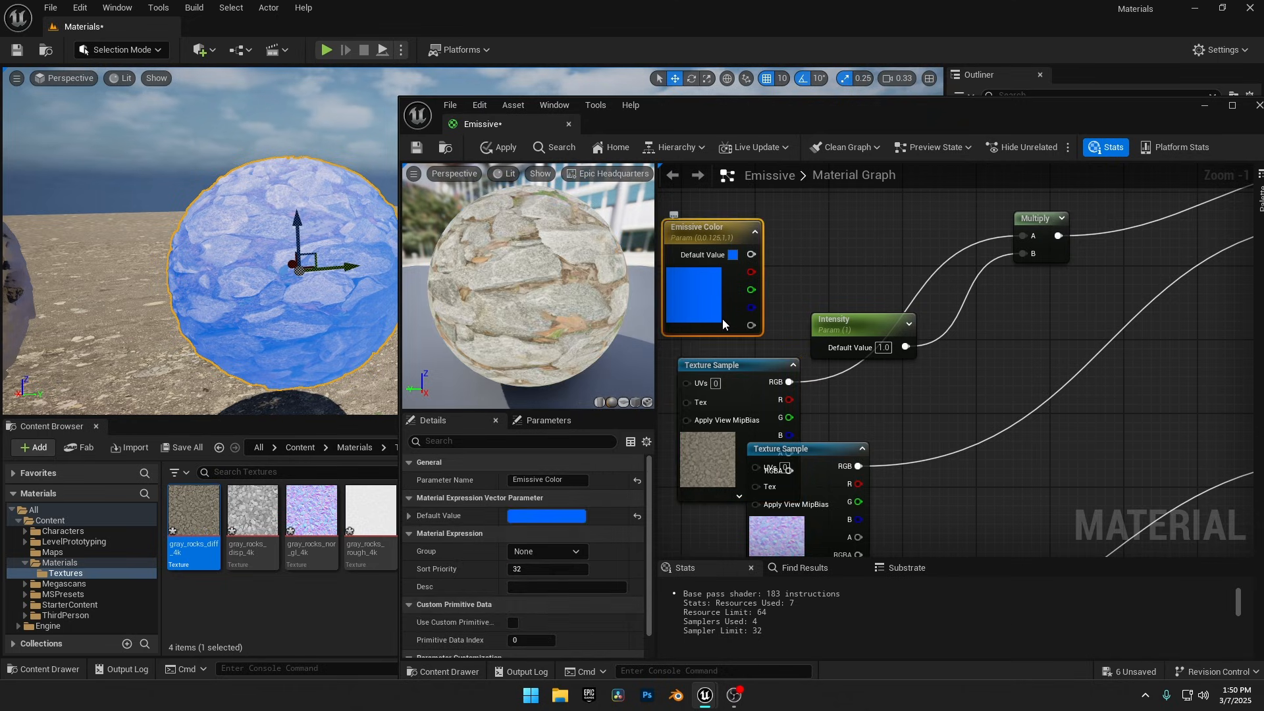
click(846, 352)
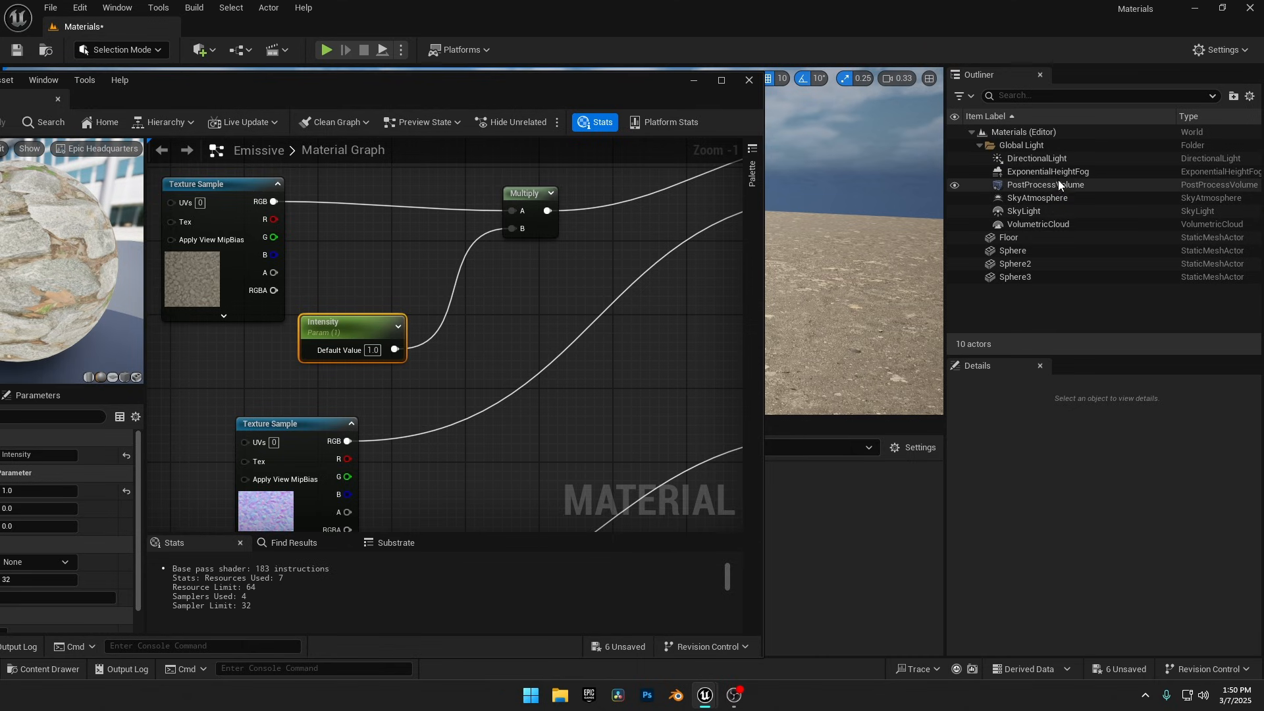
click(1036, 158)
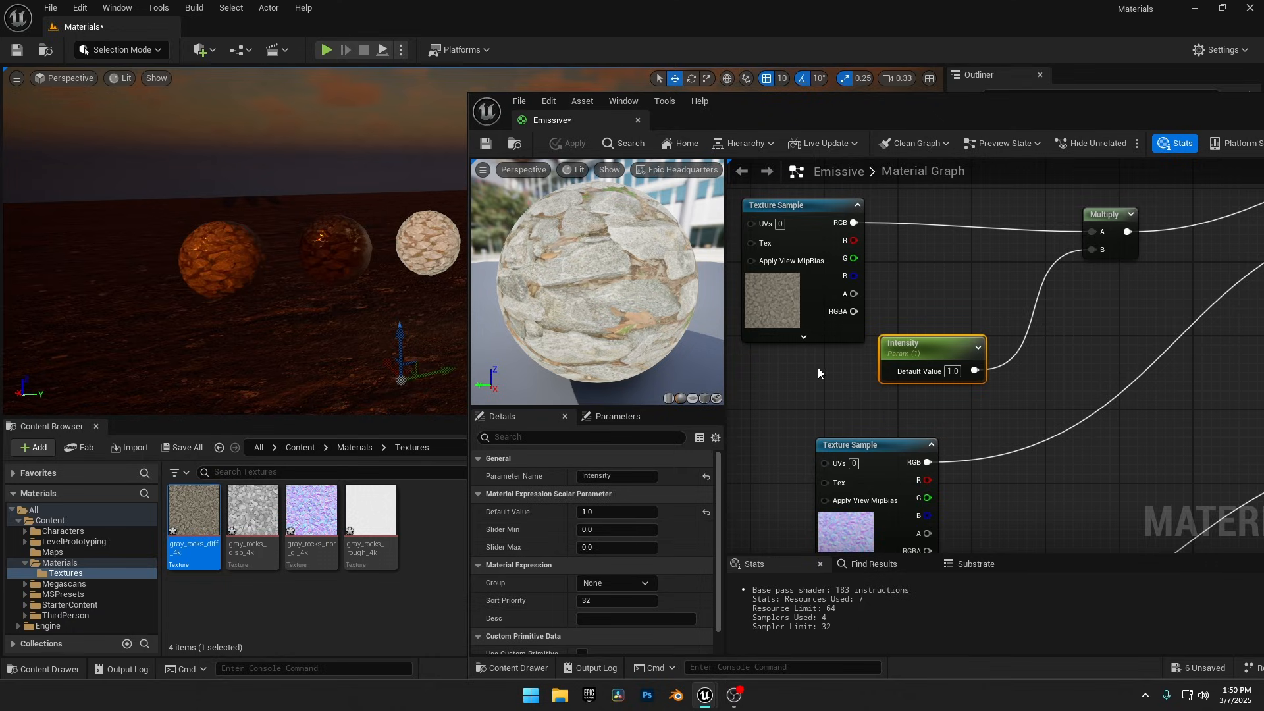
mouse_move(951, 371)
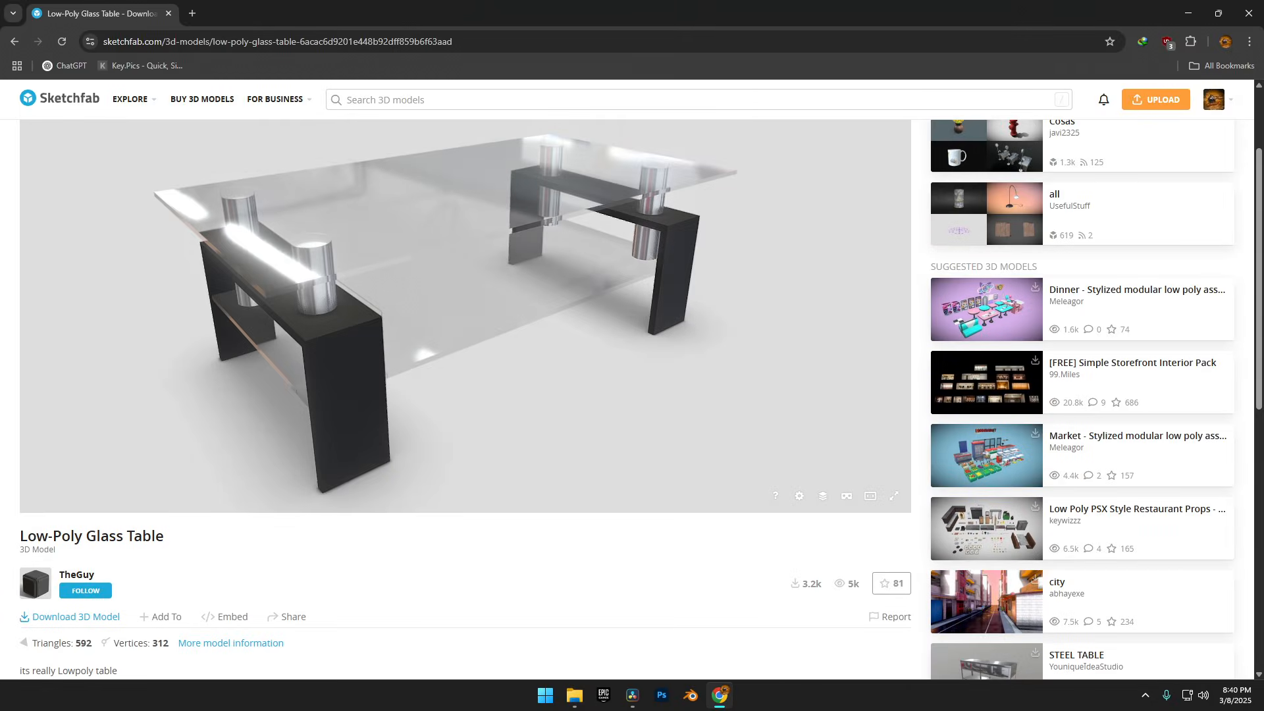
Step: Switch to the browser showing the Low-Poly Glass Table page on Sketchfab
click(722, 700)
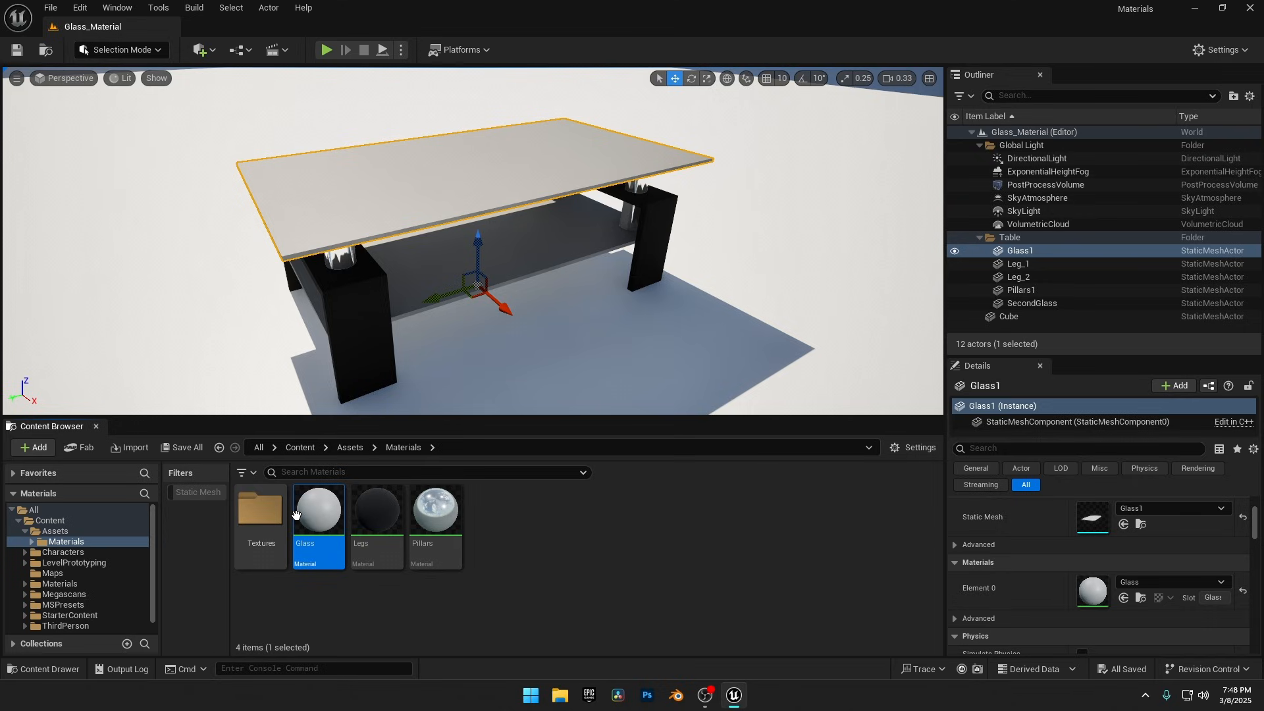
mouse_move(329, 513)
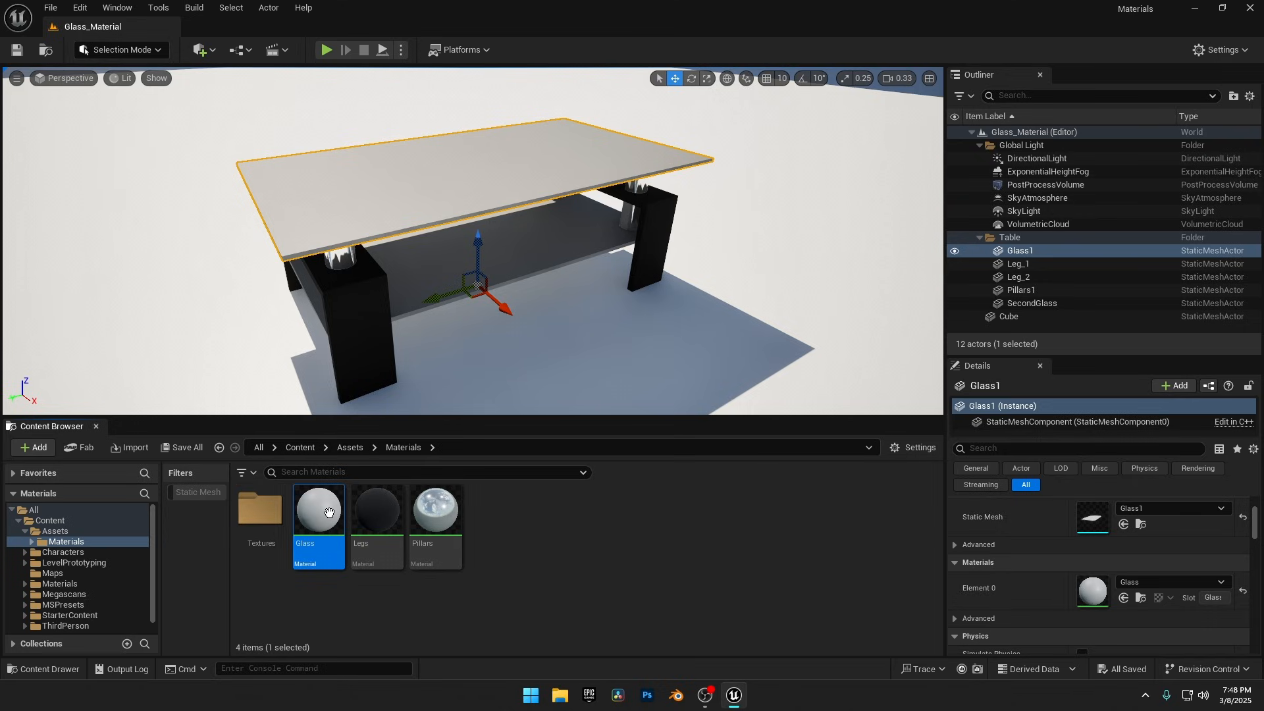
Step: Make the Glass material Translucent with Surface TranslucencyVolume lighting mode
double_click(317, 509)
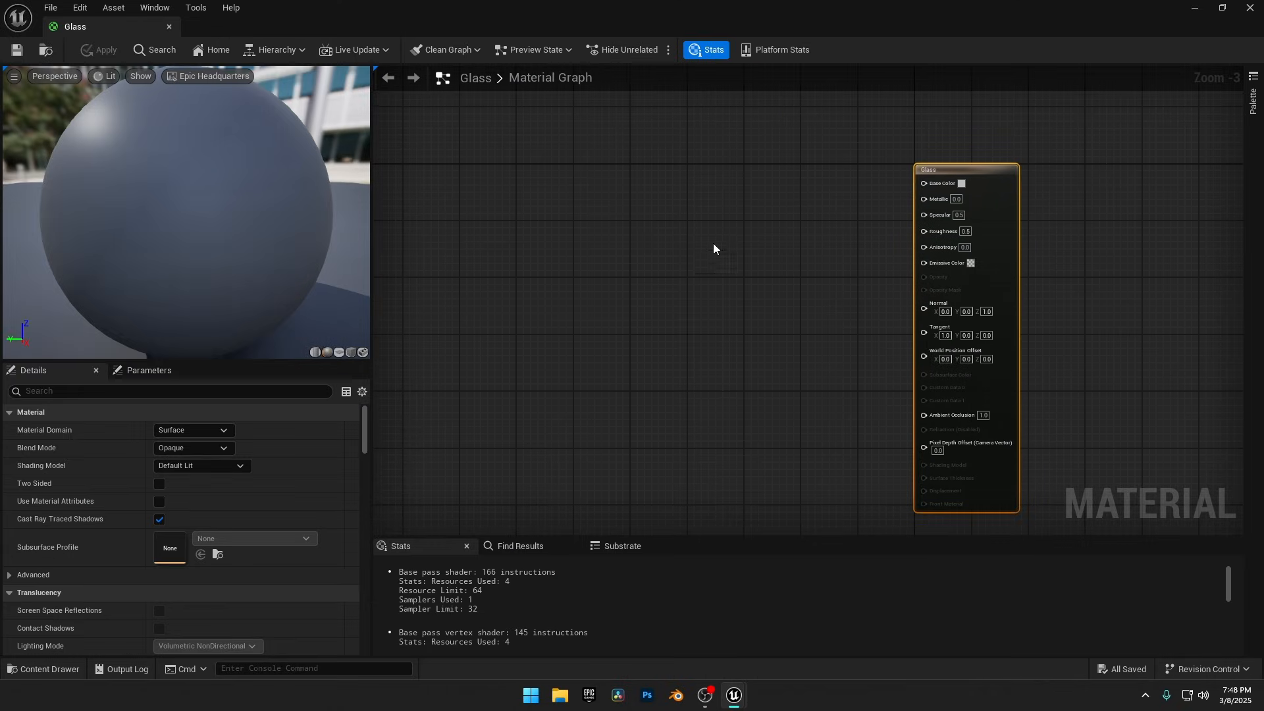
mouse_move(238, 348)
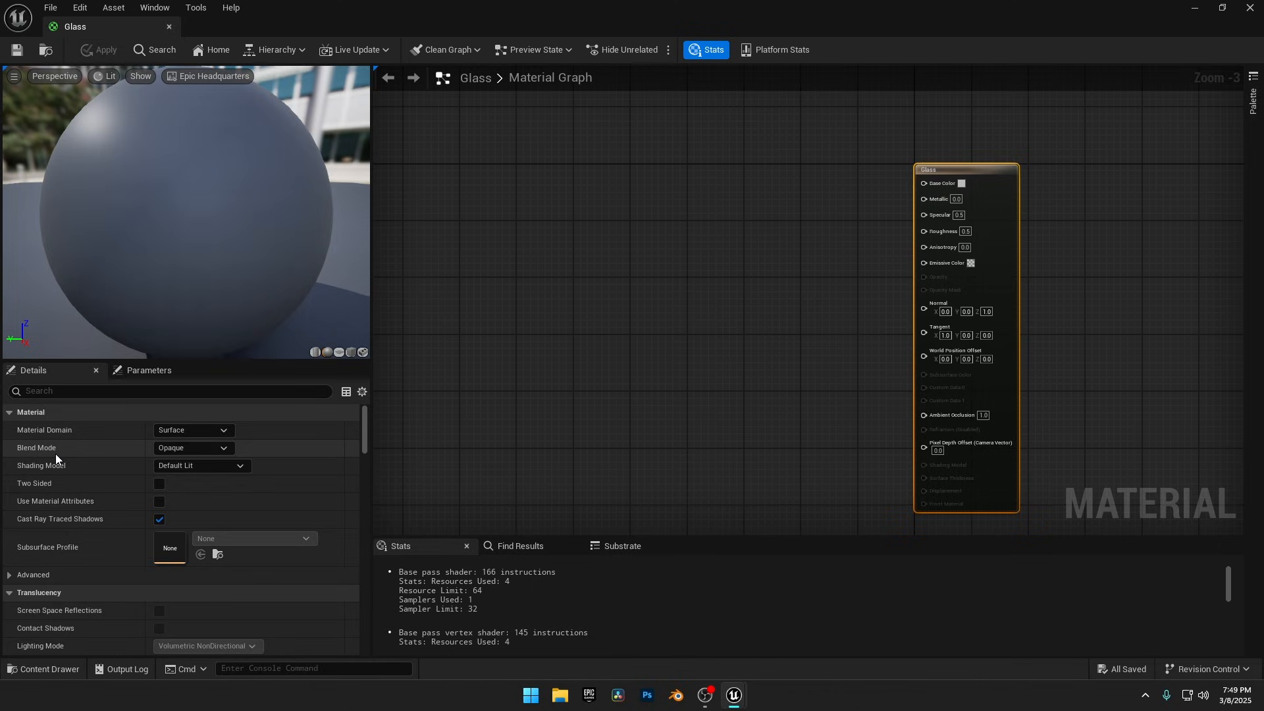
click(193, 448)
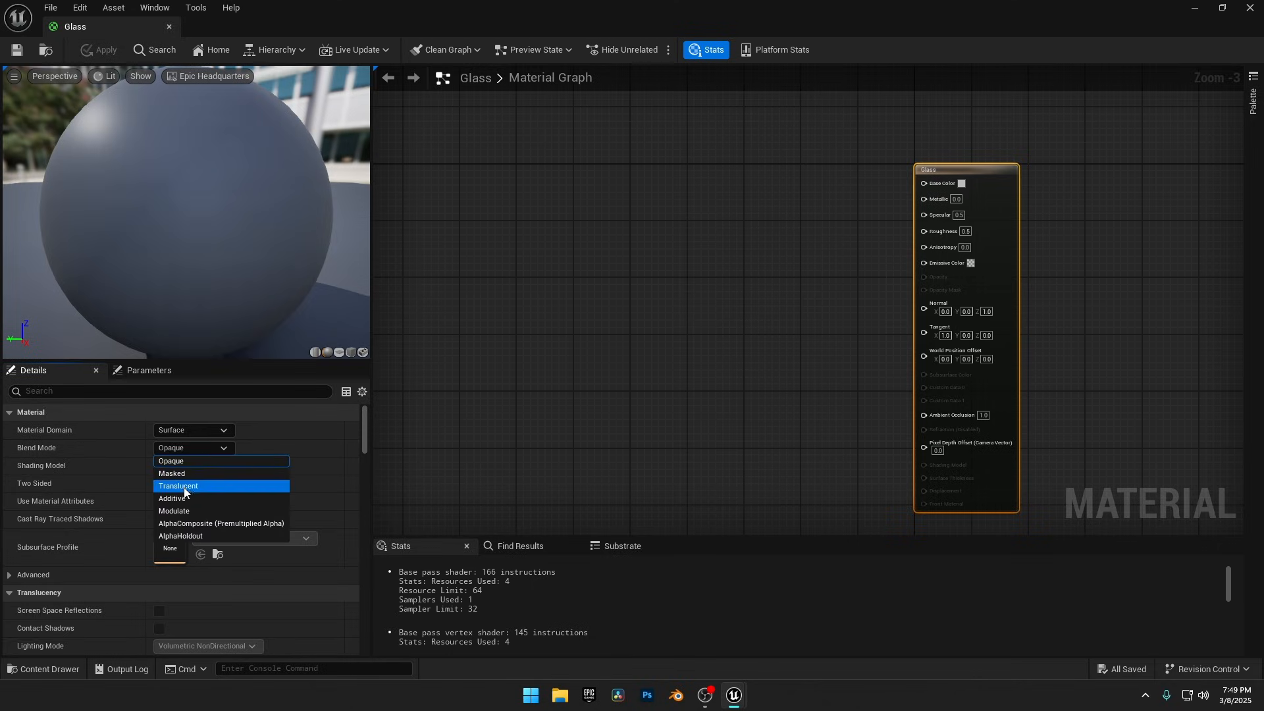
click(177, 486)
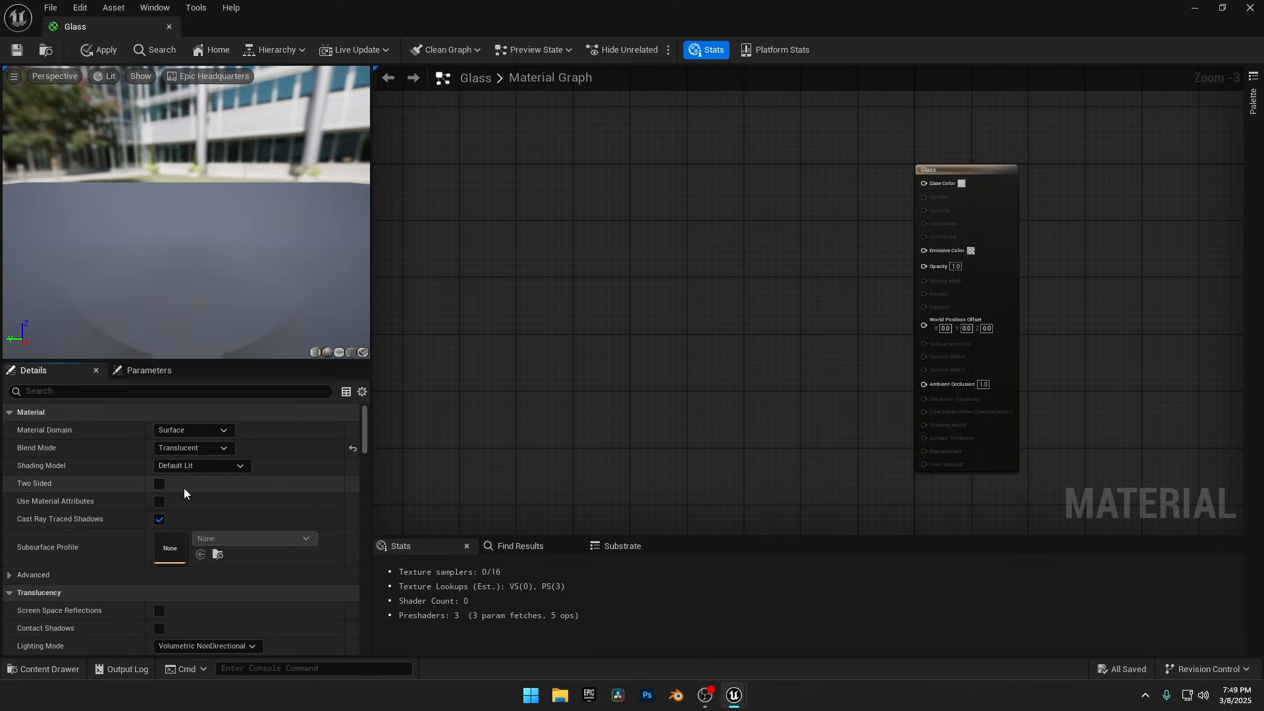
click(98, 50)
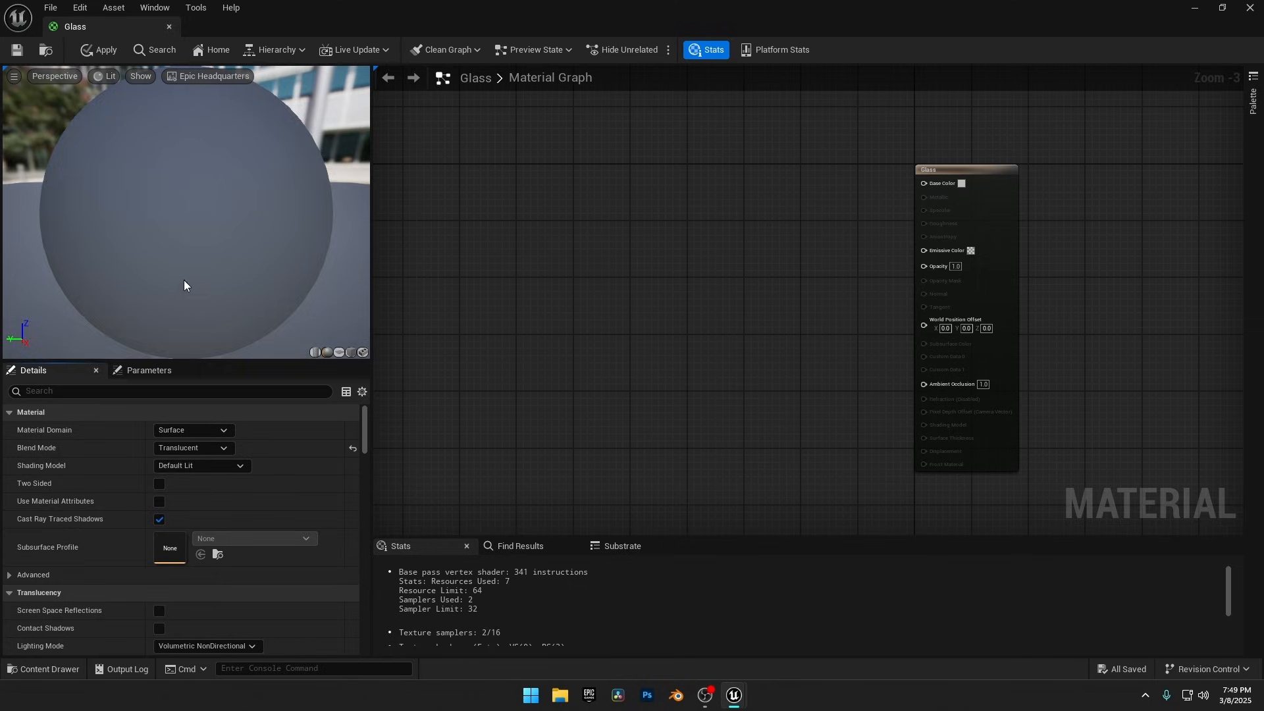
click(159, 483)
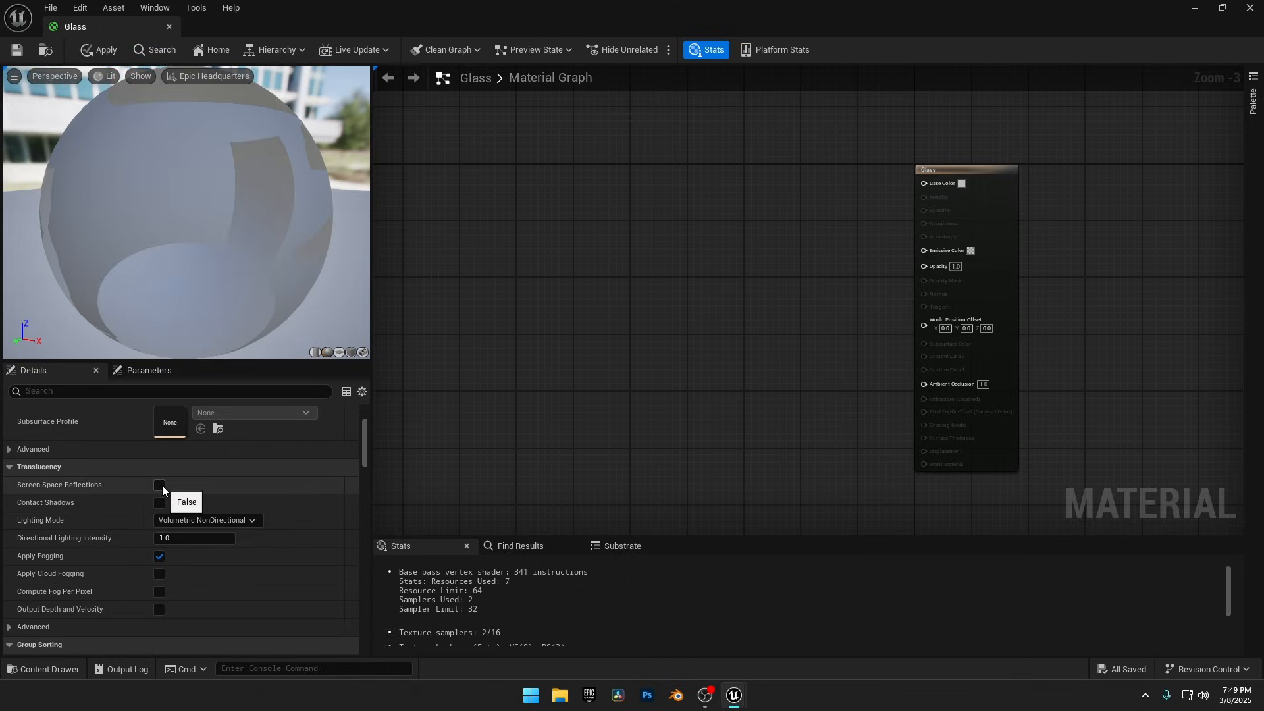
mouse_move(40, 469)
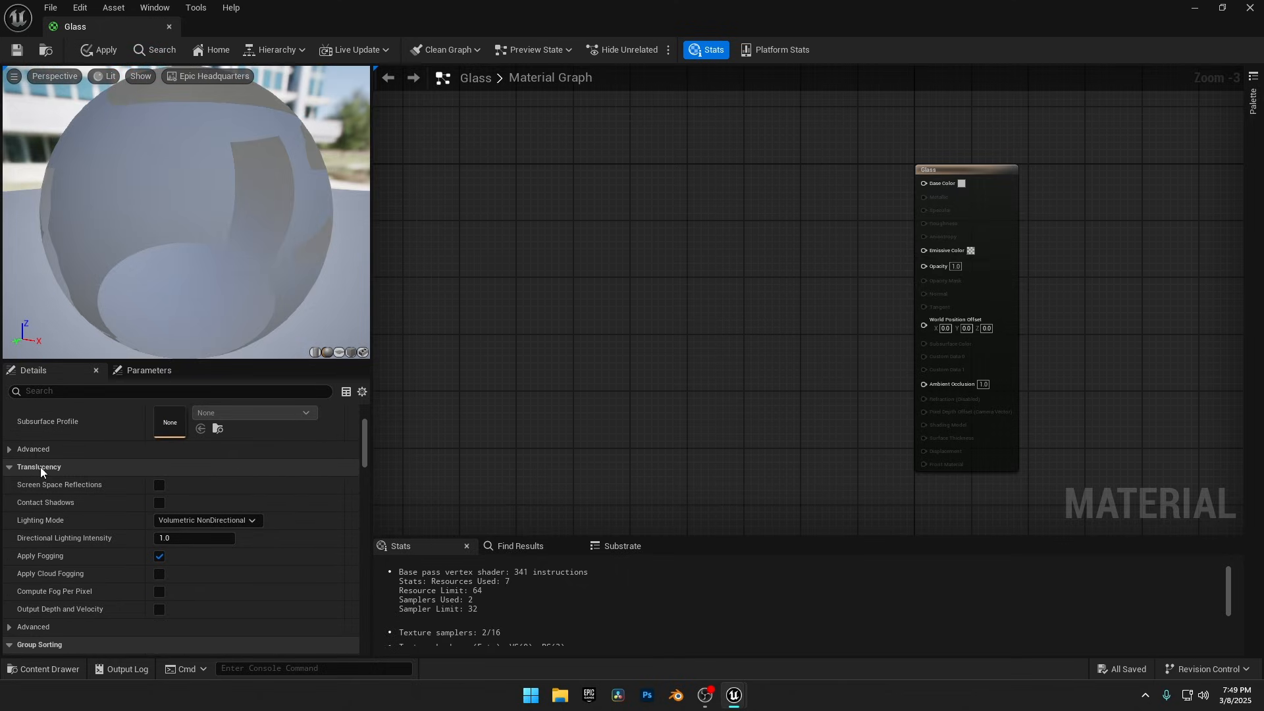
click(206, 520)
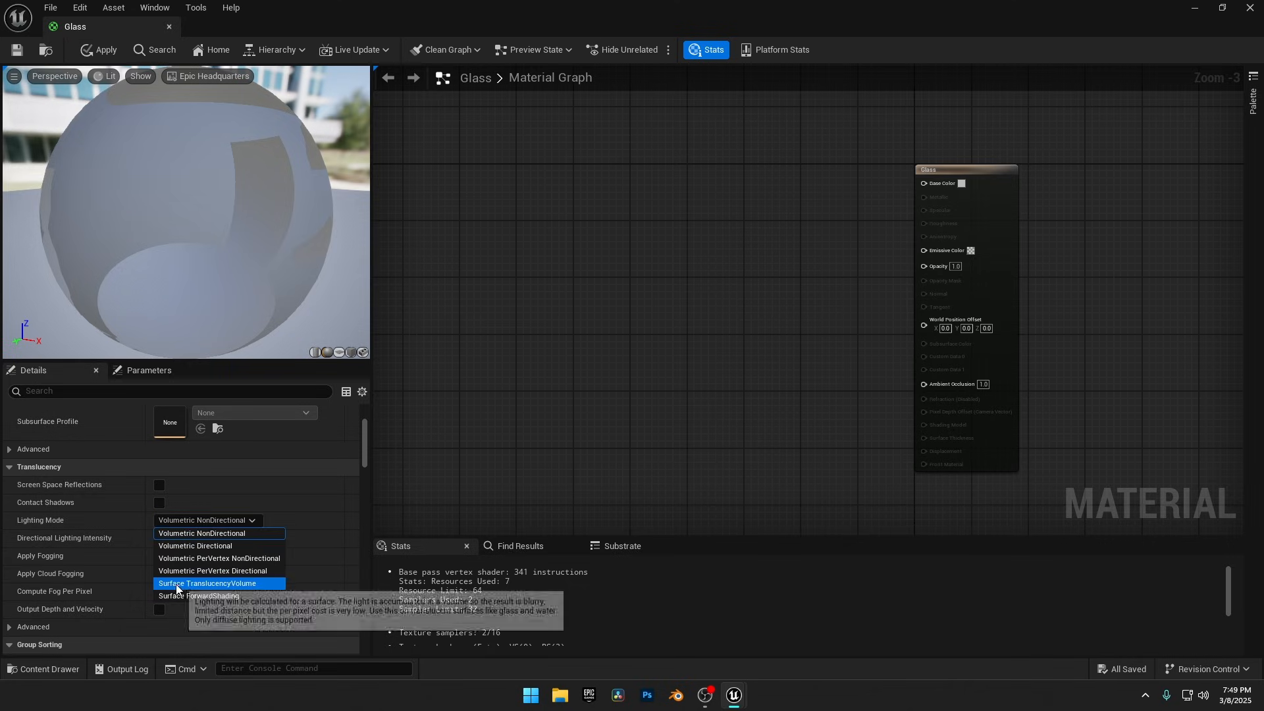
click(208, 582)
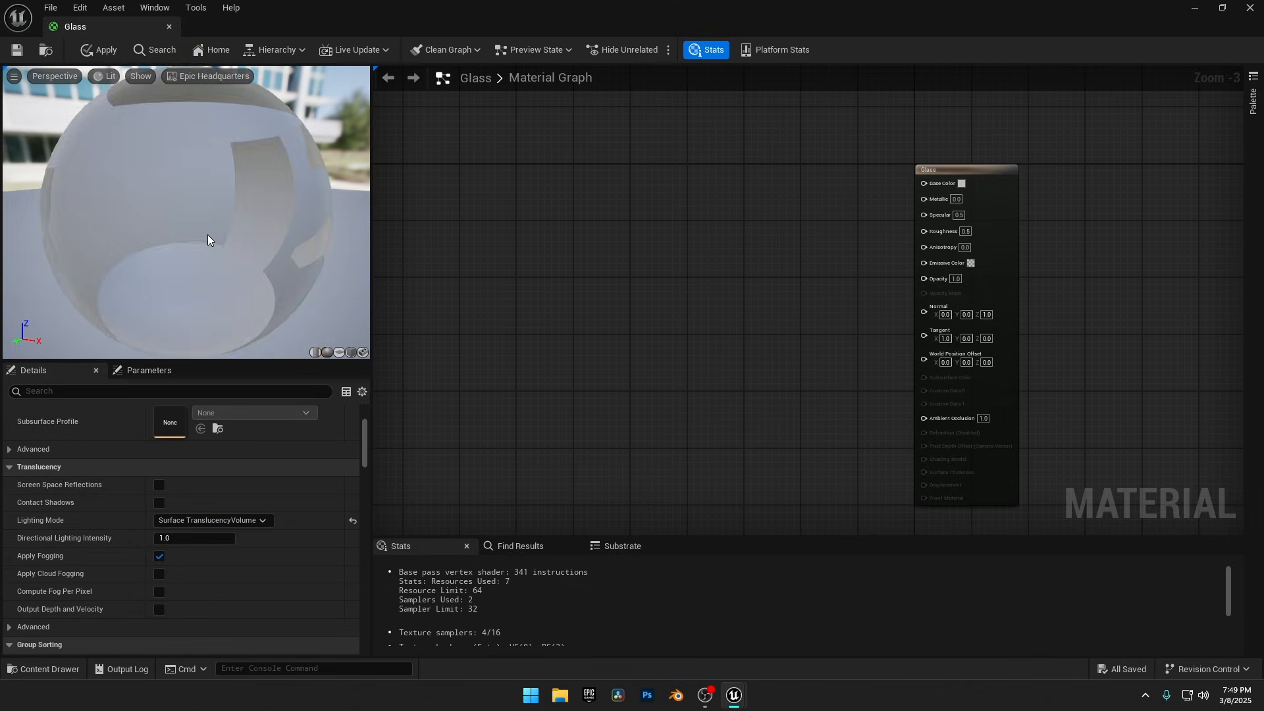
Step: Set the Glass material's Refraction Method to Index Of Refraction
scroll(down, 3)
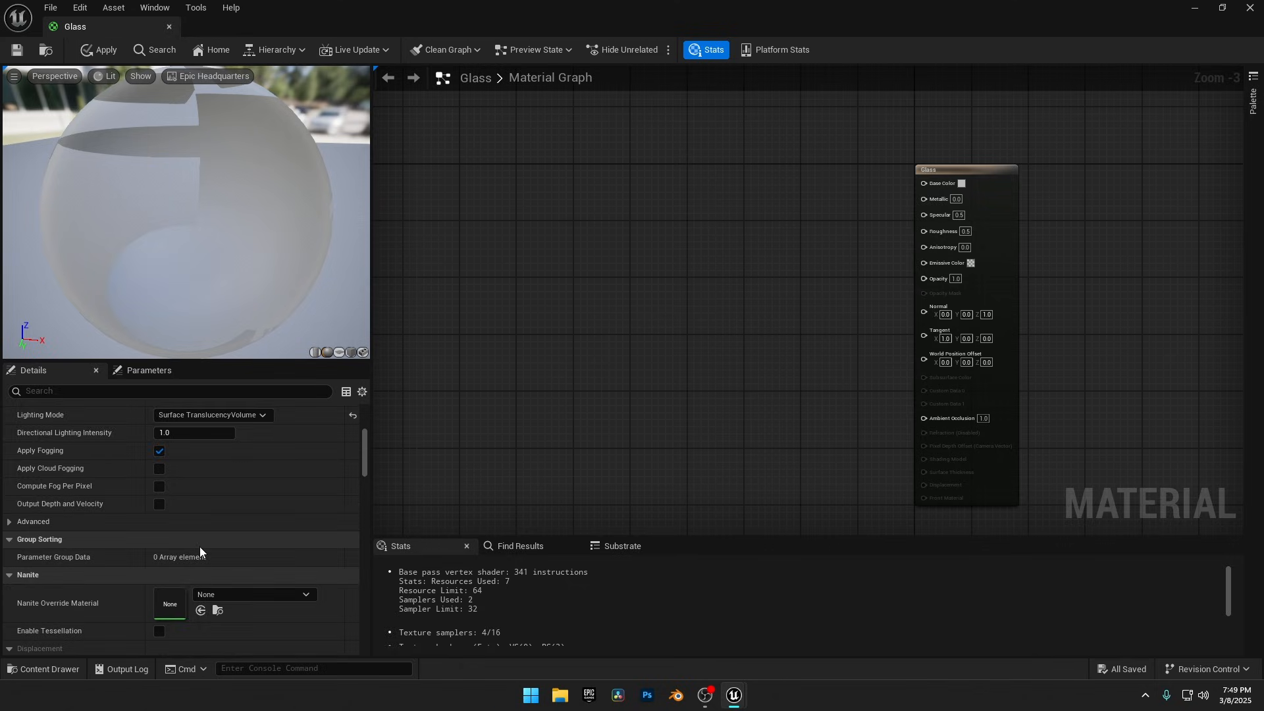
scroll(down, 3)
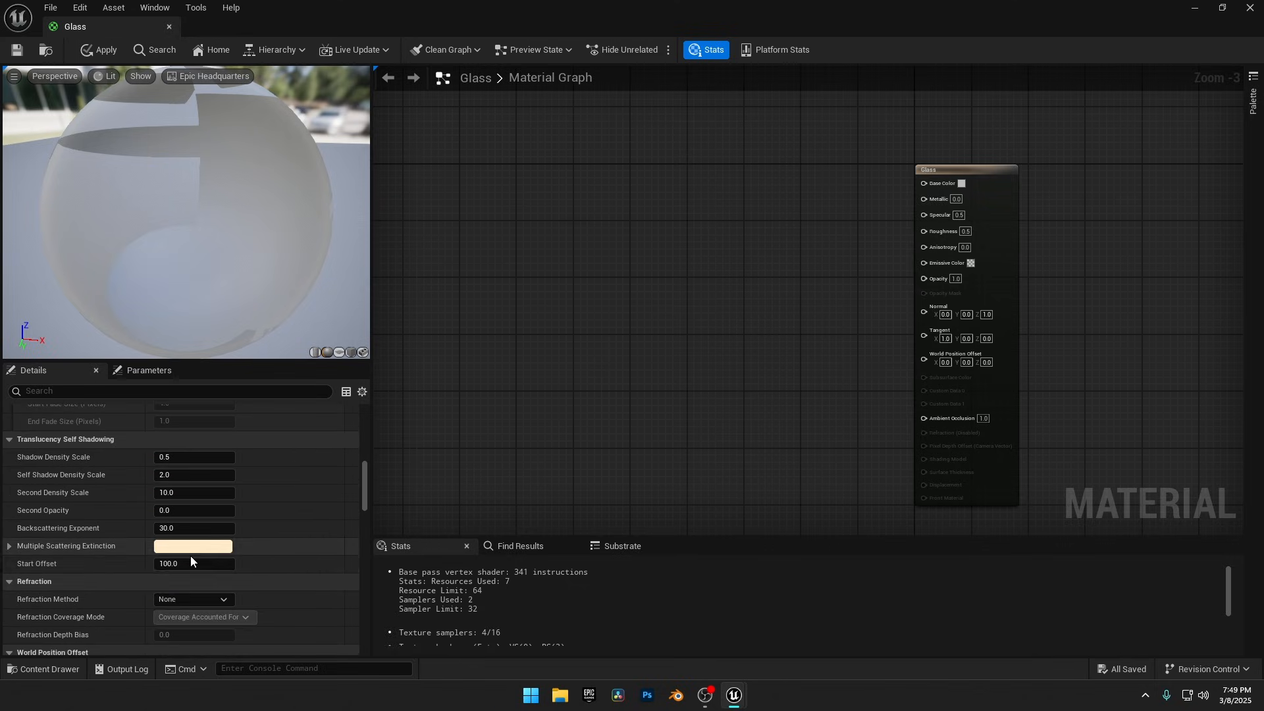
click(8, 581)
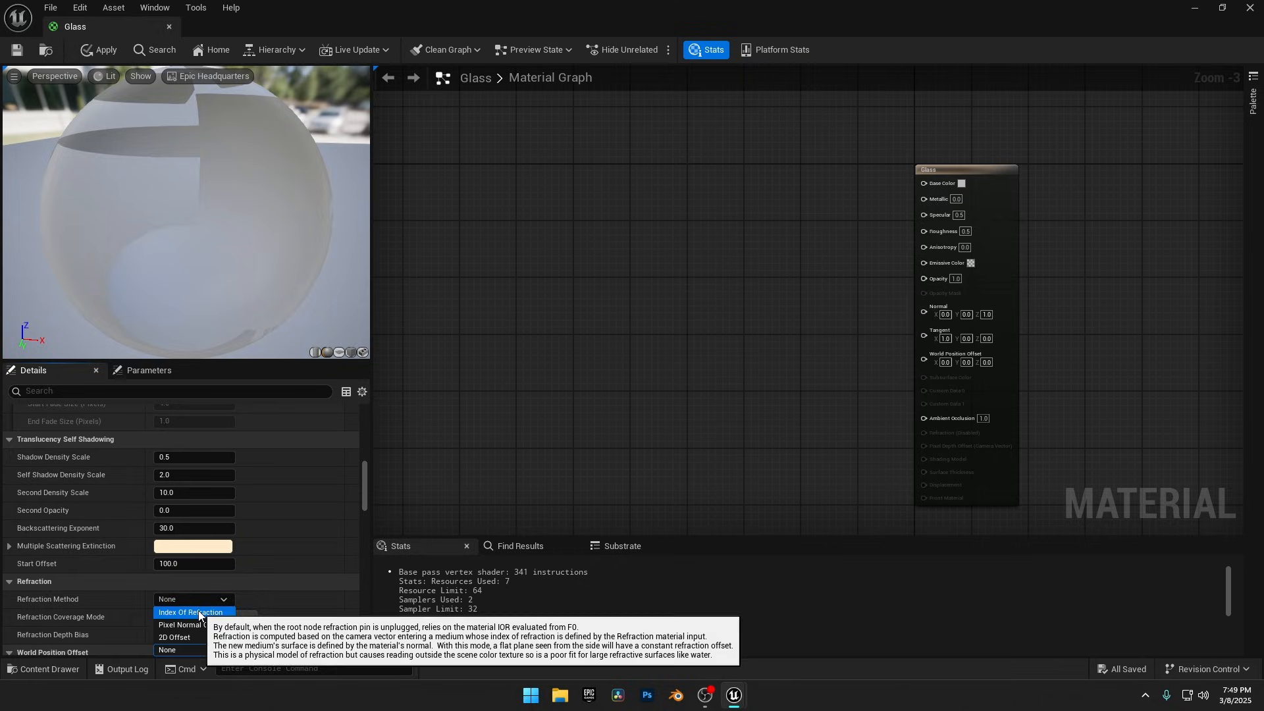
click(190, 612)
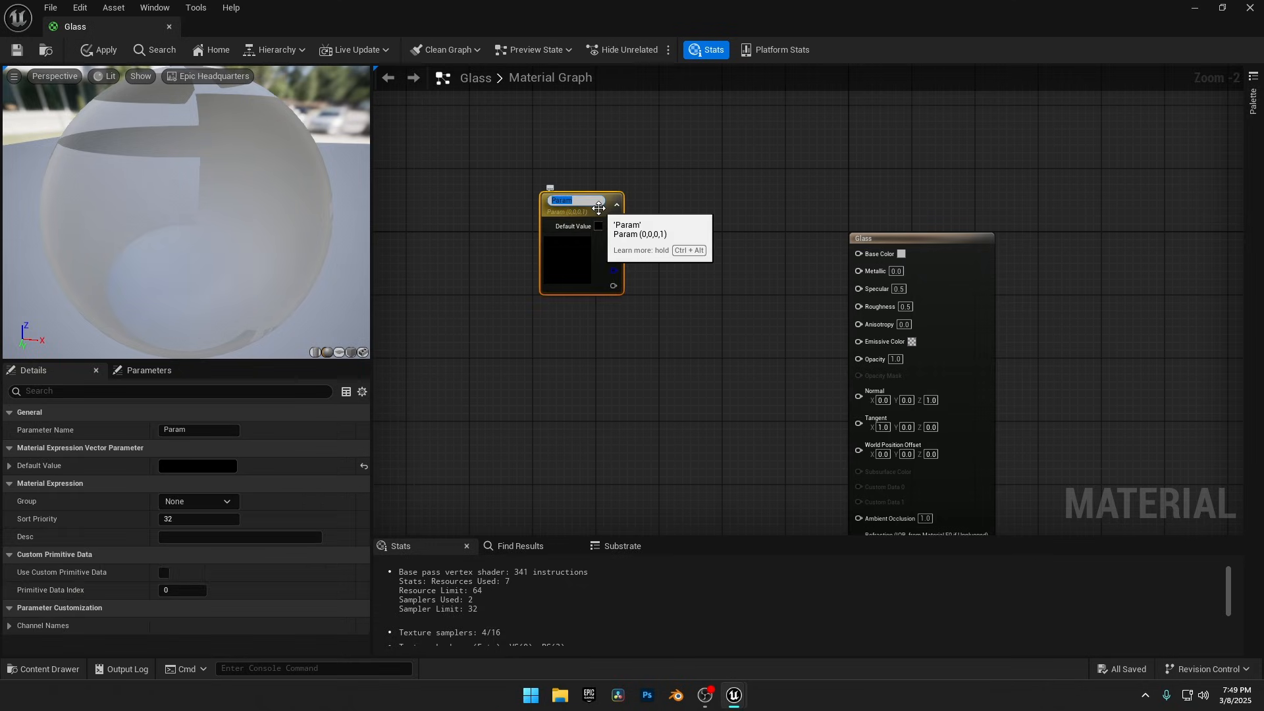
Step: Name the vector parameter 'Base Color' with a white default for the Glass material
text(Base Color)
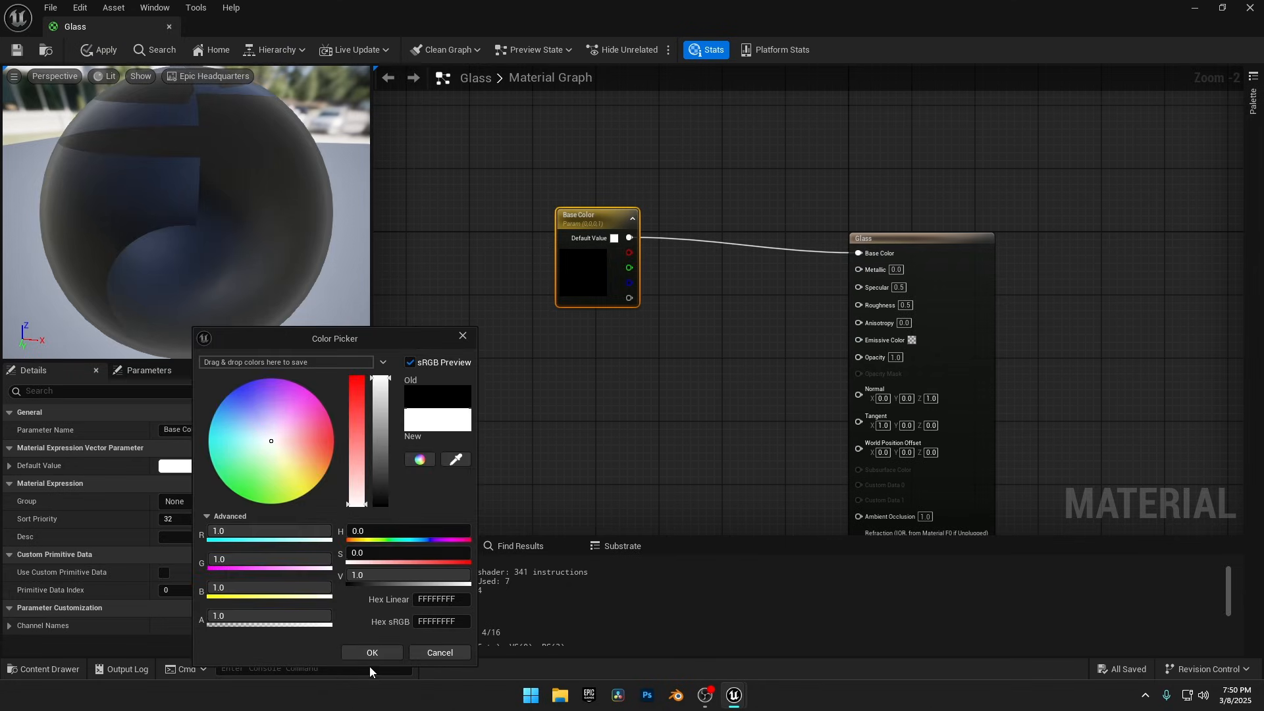
click(371, 652)
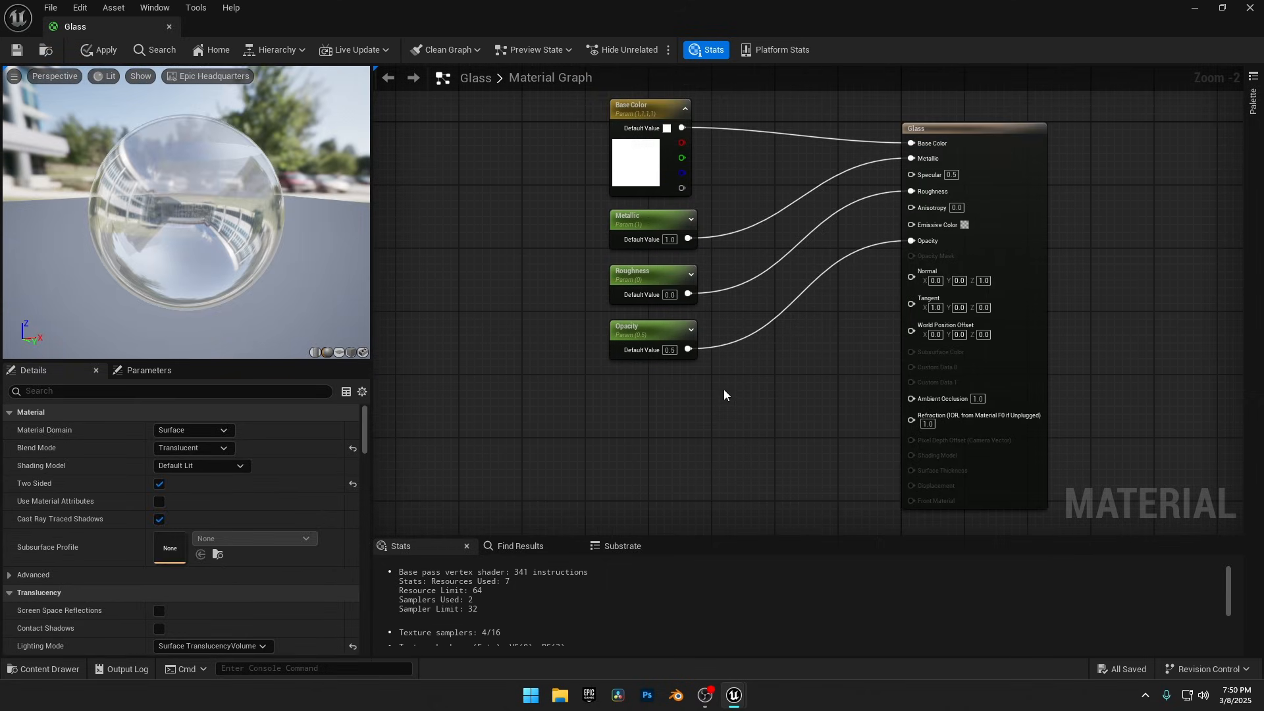
mouse_move(955, 423)
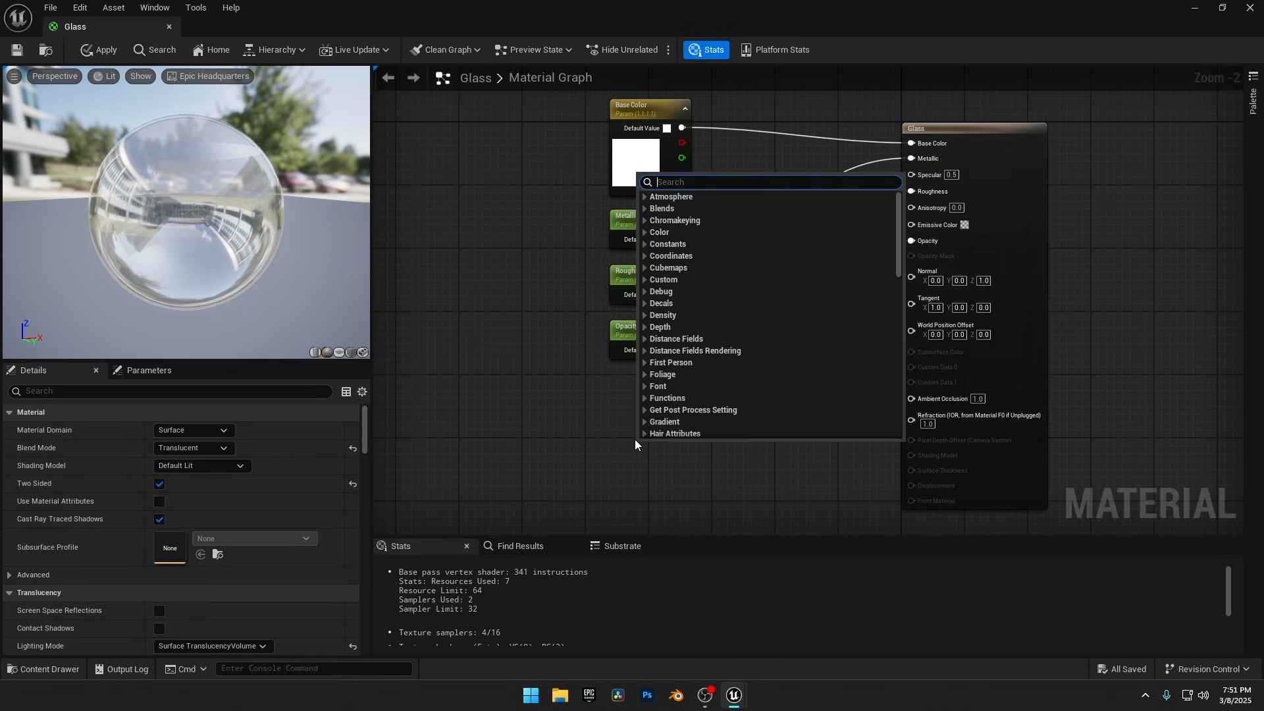
Step: Add a Lerp node with constant 1.52 in B for the refraction index
text(linear)
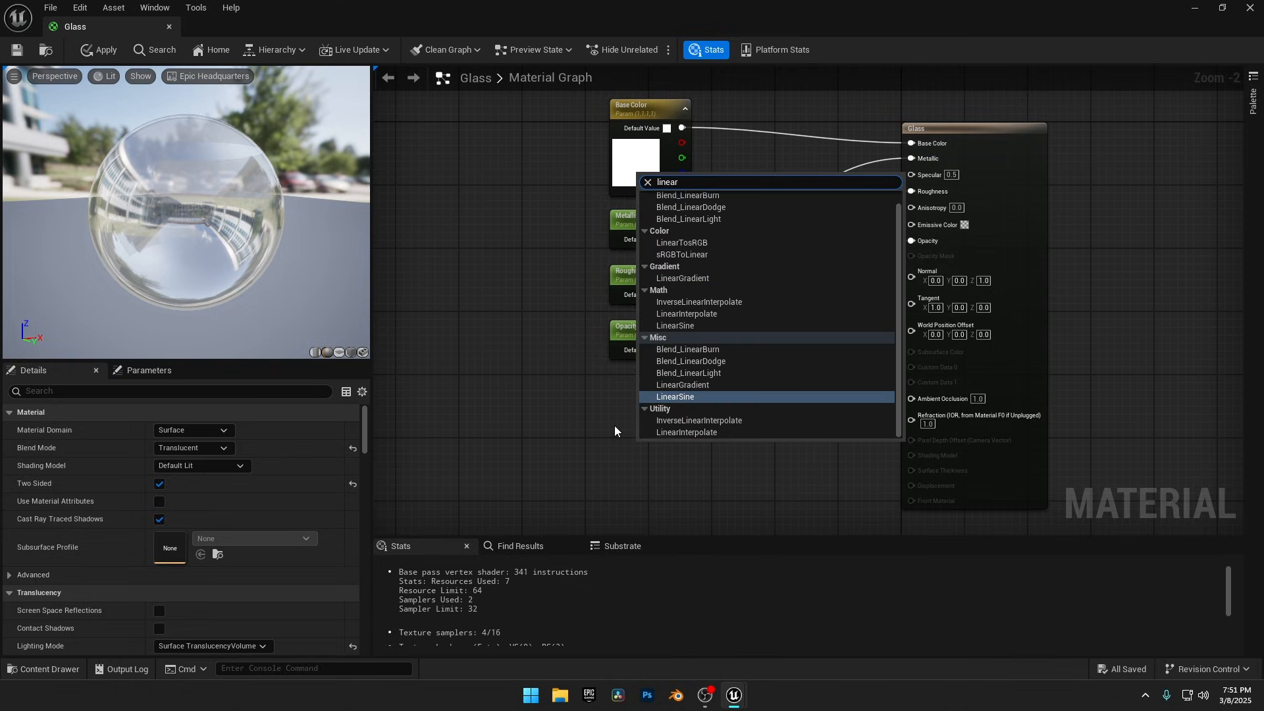
mouse_move(686, 432)
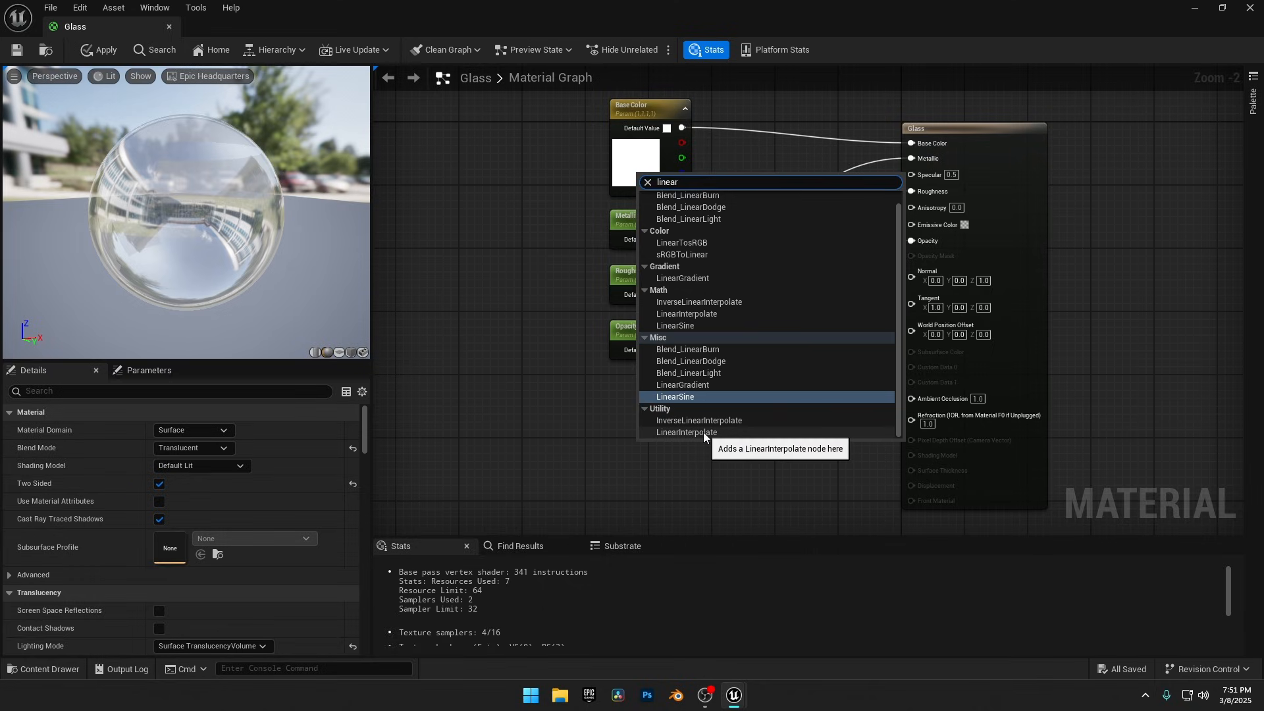
click(687, 432)
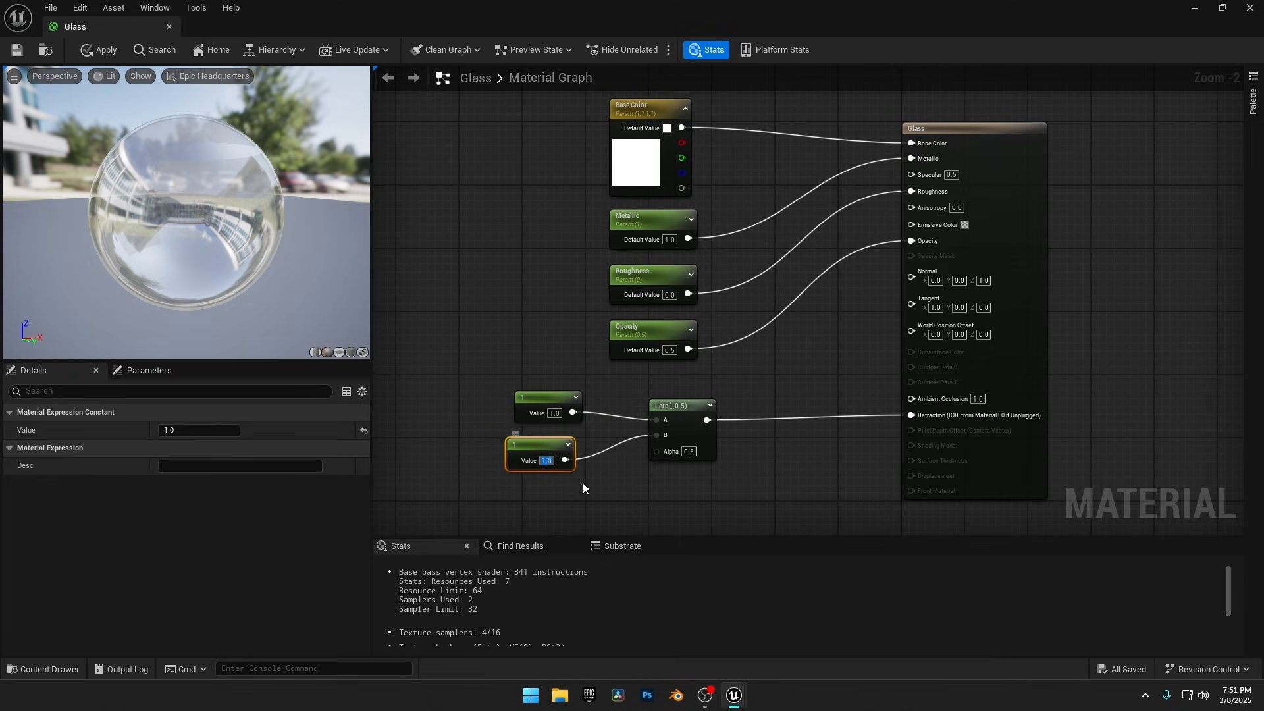
mouse_move(536, 443)
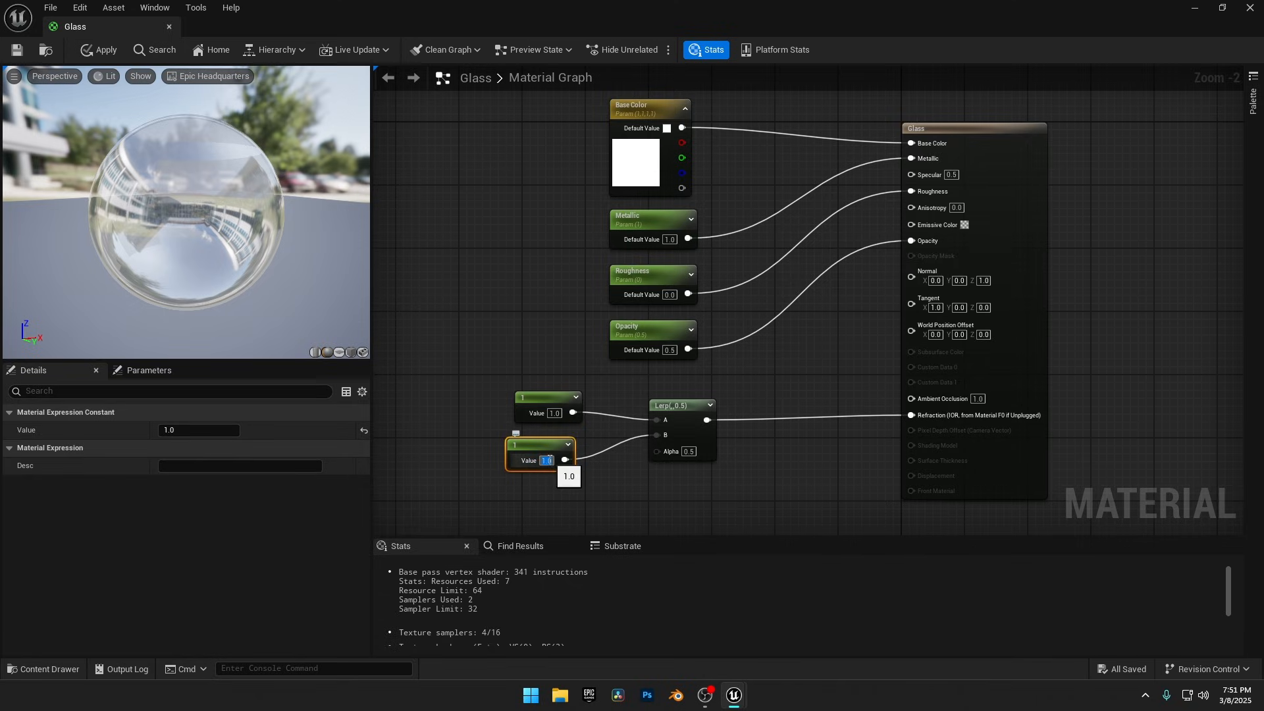
text(1.52)
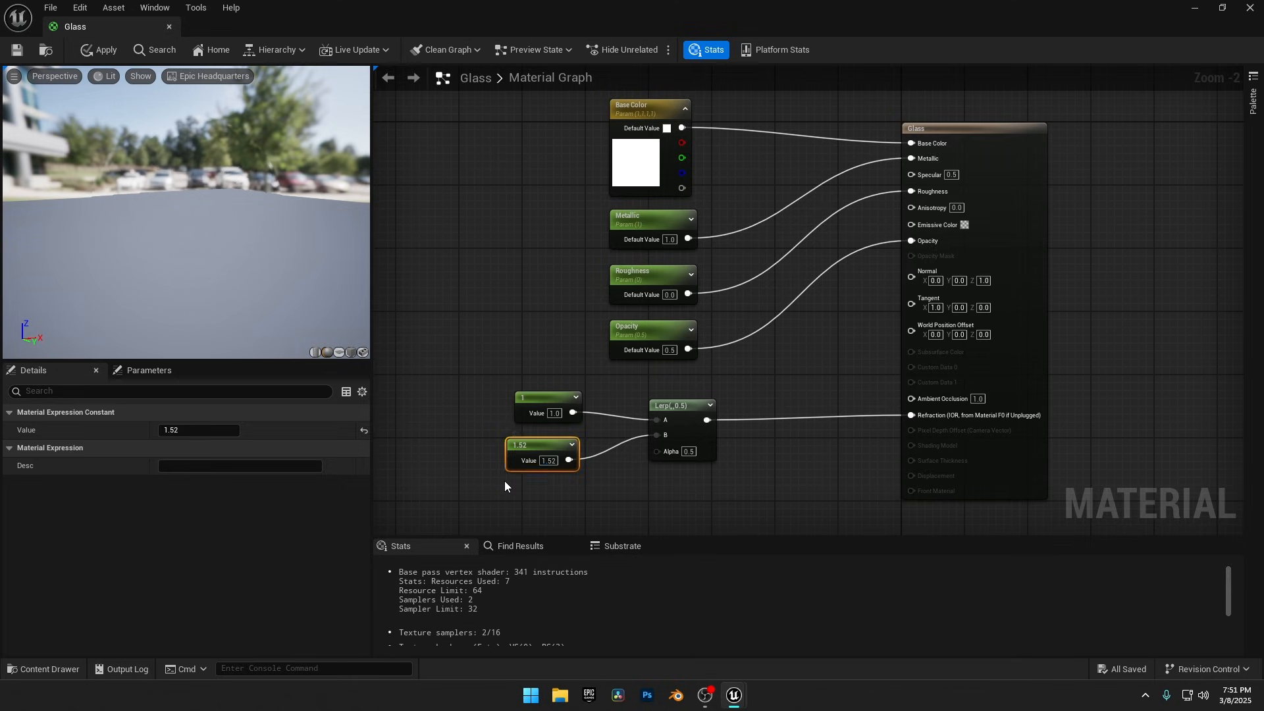
click(98, 49)
text(f)
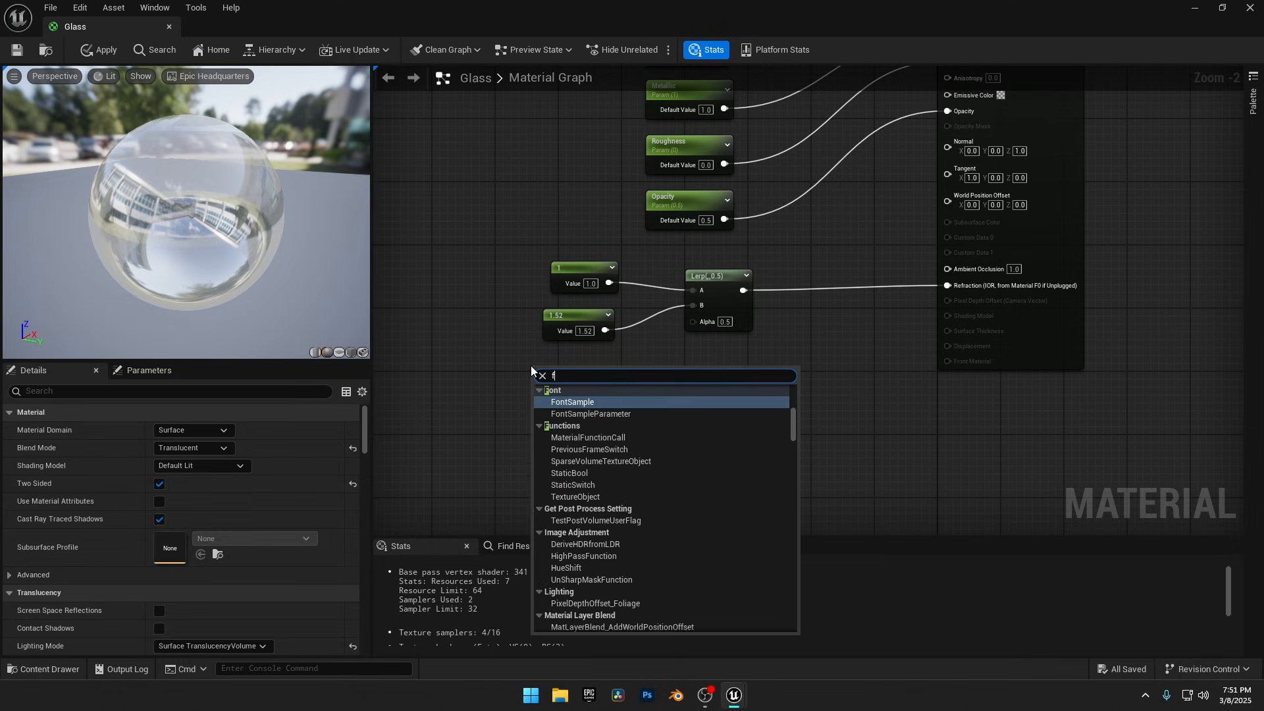
Step: Add a Fresnel node to drive the Lerp's Alpha for refraction
text(resne)
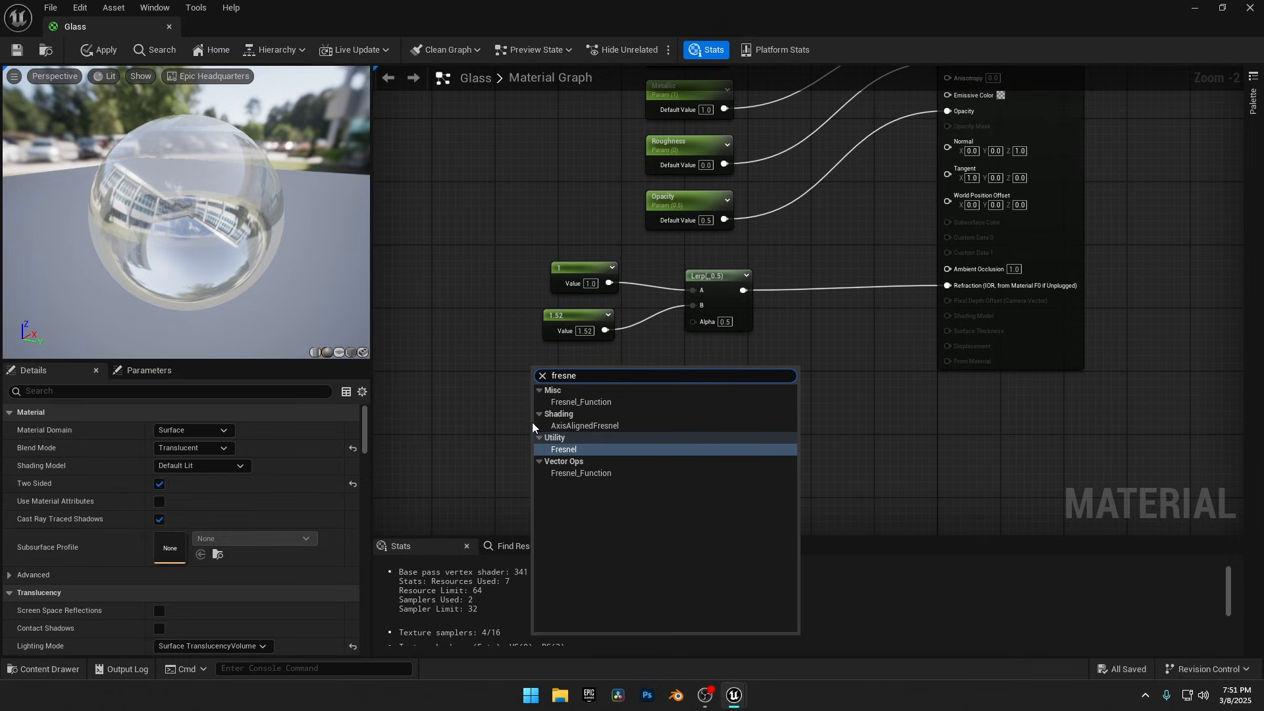
click(564, 449)
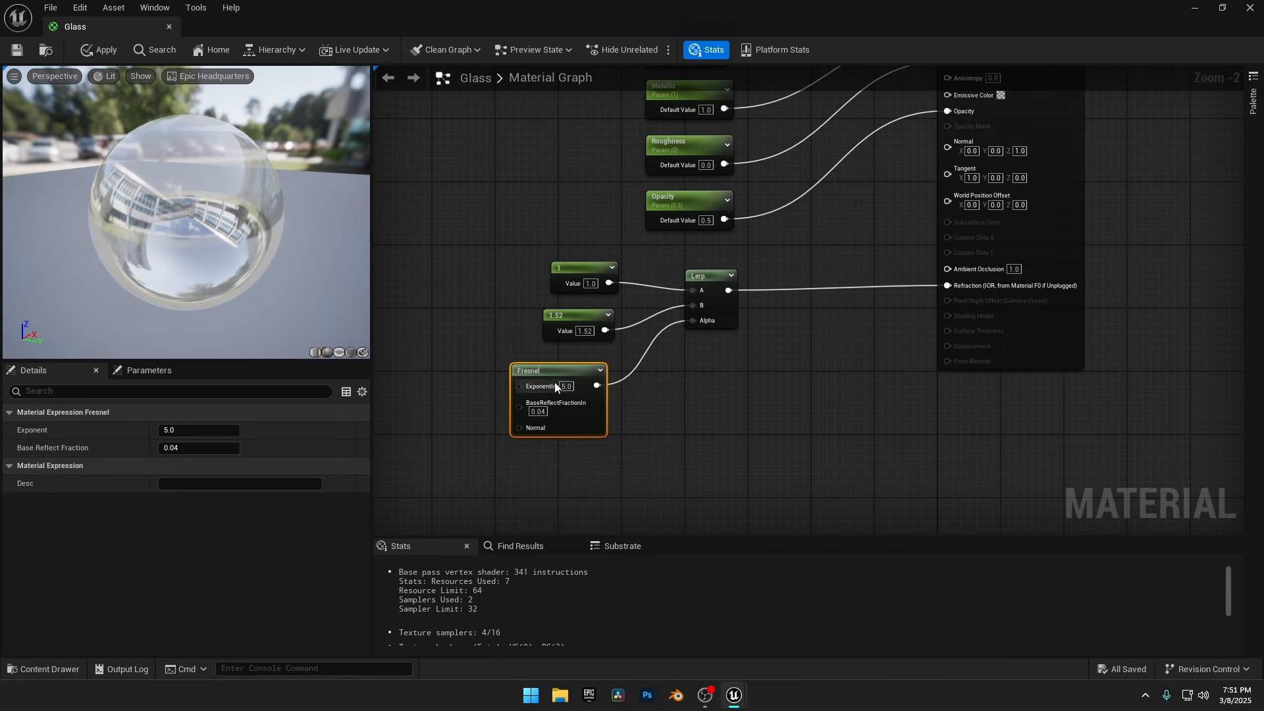
click(104, 49)
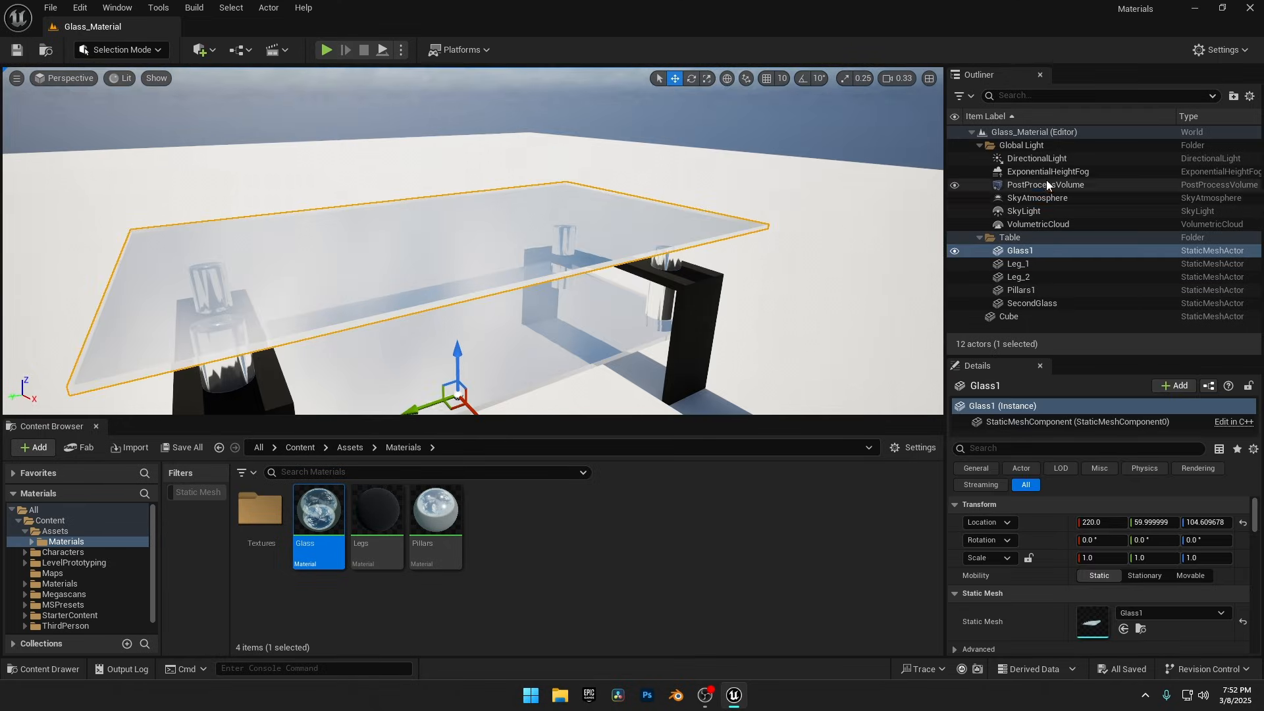
Step: Override the PostProcessVolume's Translucency type and set it to Ray Tracing
click(1045, 184)
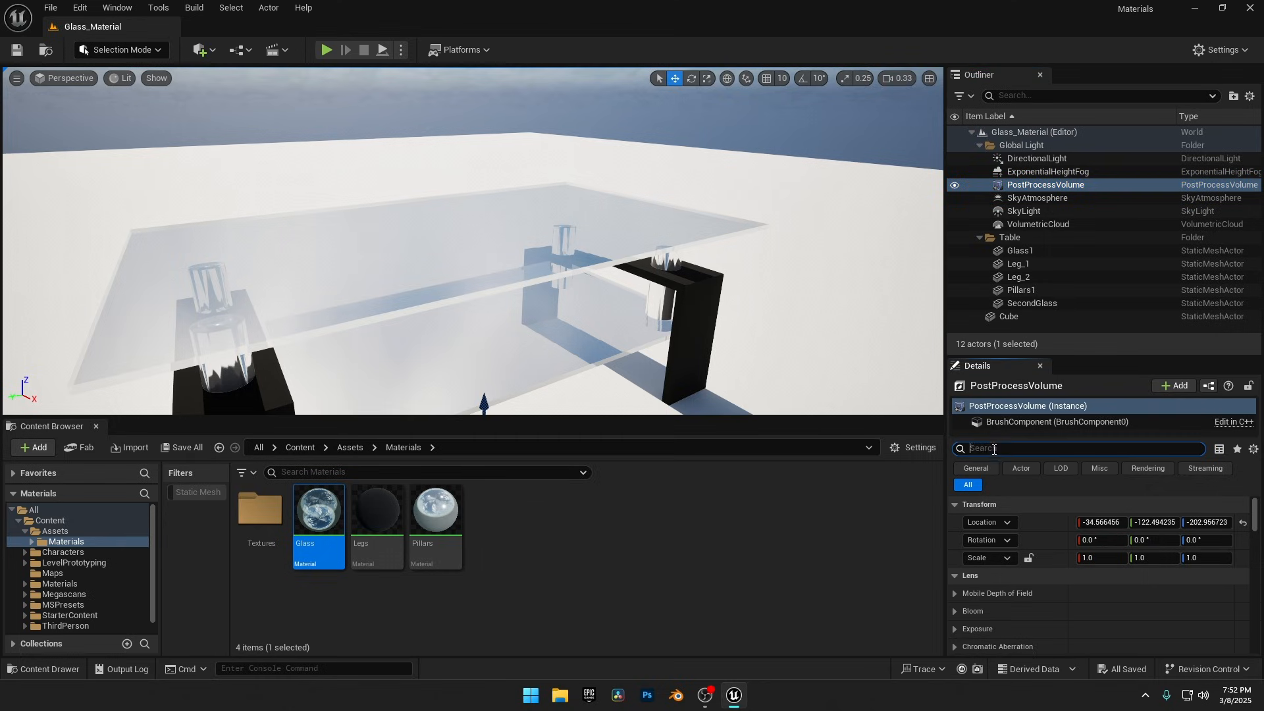
text(Translu)
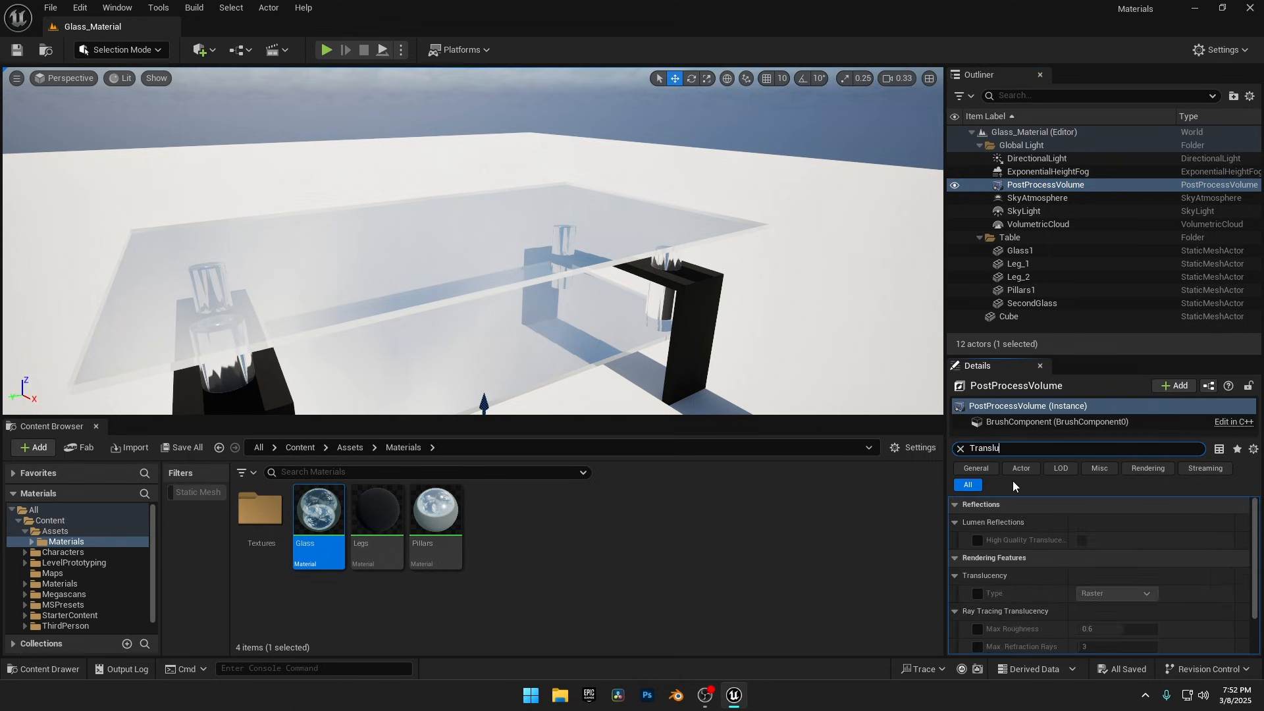
click(977, 538)
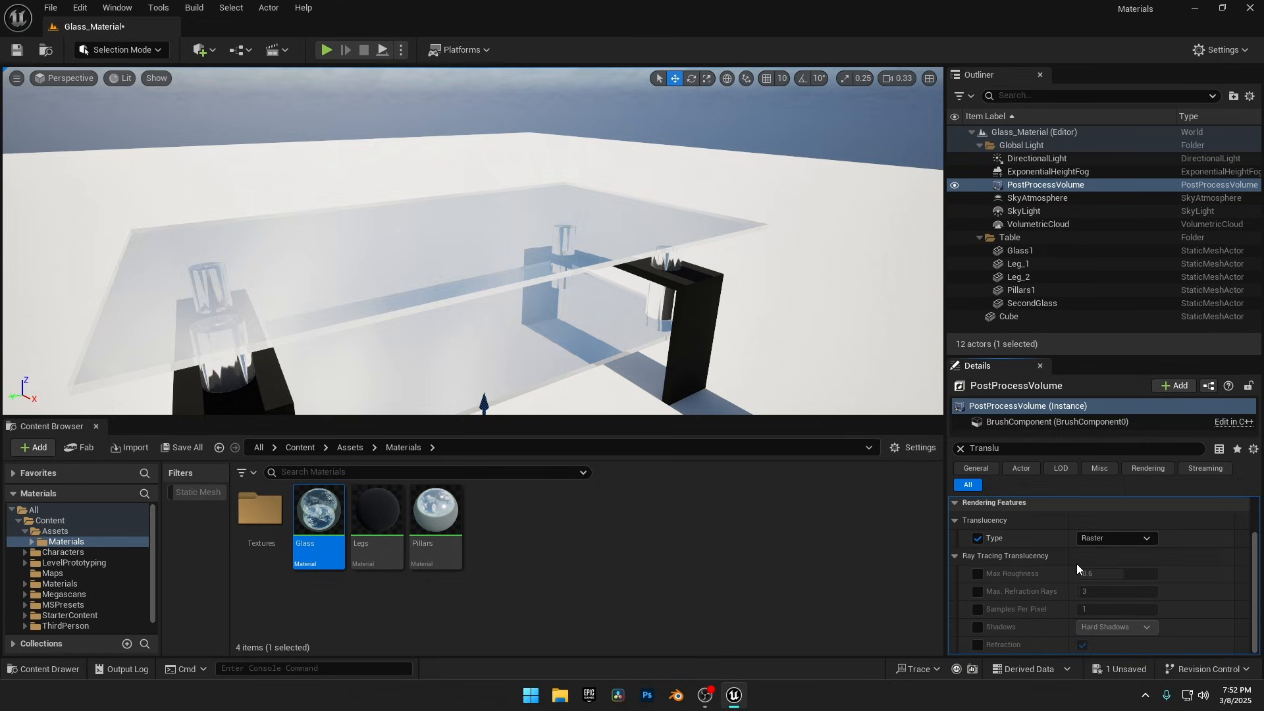
click(1114, 538)
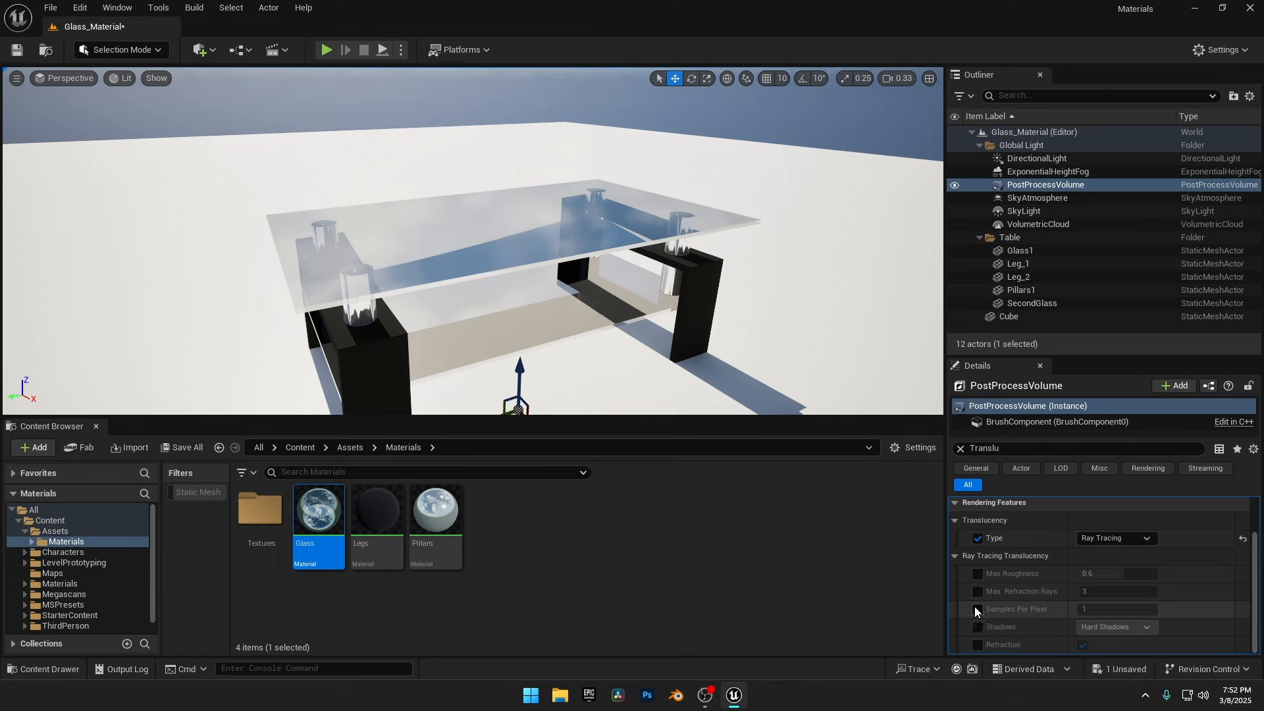
Step: Override Max Refraction Rays and raise it to 2
click(976, 591)
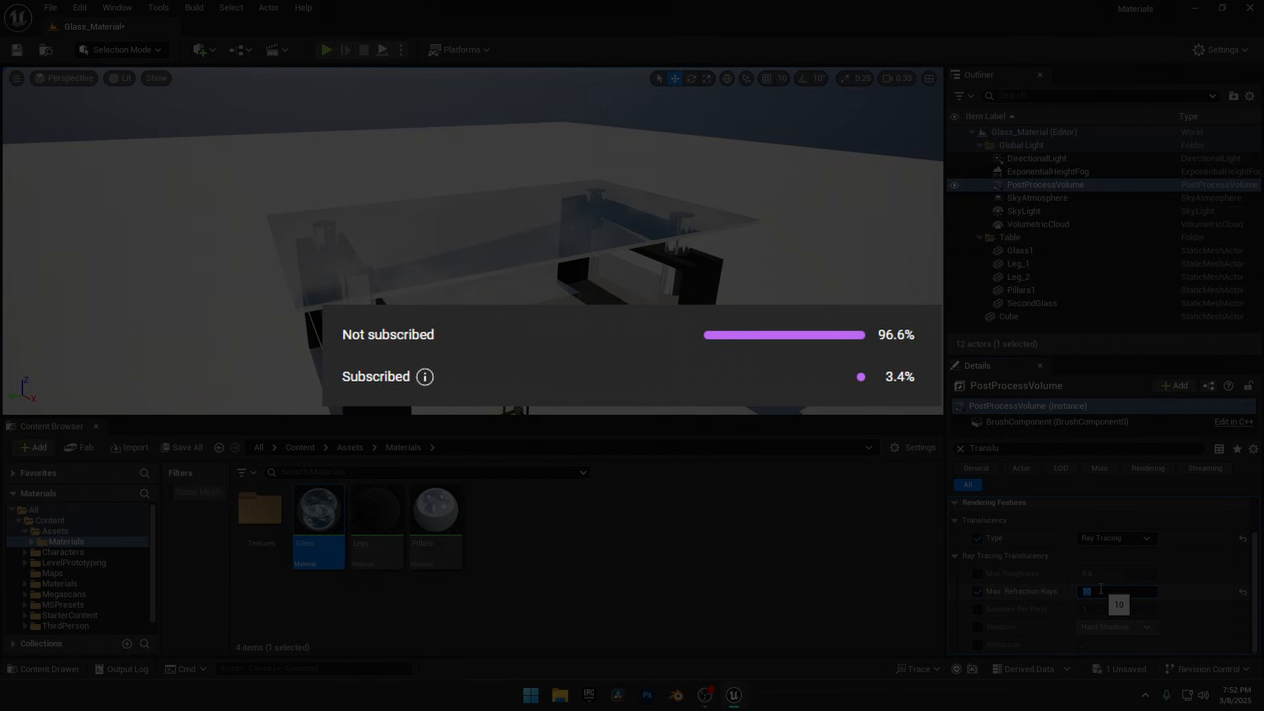
text(2)
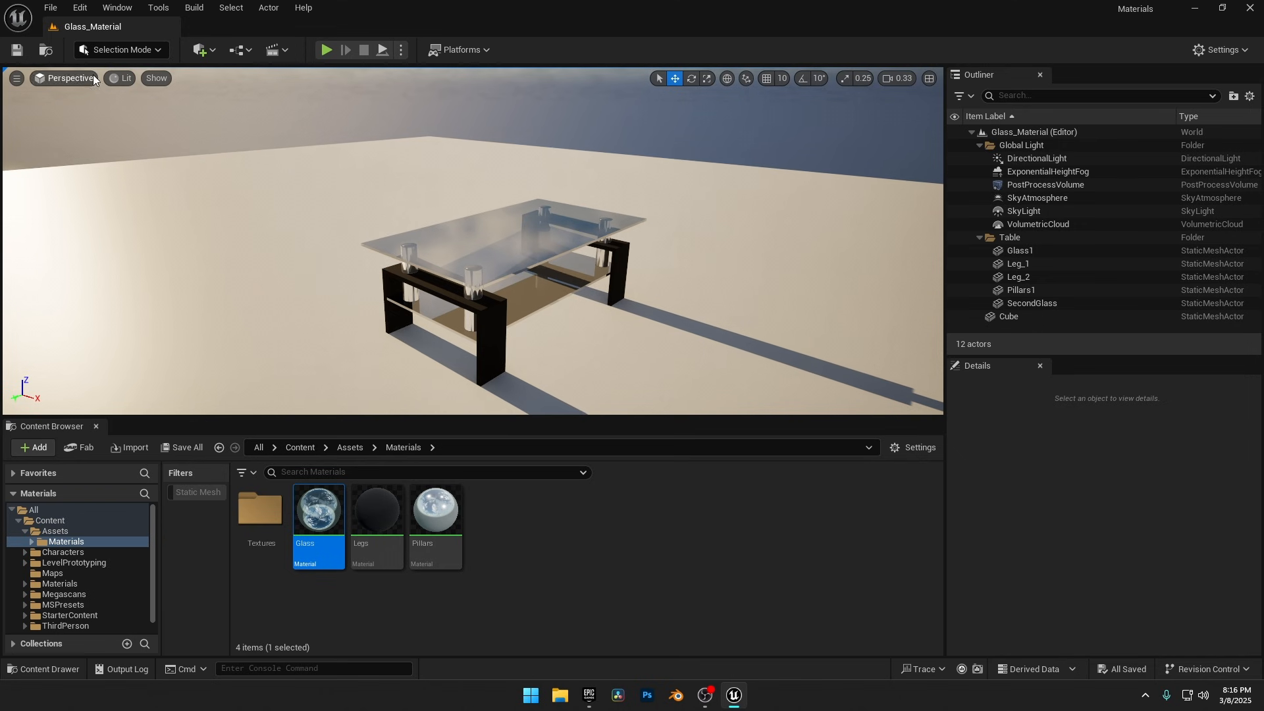
Step: Switch the viewport to Path Tracing and look up the volume's path tracing settings
click(123, 79)
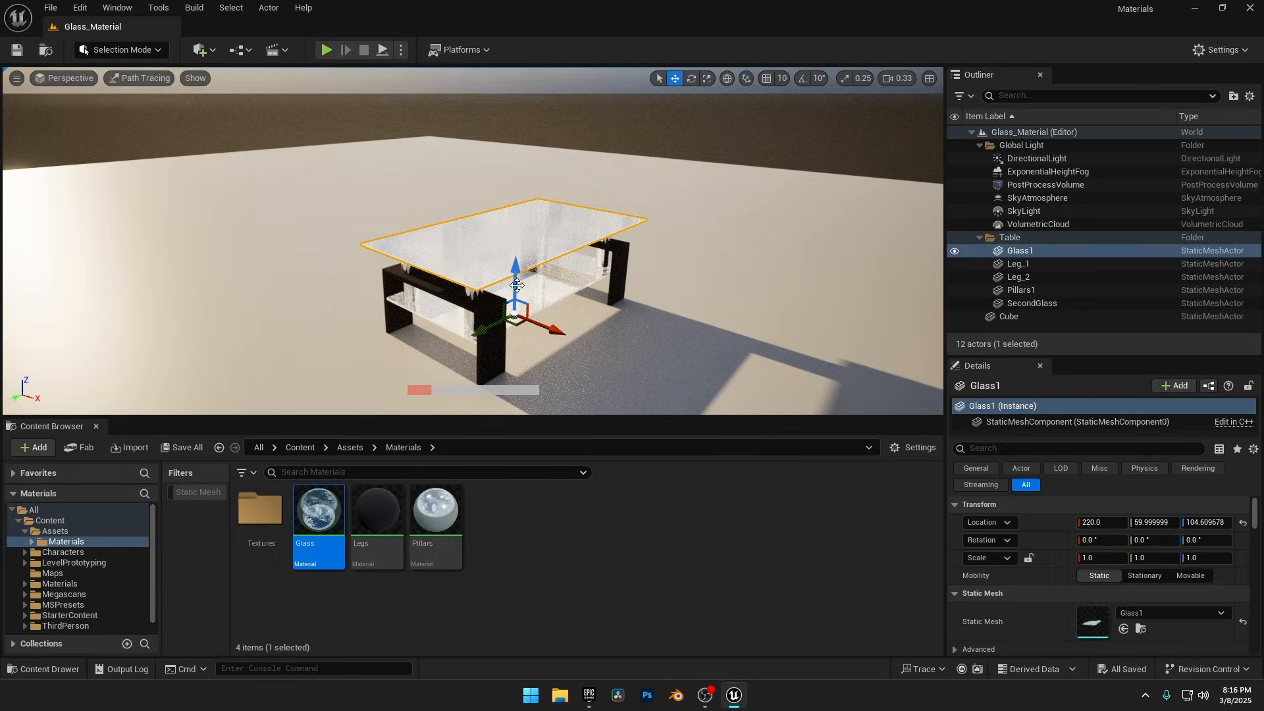
double_click(317, 507)
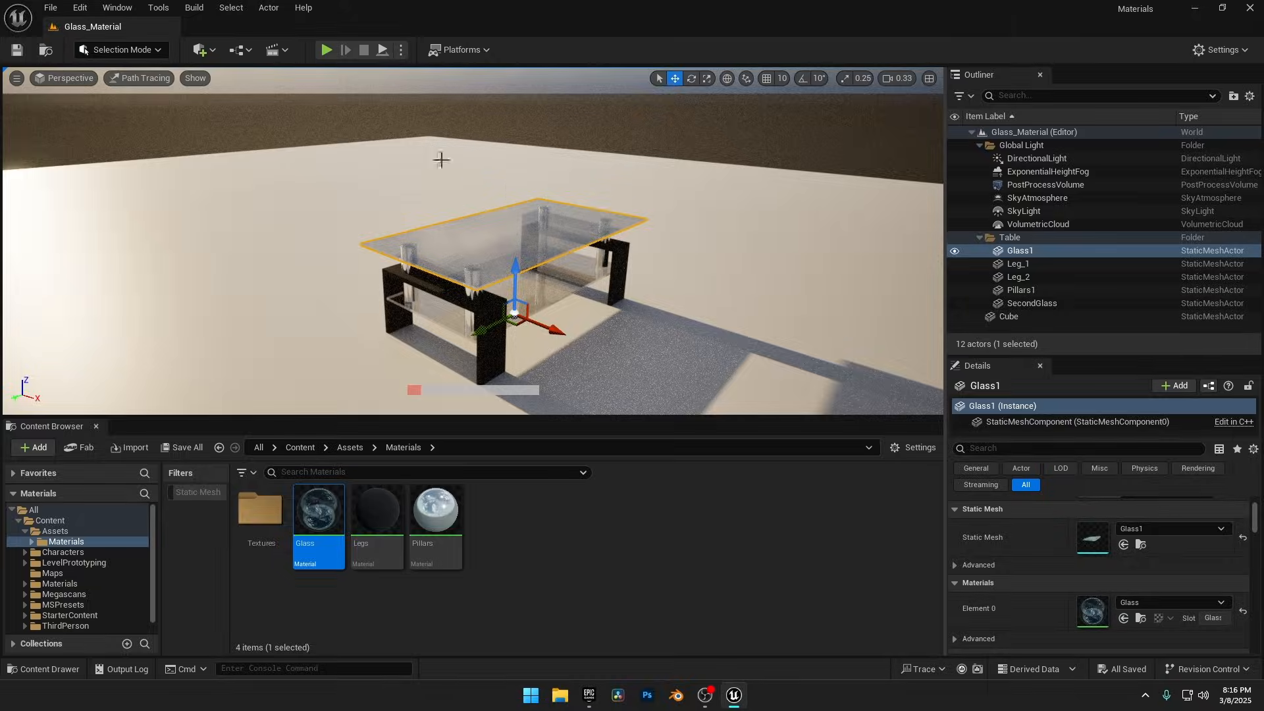
mouse_move(1092, 541)
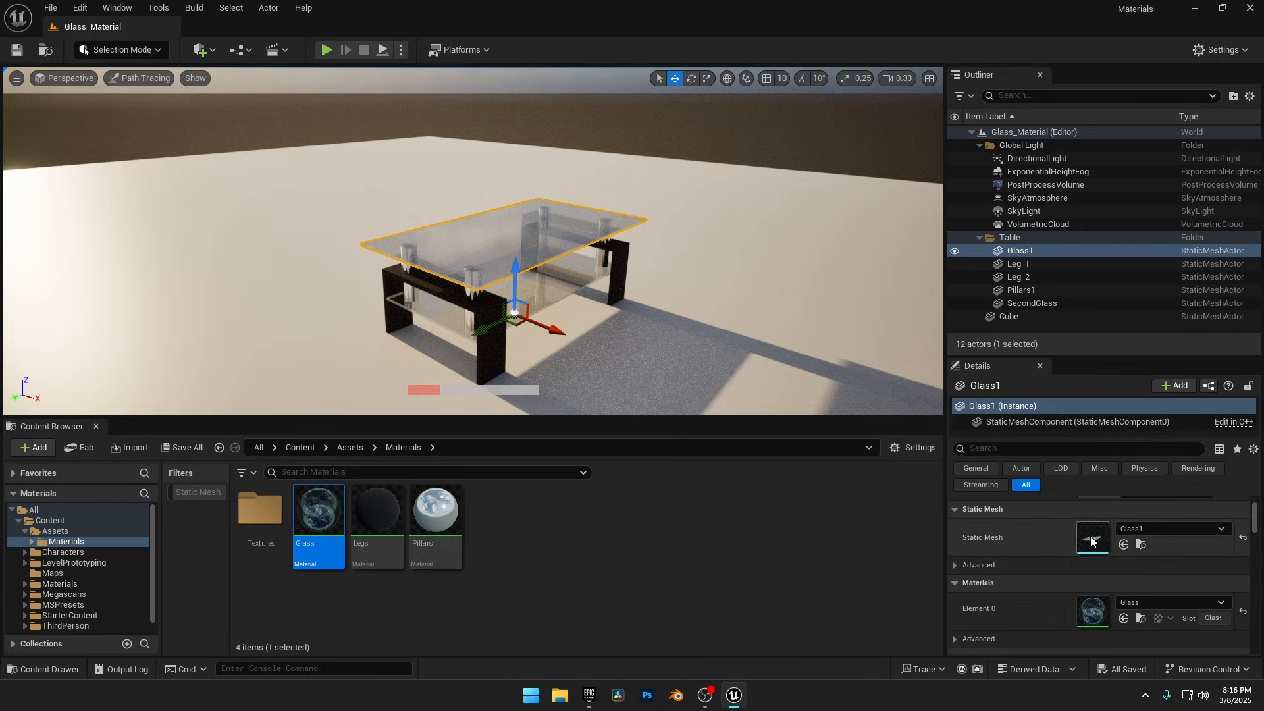
click(1044, 183)
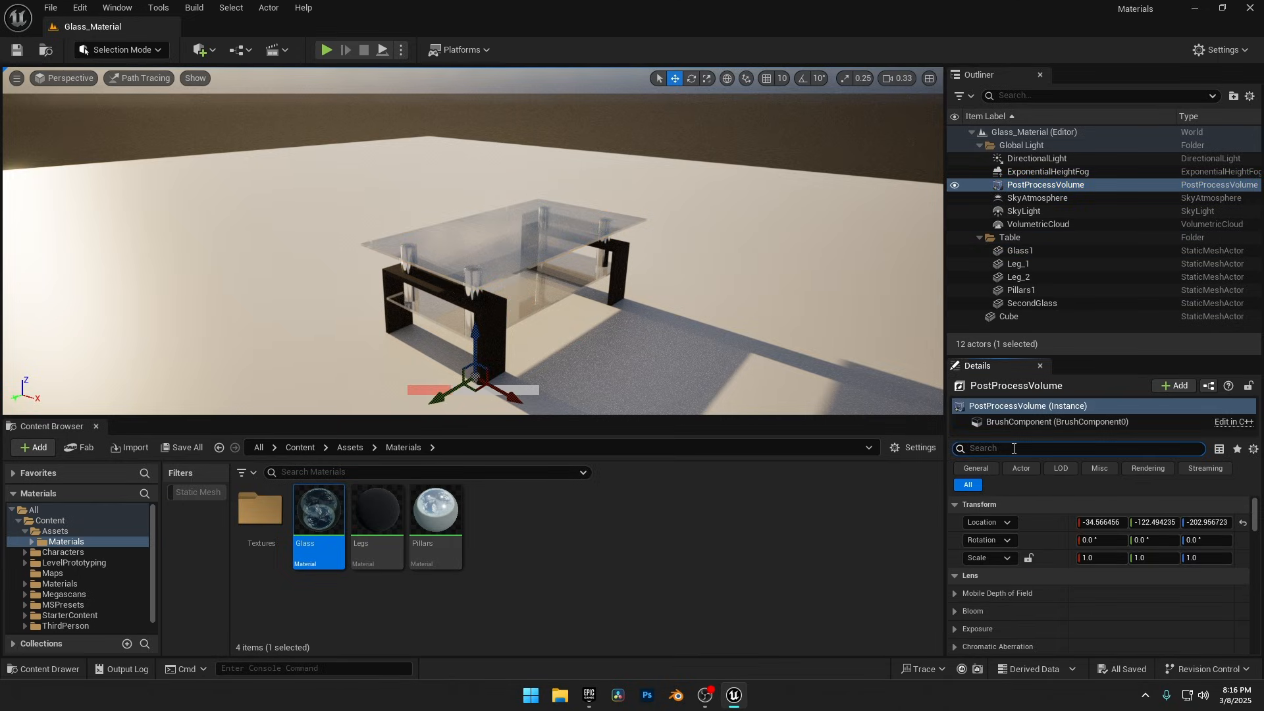
text(path)
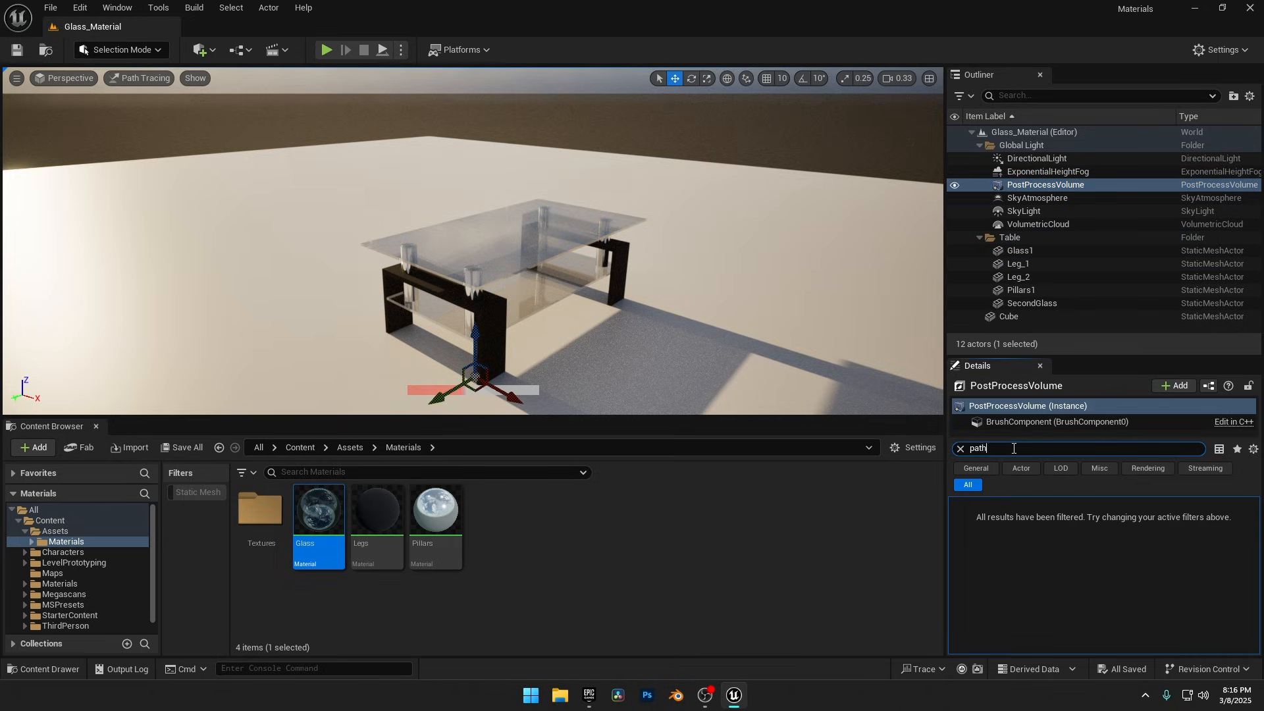
text(trac)
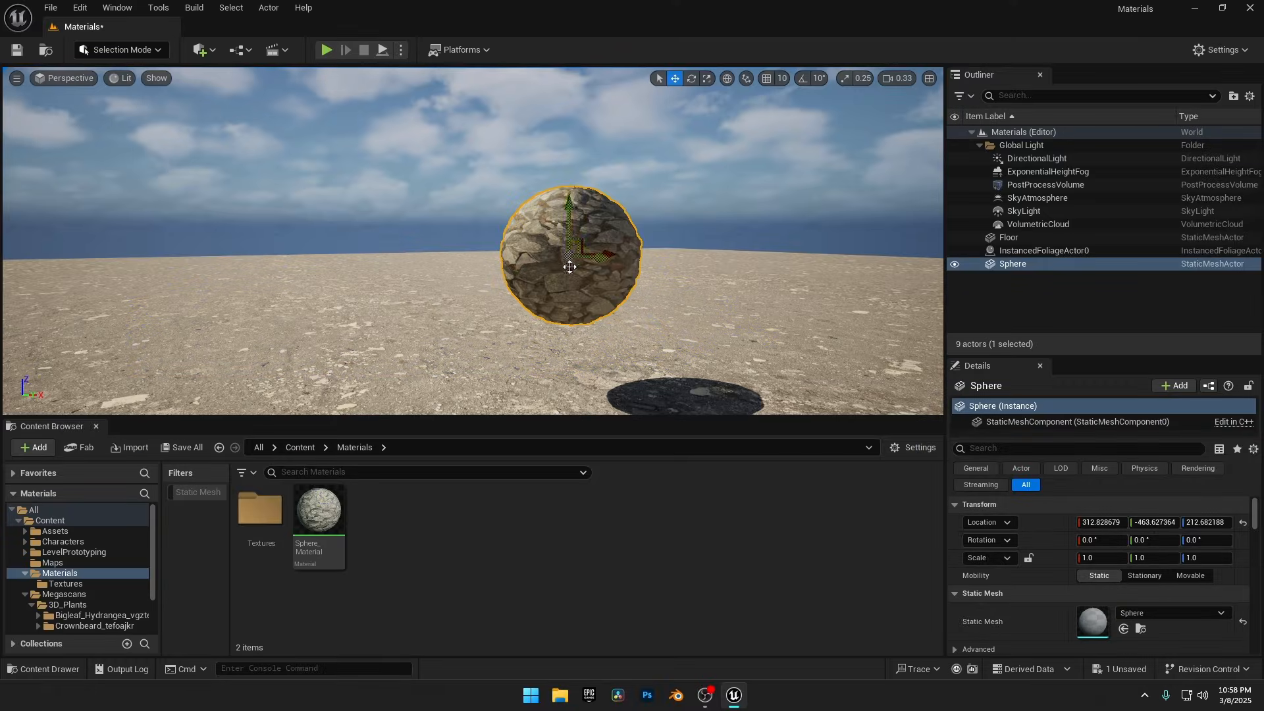
Step: Maximize the sphere material editor and change its Shading Model to Subsurface
double_click(317, 508)
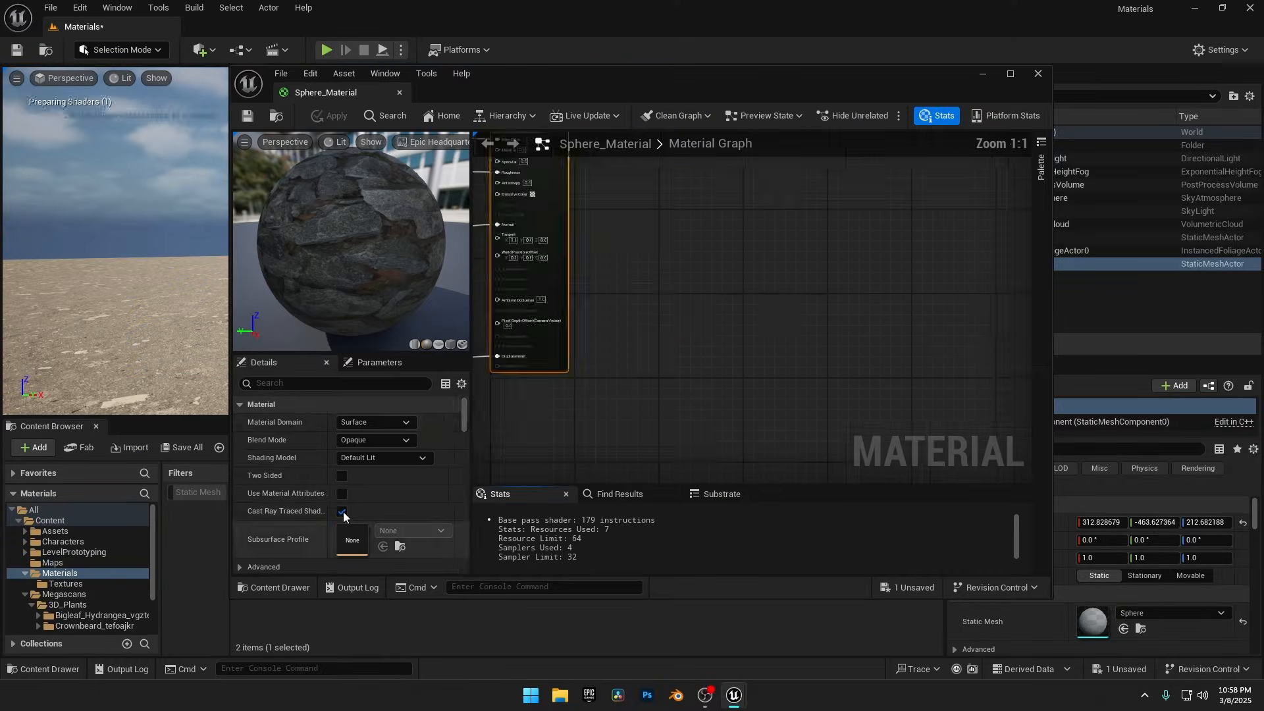
scroll(down, 3)
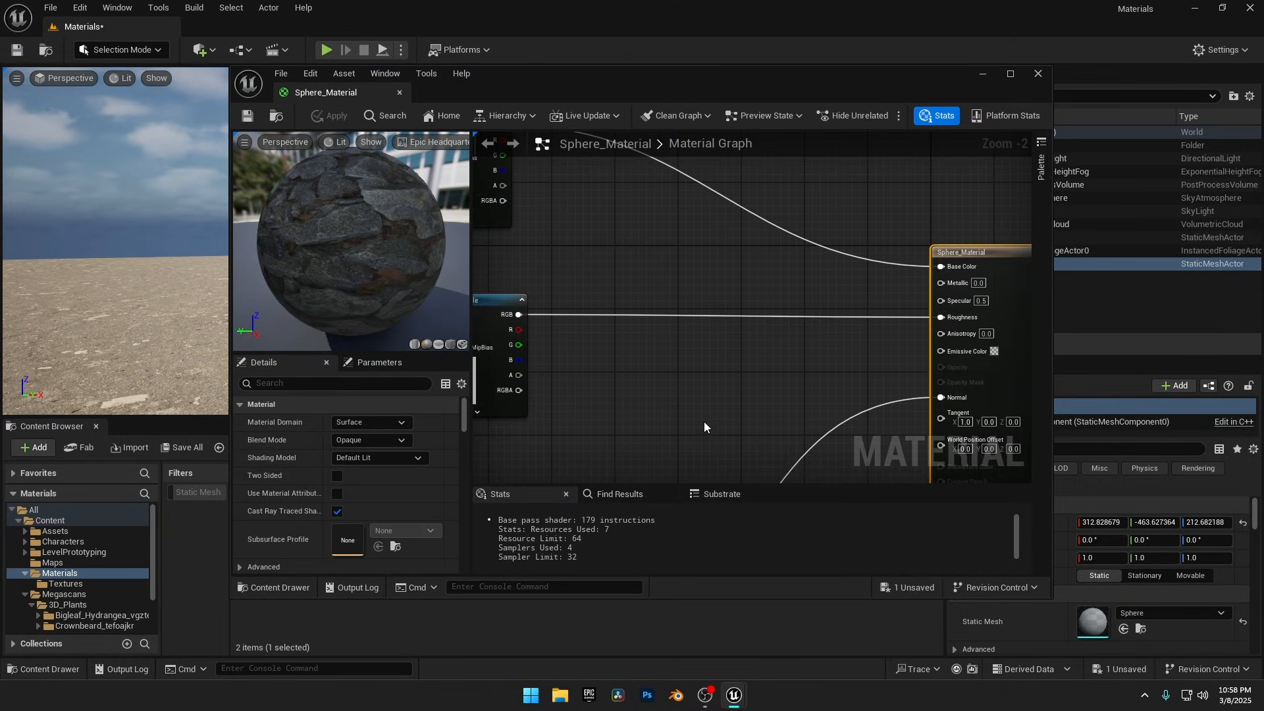
click(1010, 73)
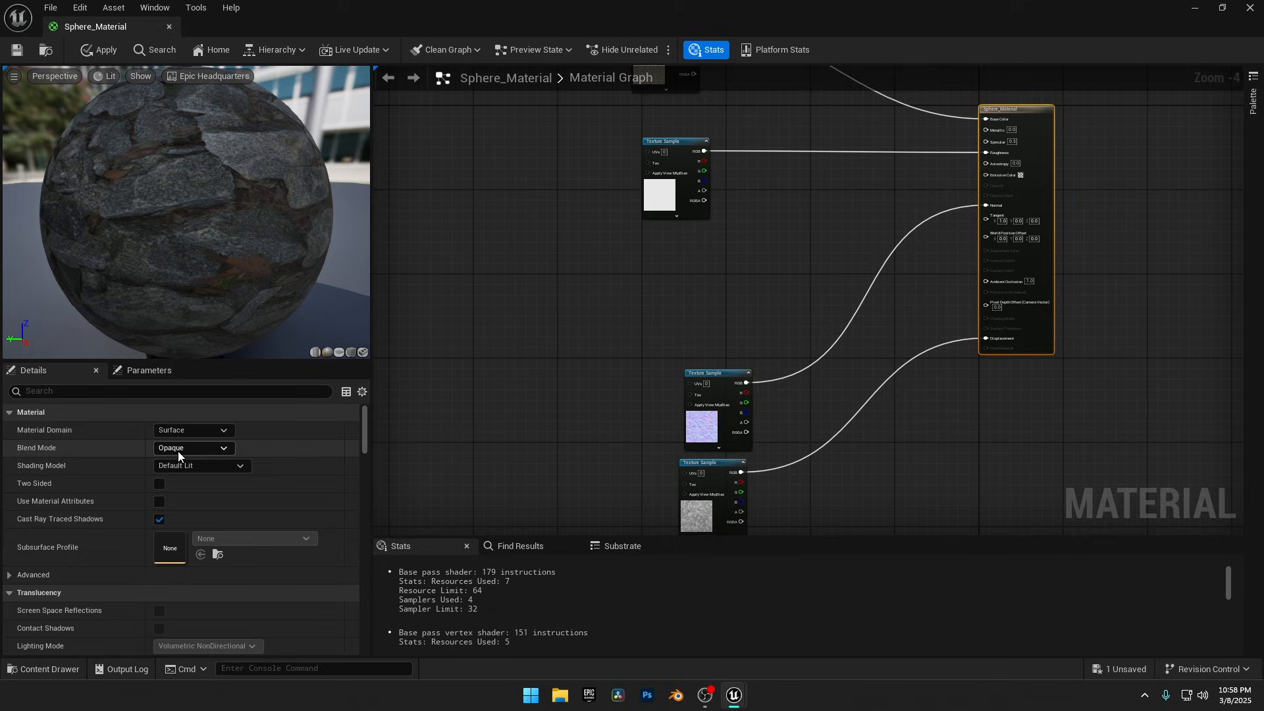
click(200, 465)
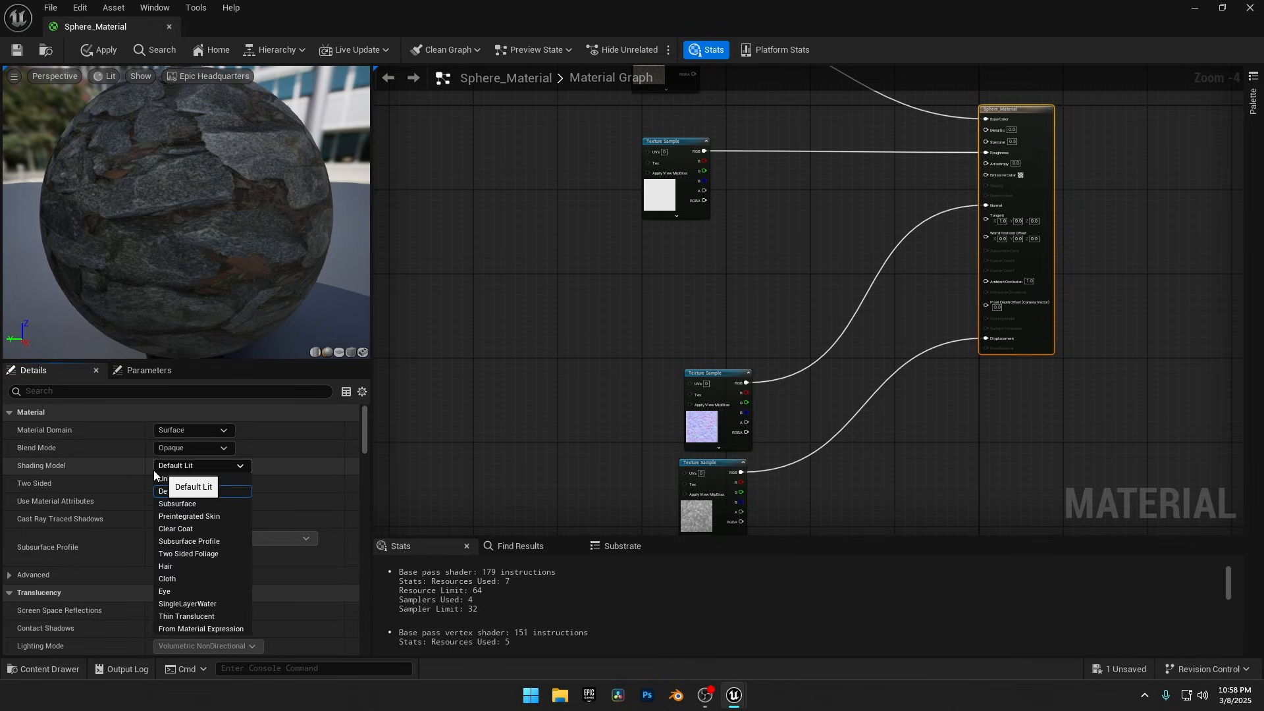
click(177, 503)
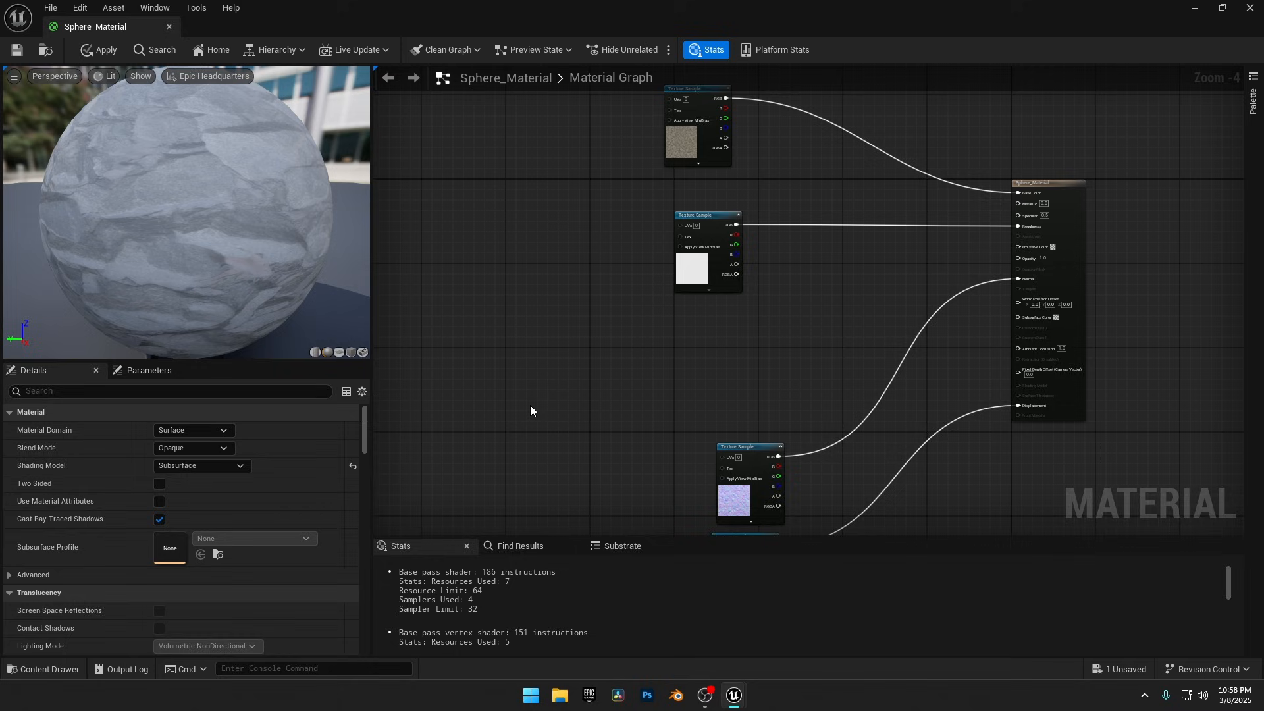
click(103, 49)
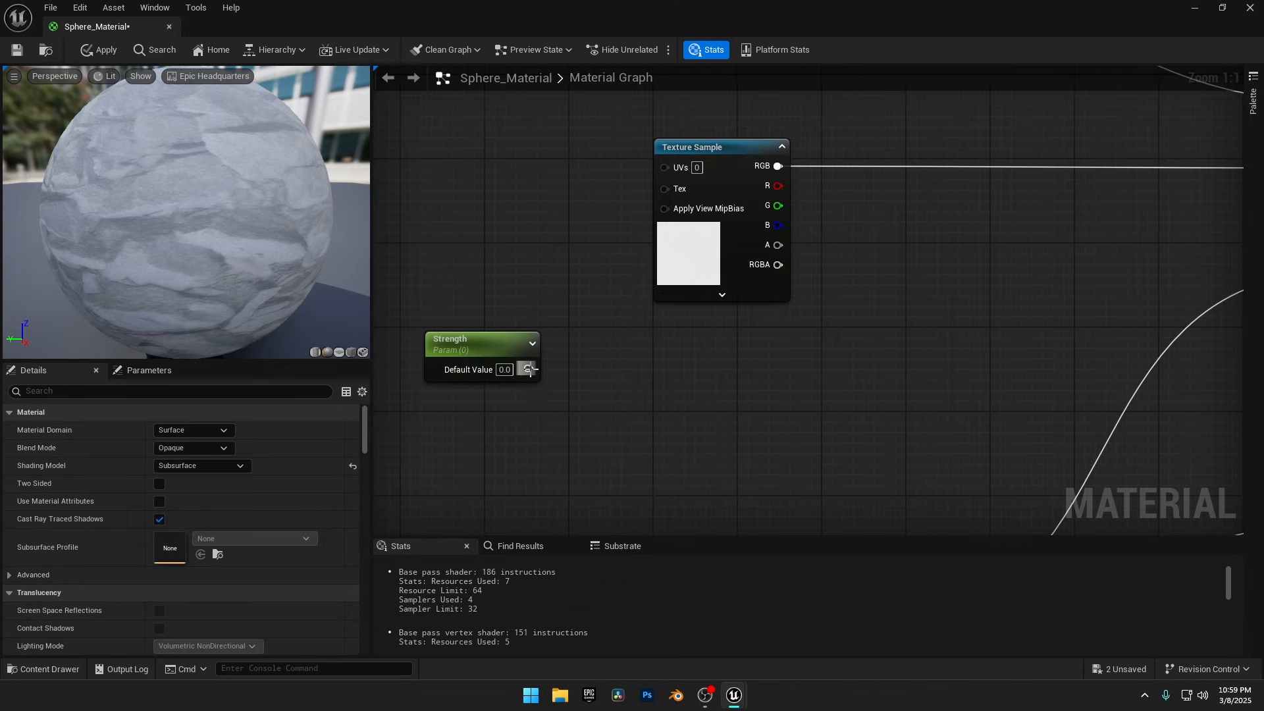
Step: Set the Strength scalar parameter's default value to 0.6
click(480, 339)
text(0.6)
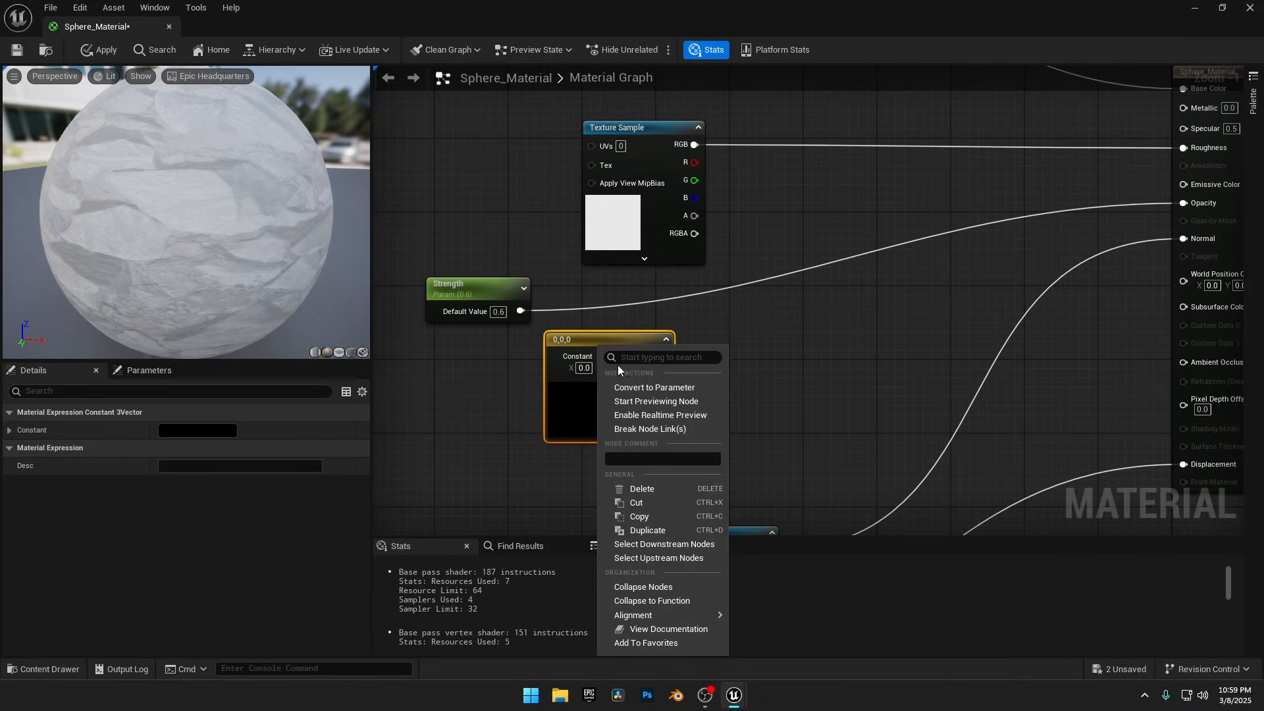
Step: Convert the color constant into a vector parameter named SSS Color
click(653, 387)
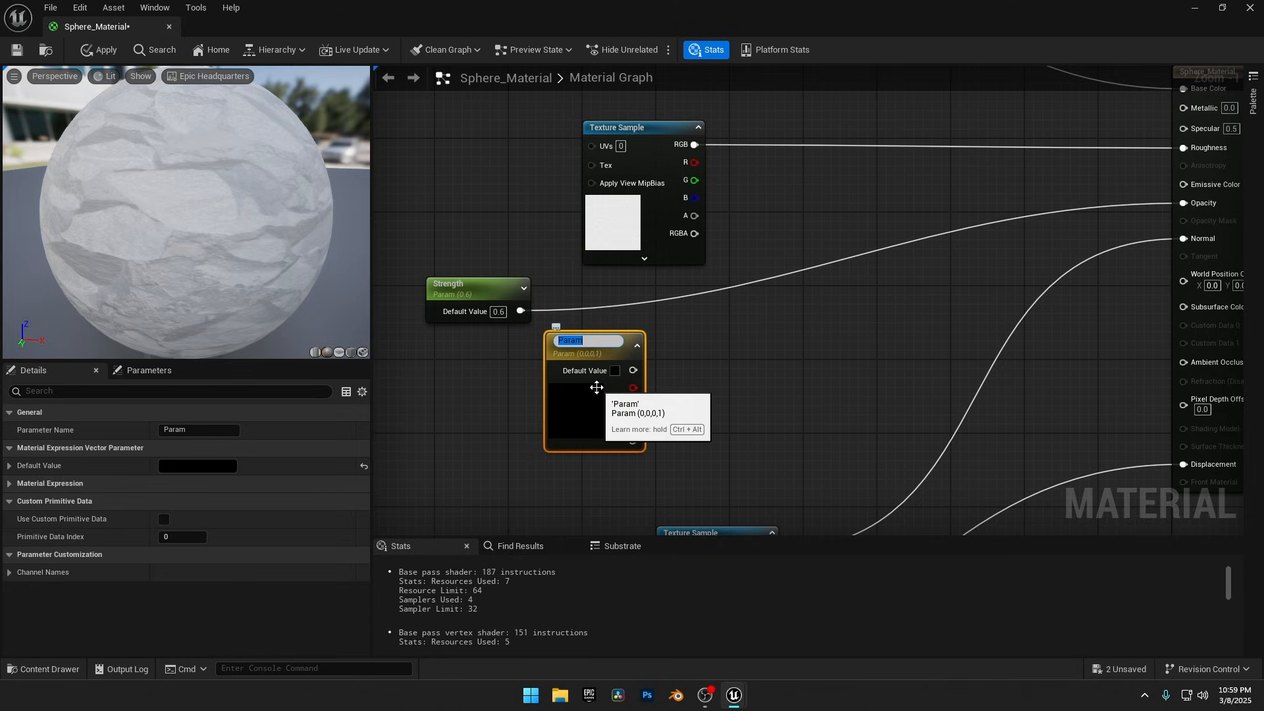
text(SSS)
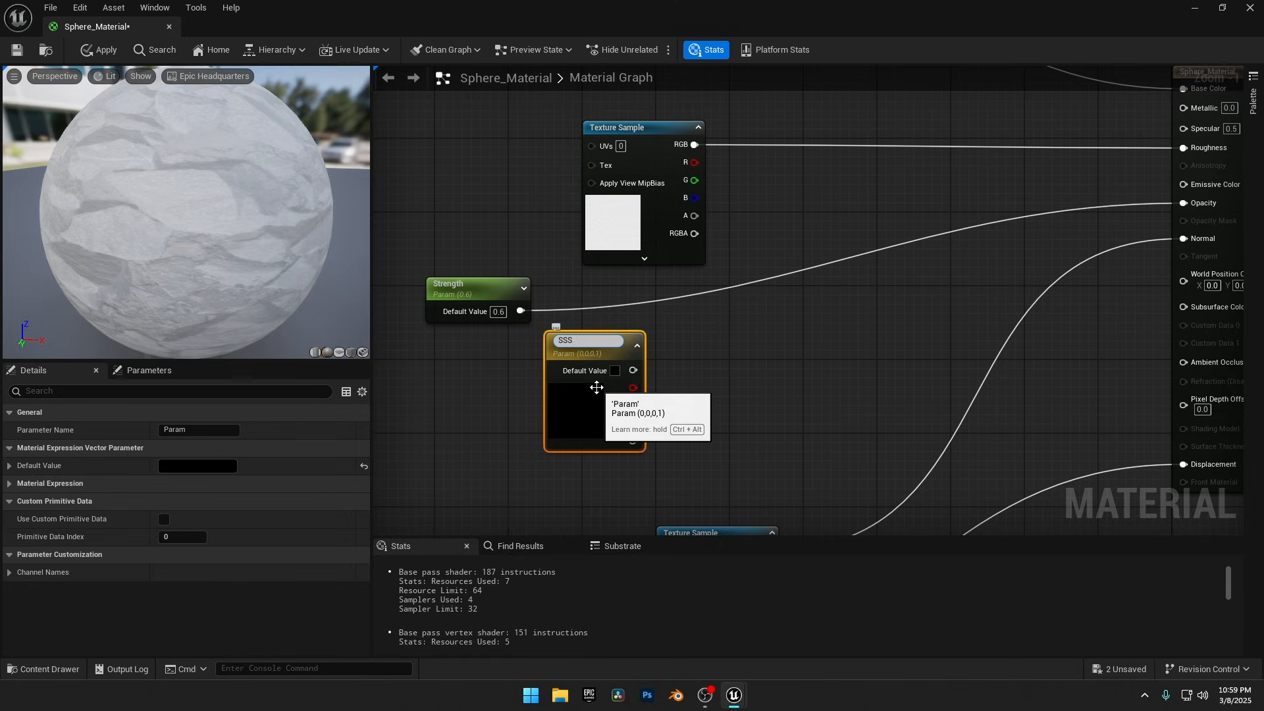
text(Color)
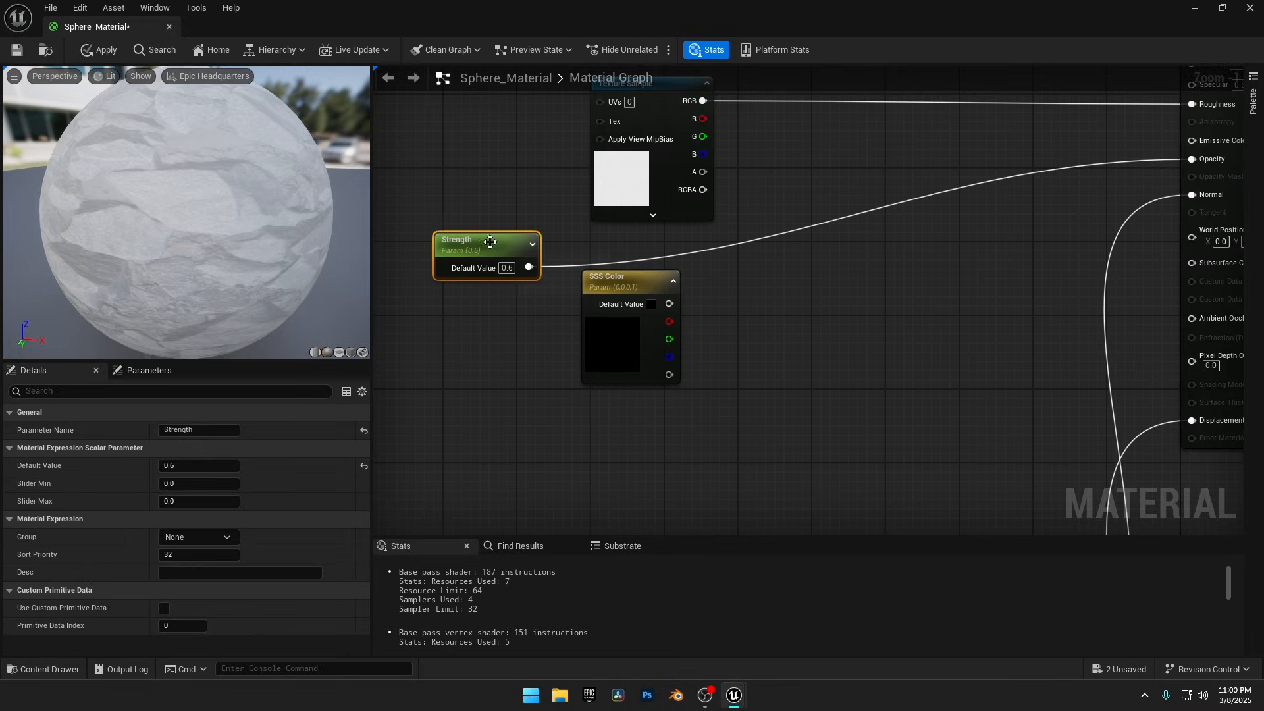
Step: Duplicate Strength as Brightness and add a Divide node wiring both parameters in
drag(488, 242, 553, 262)
text(Brightness)
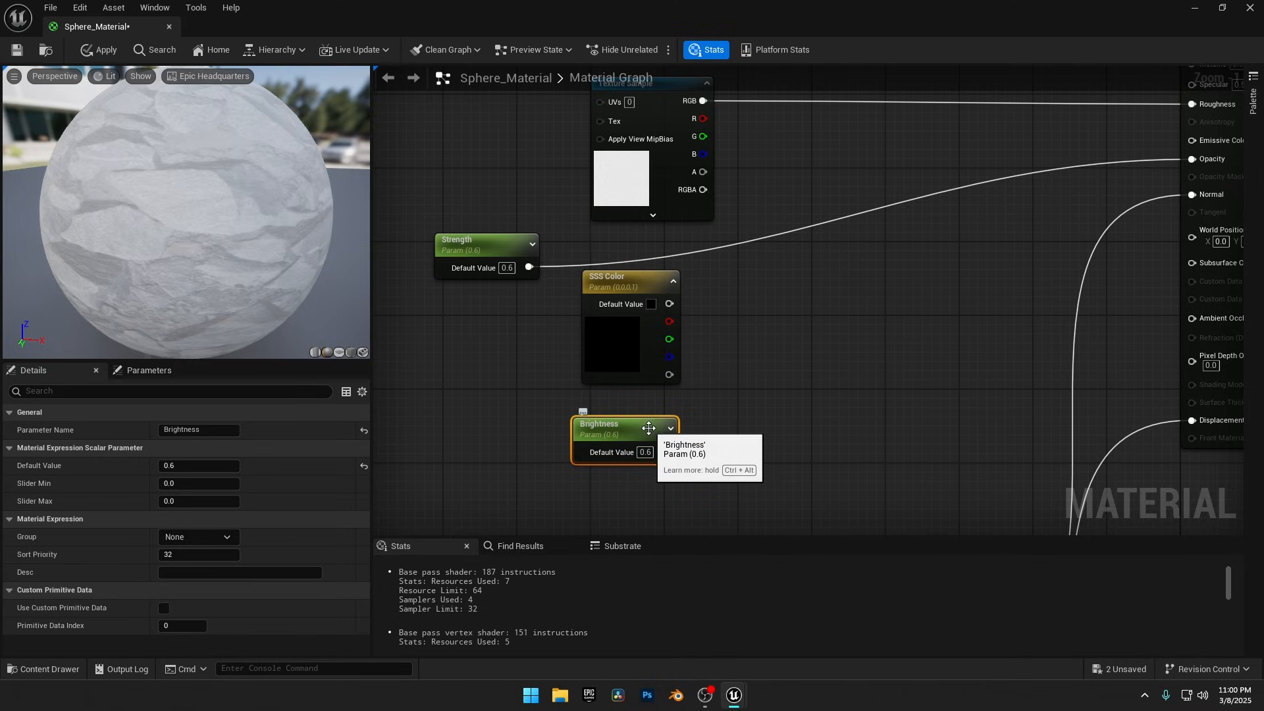
right_click(745, 312)
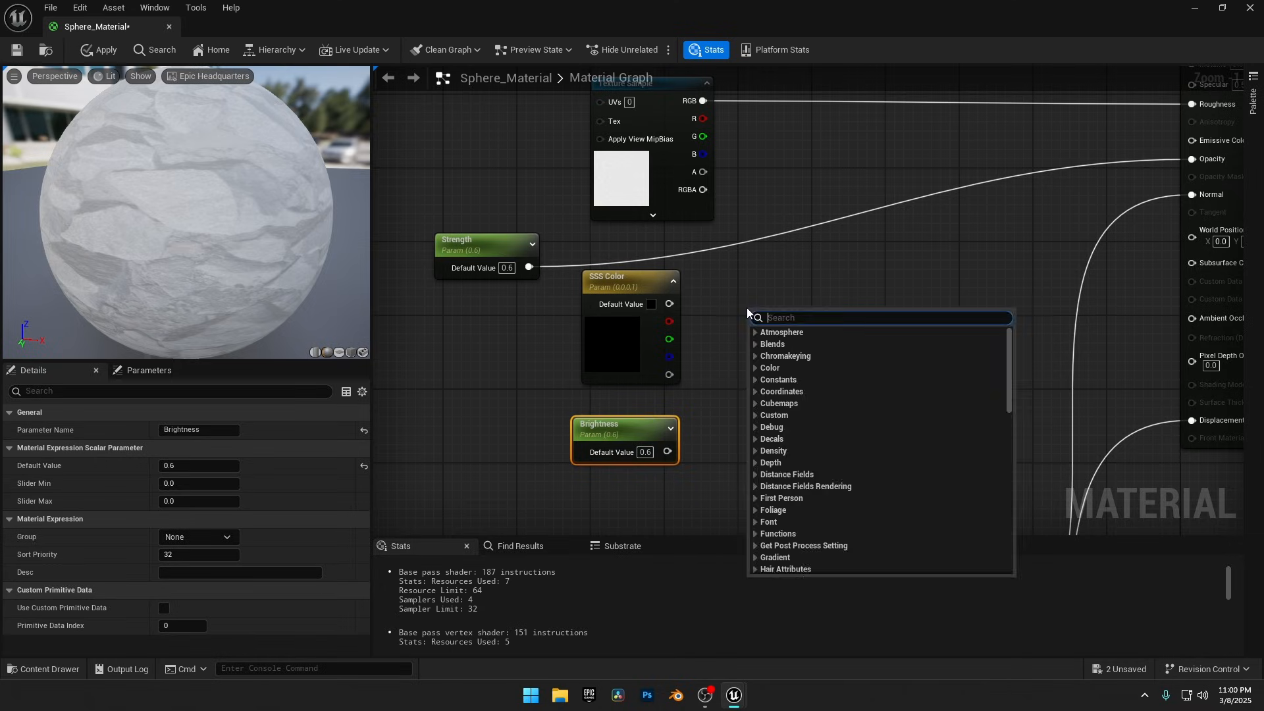
click(785, 359)
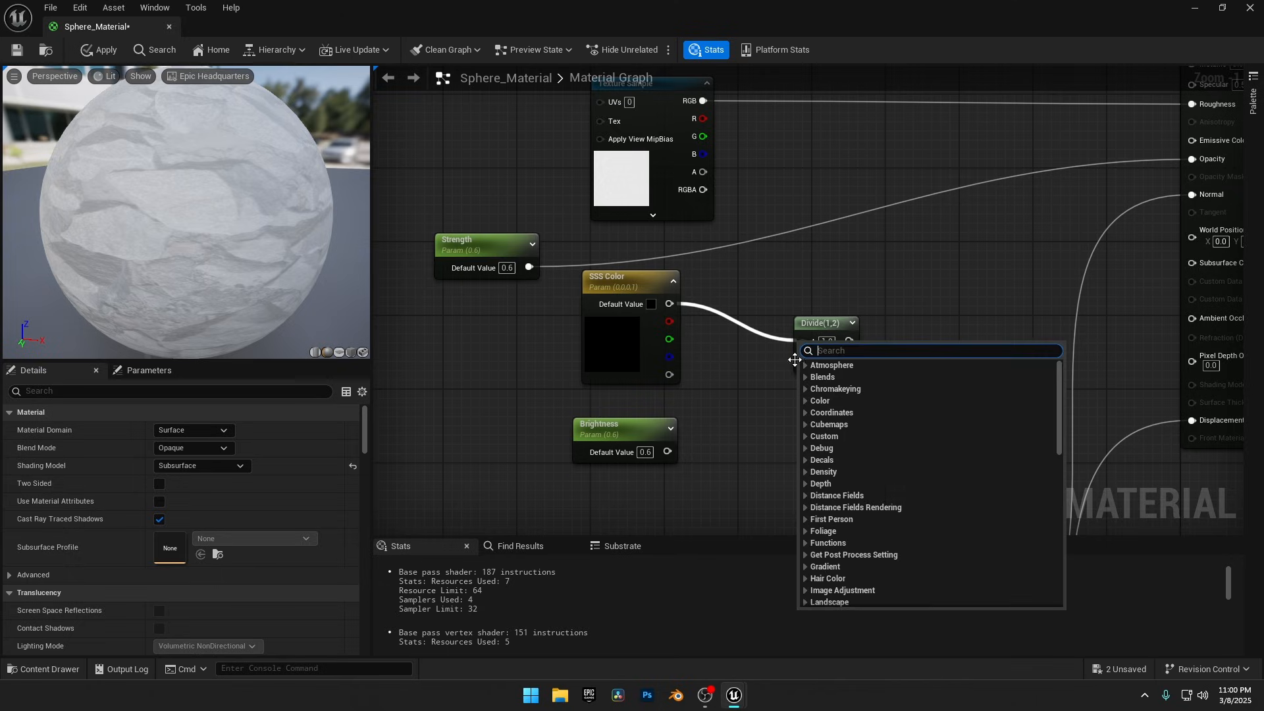
click(629, 276)
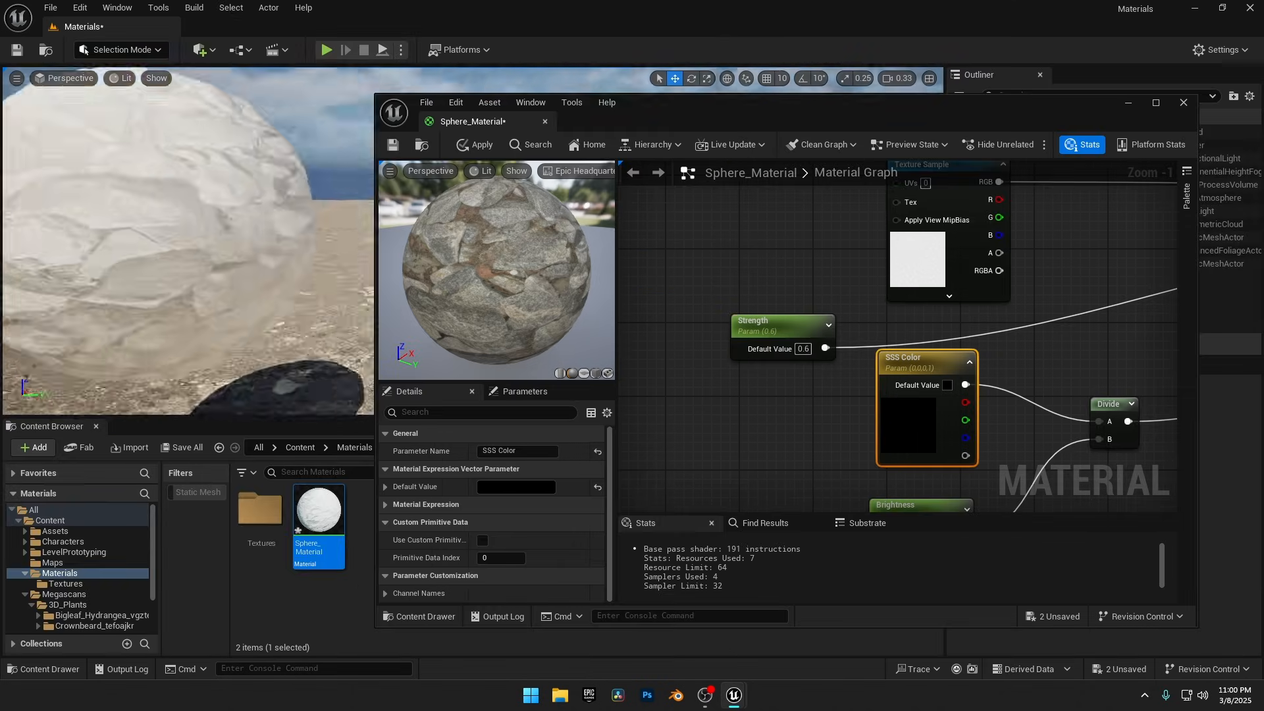
Step: Give SSS Color a pale warm skin tone in the Color Picker
click(475, 144)
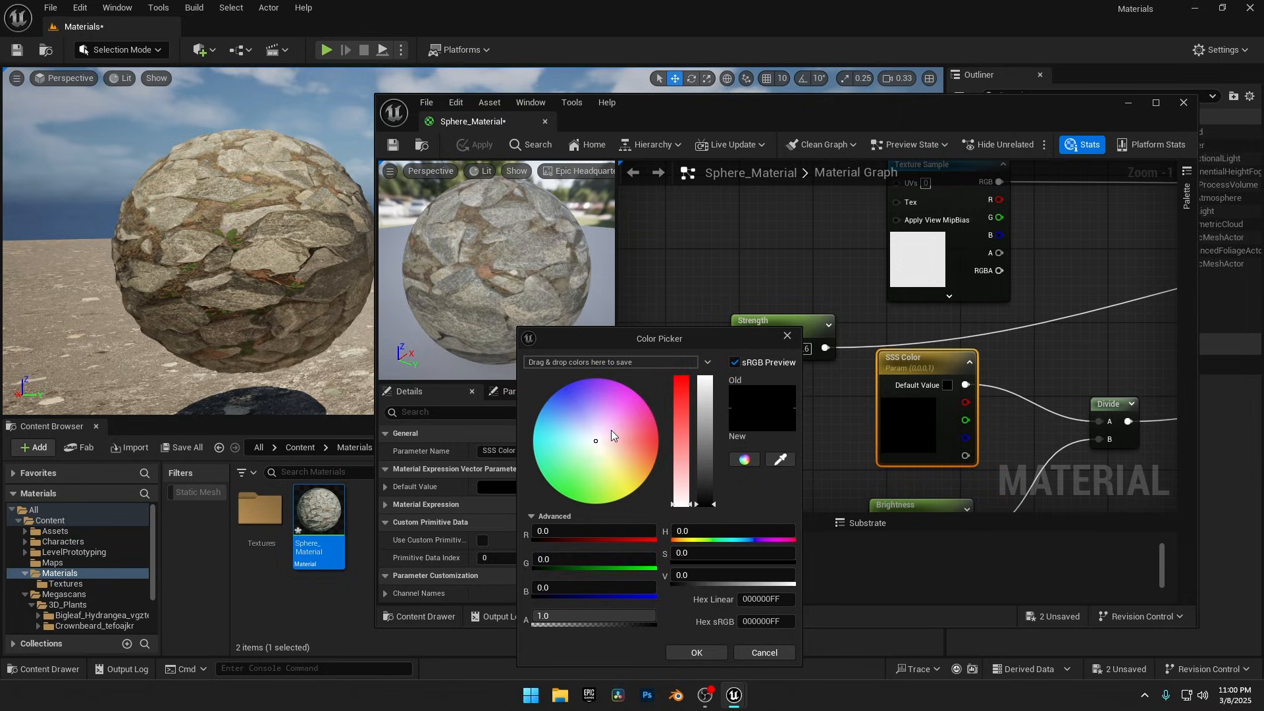
click(621, 455)
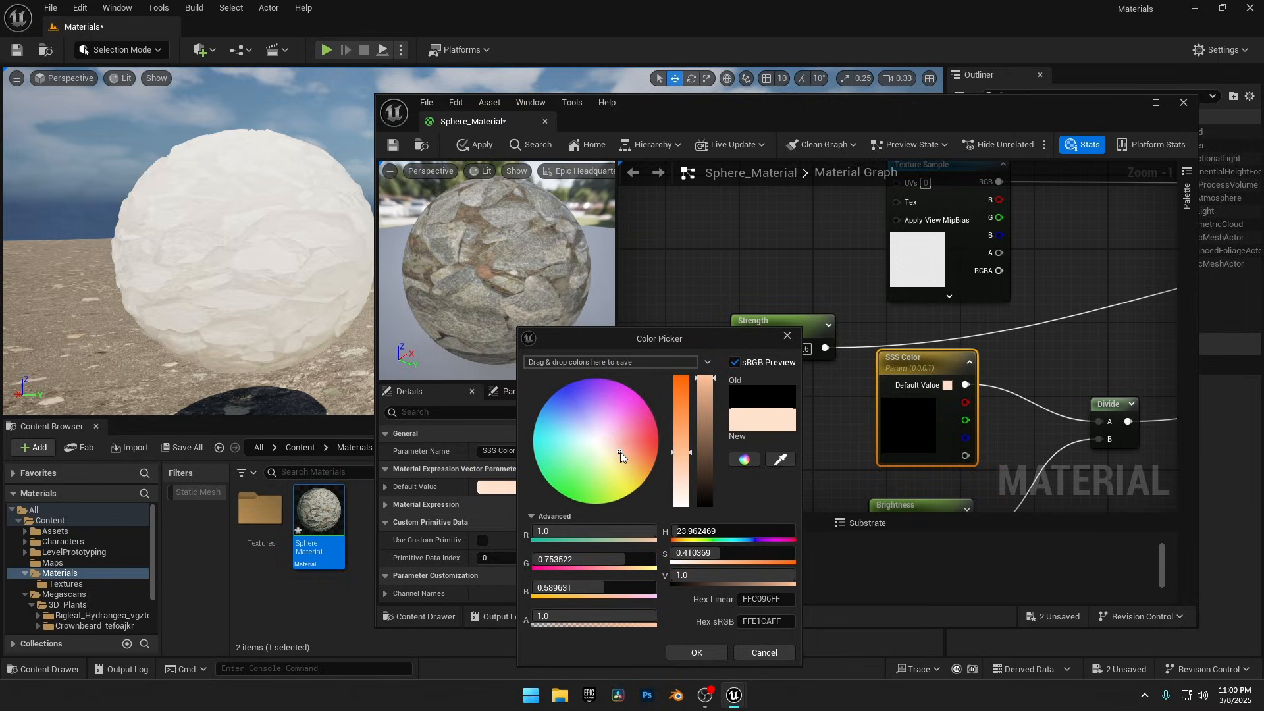
click(622, 450)
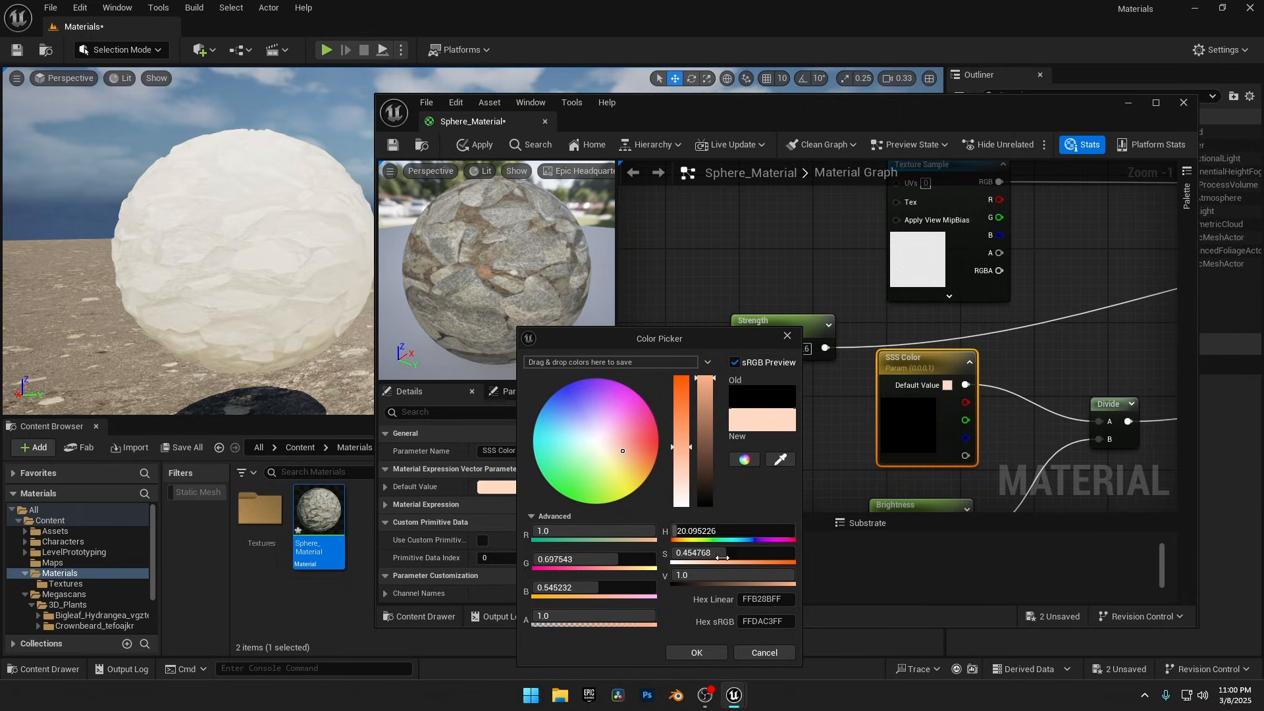
click(695, 652)
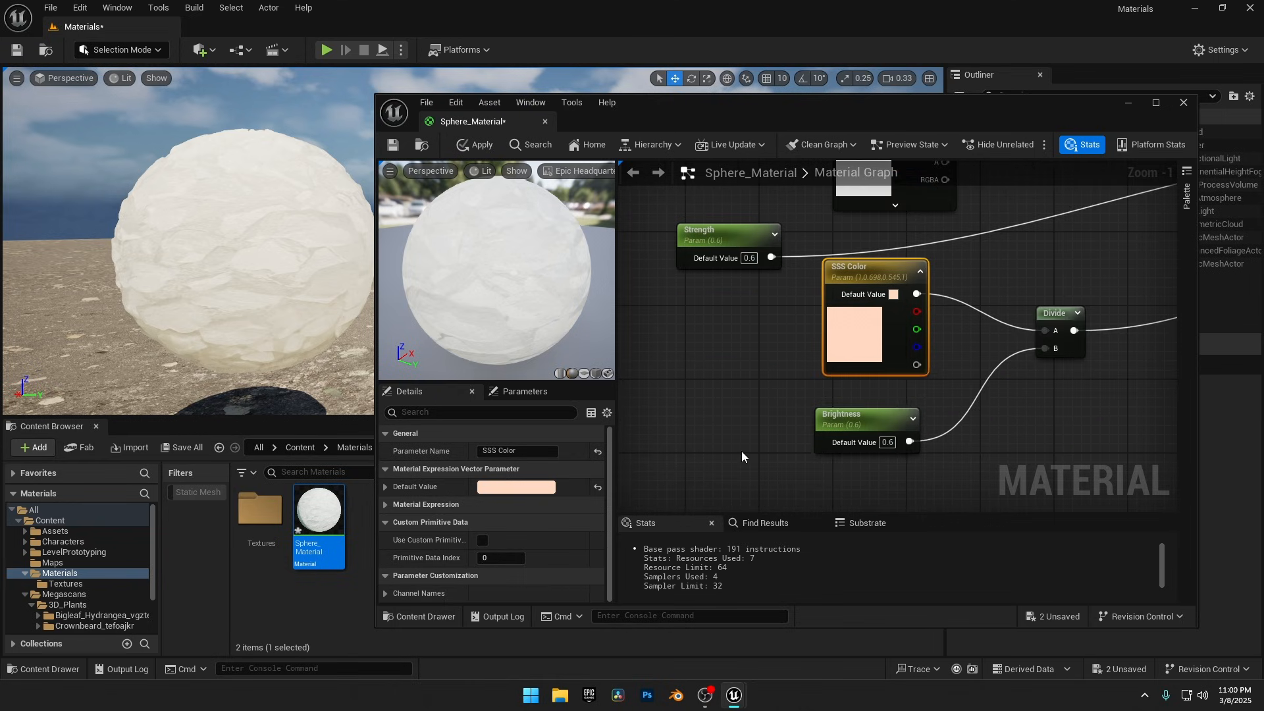
Step: Raise Brightness to about 13.36 and Strength to nearly 10
click(866, 417)
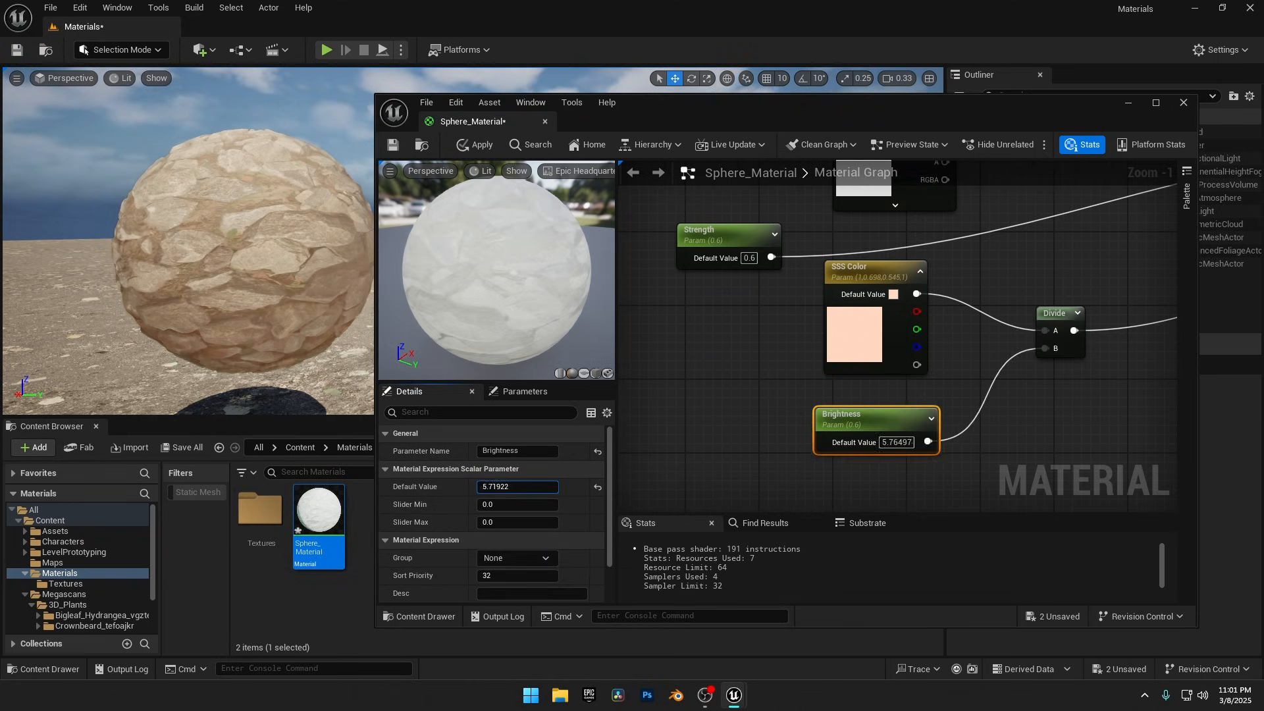
text(16.600388)
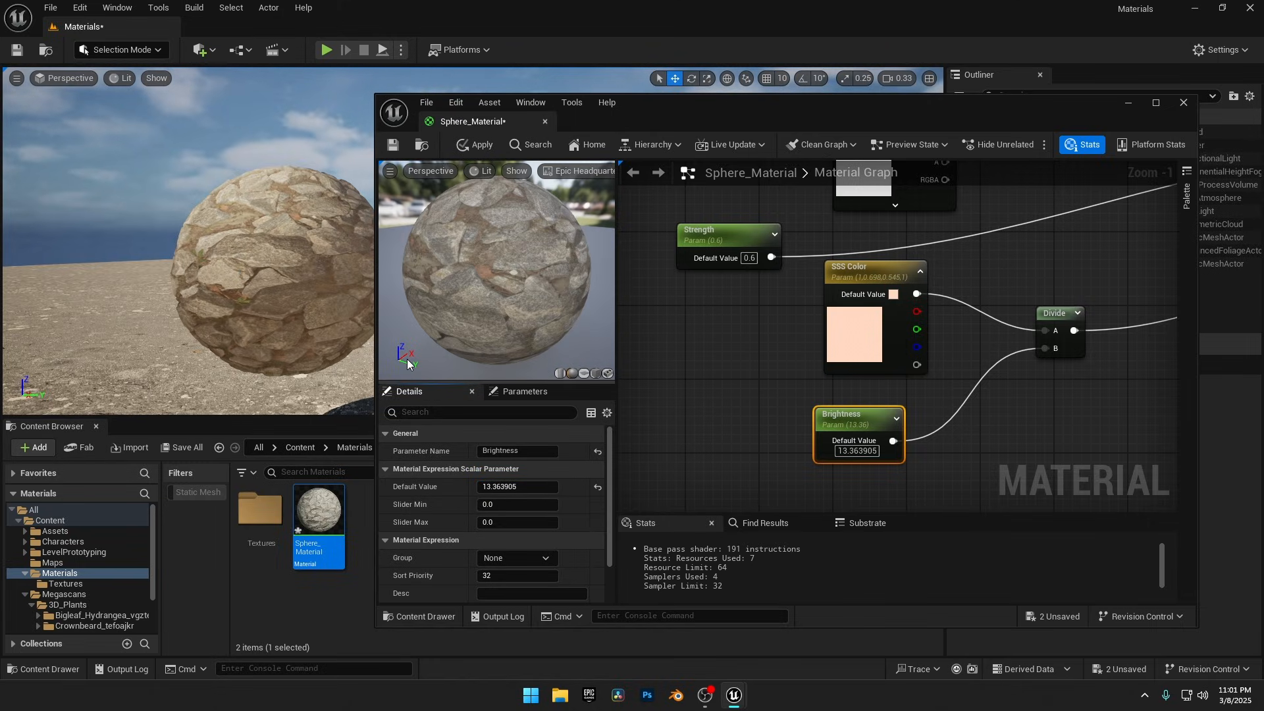
click(728, 230)
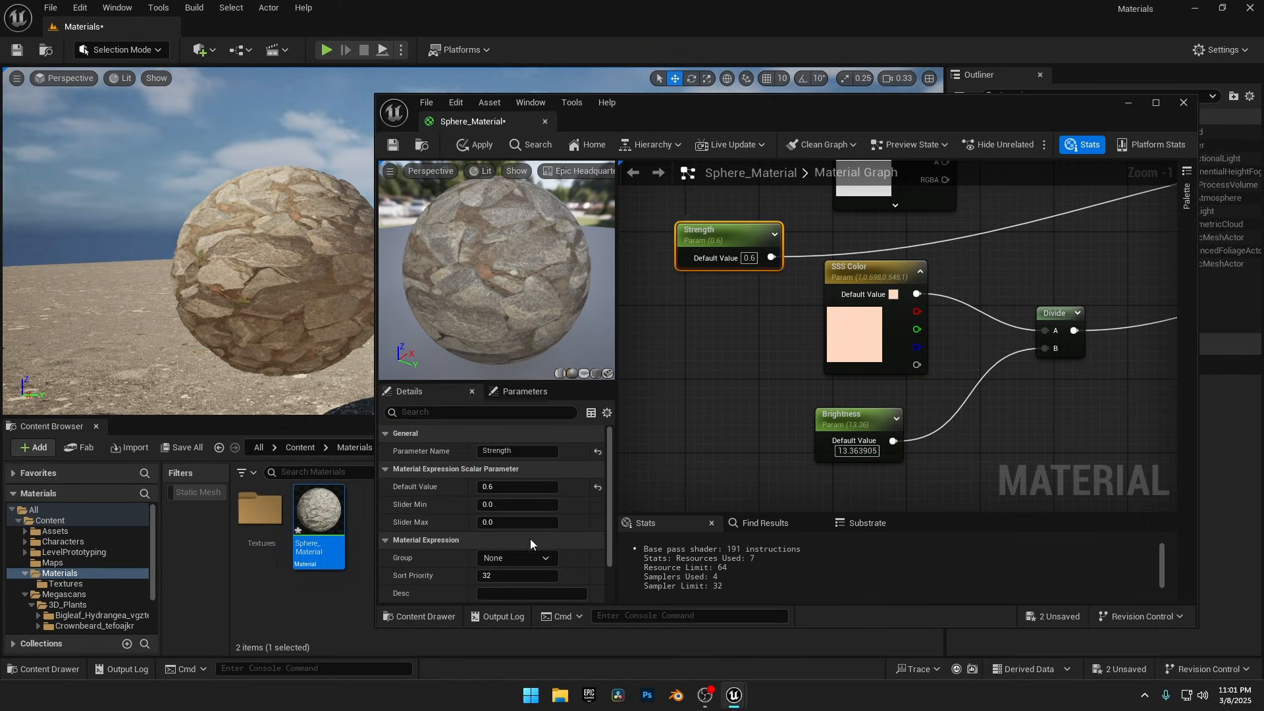
text(8.055868)
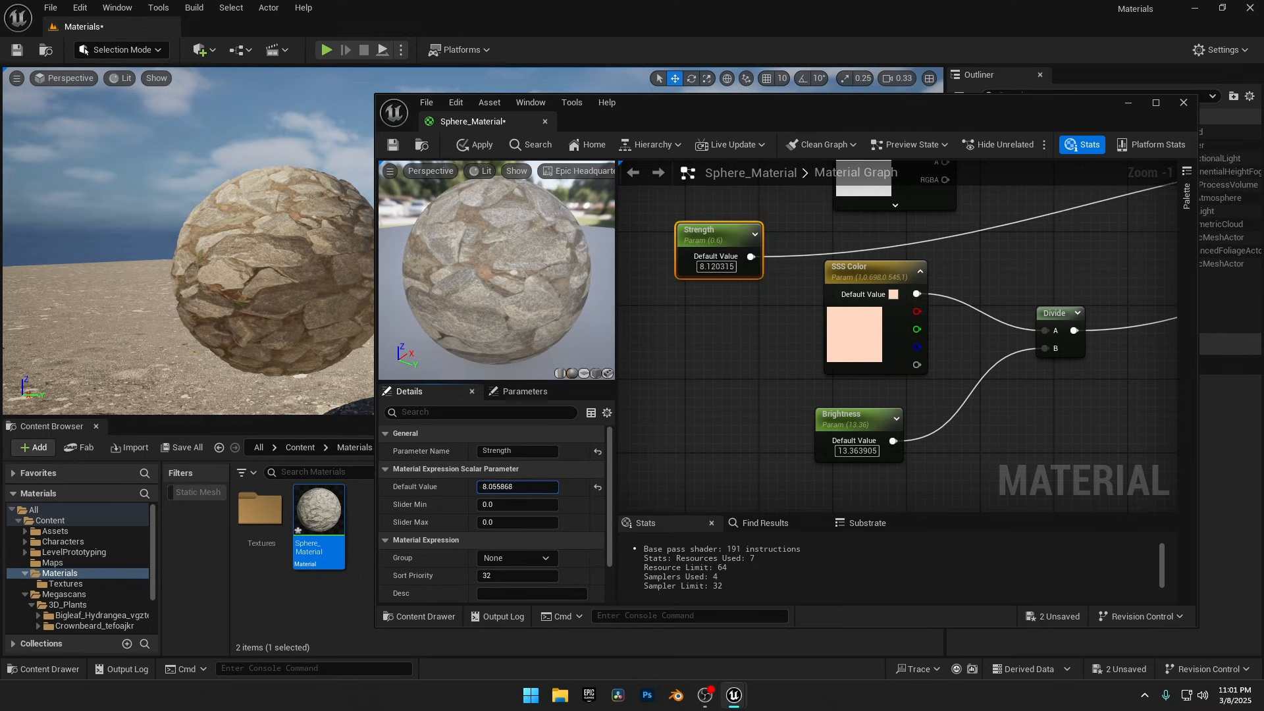
text(166.343246)
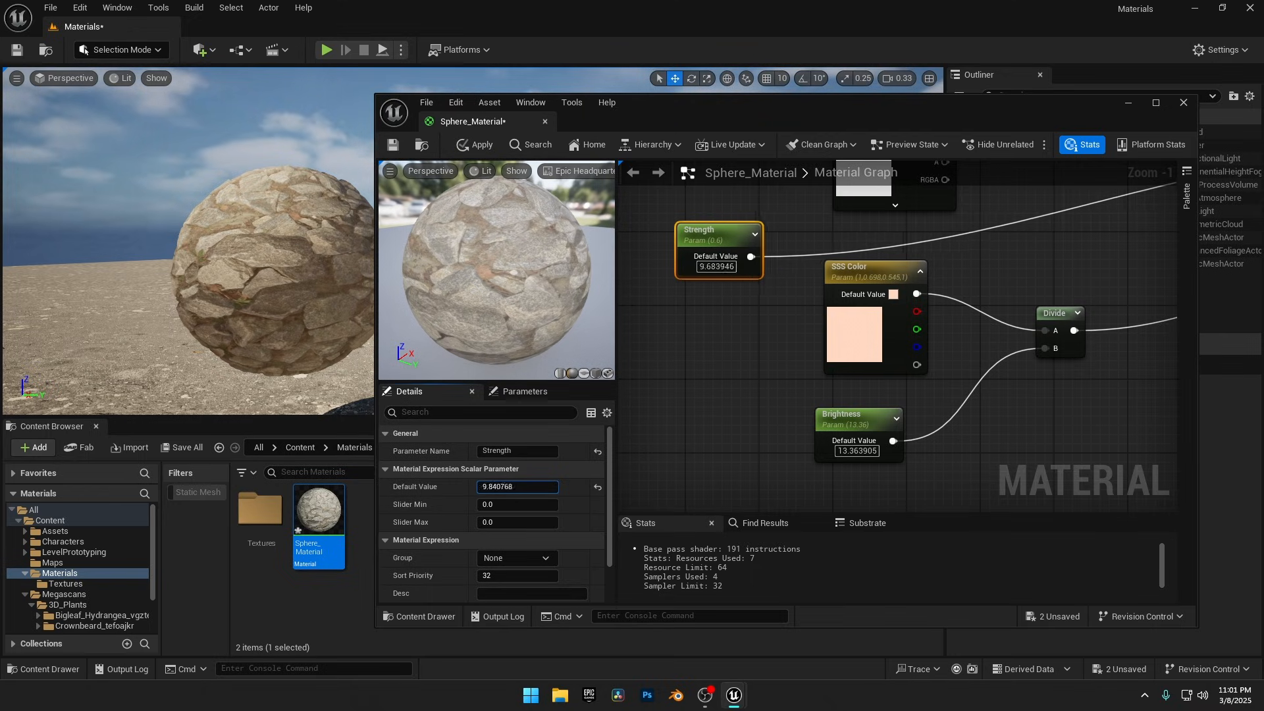
text(2.262898)
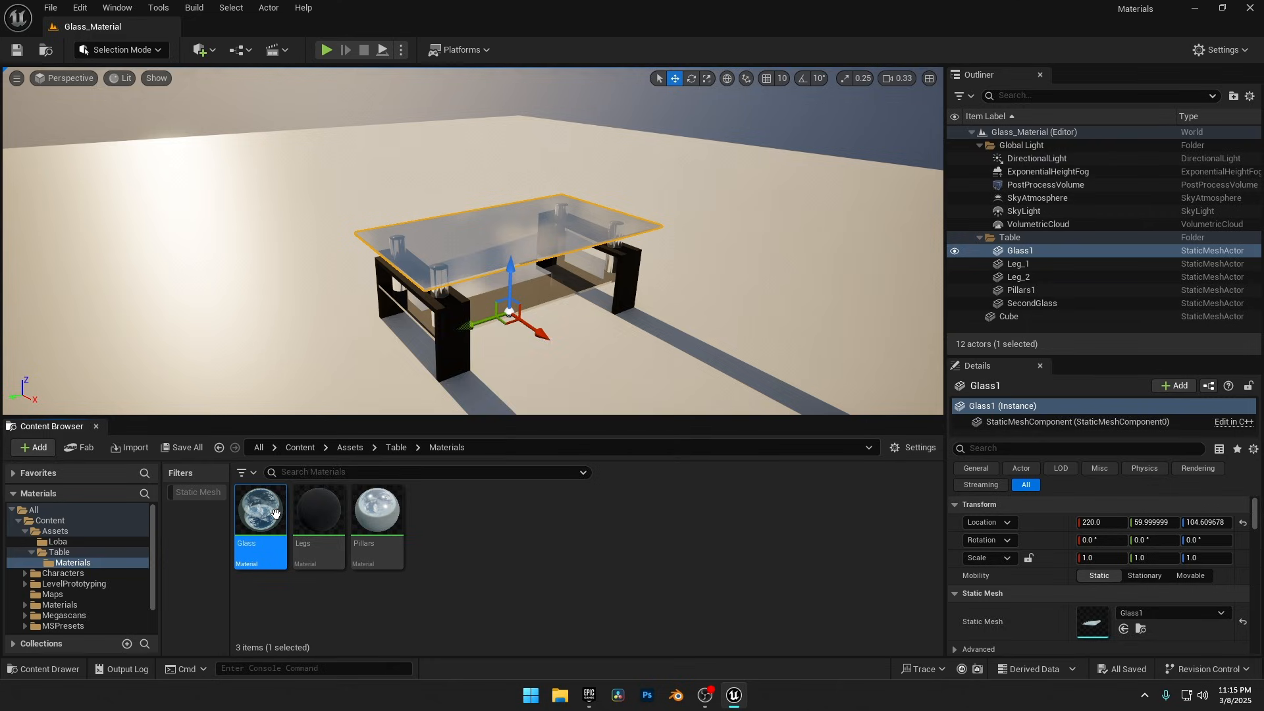
mouse_move(260, 510)
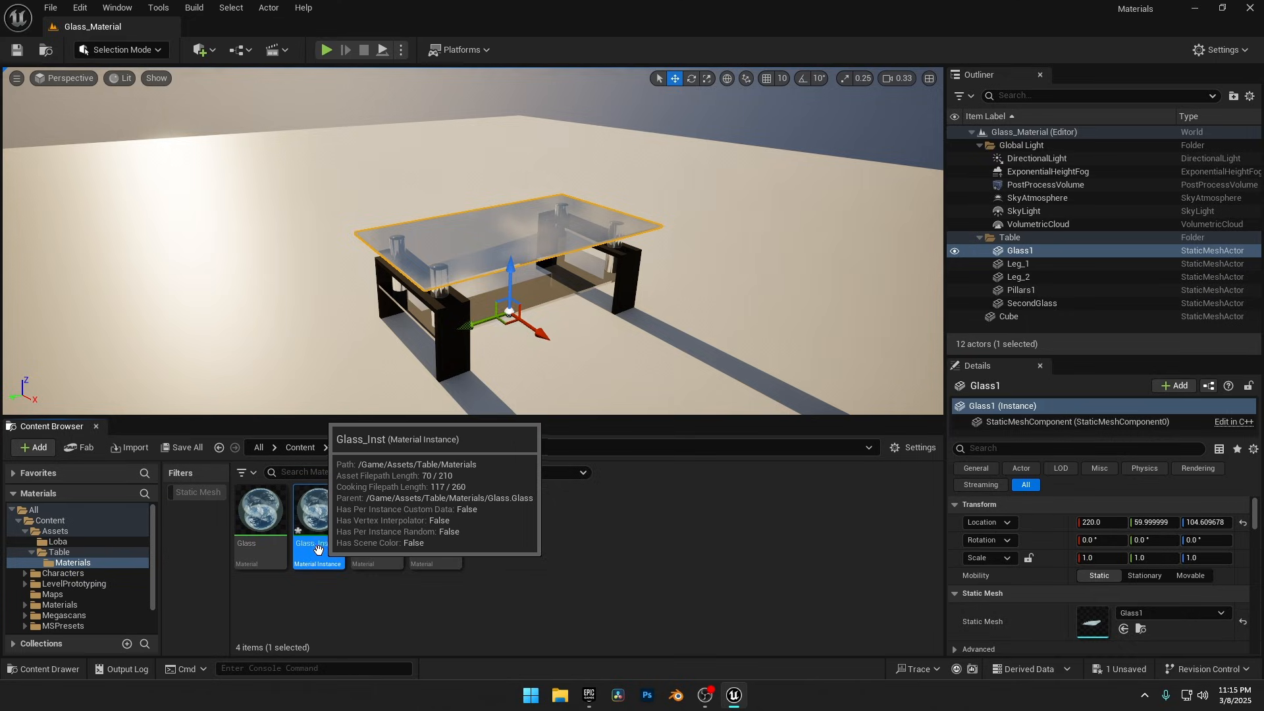
Step: Create a Glass_Inst material instance from the table's Glass material
drag(318, 512, 465, 241)
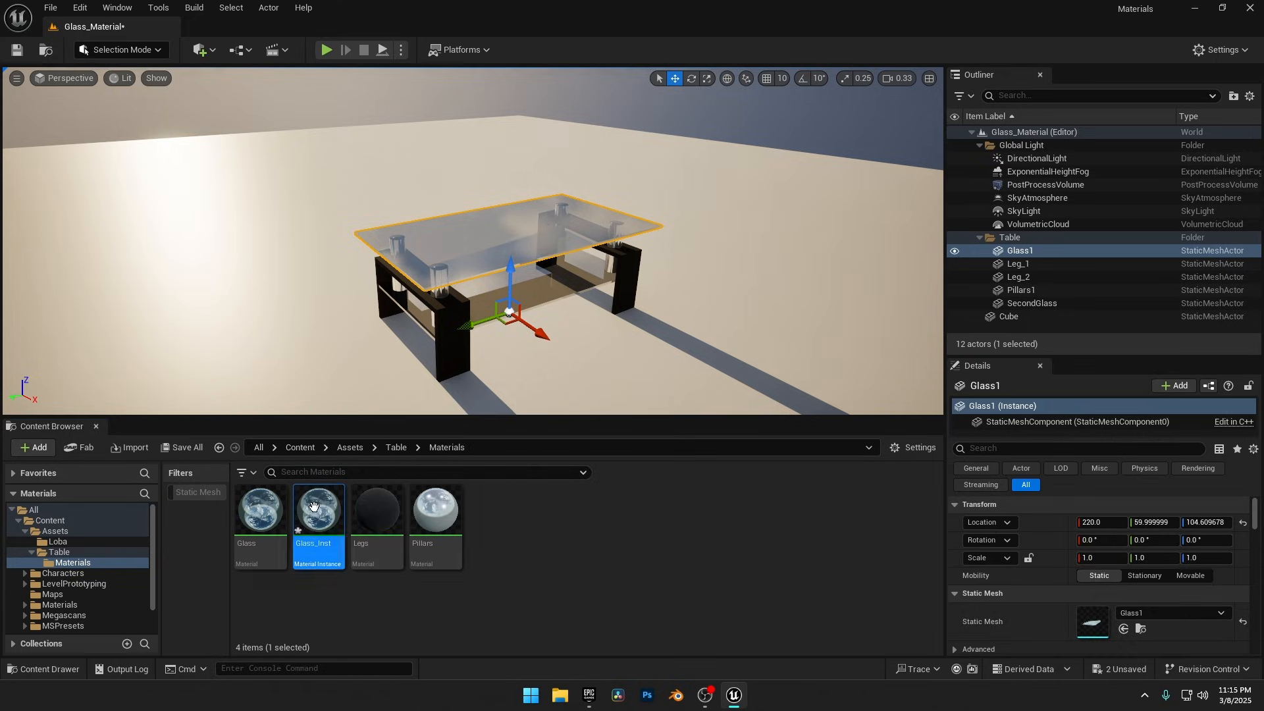
Step: Open Glass_Inst and override its Base Color parameter to red
double_click(317, 507)
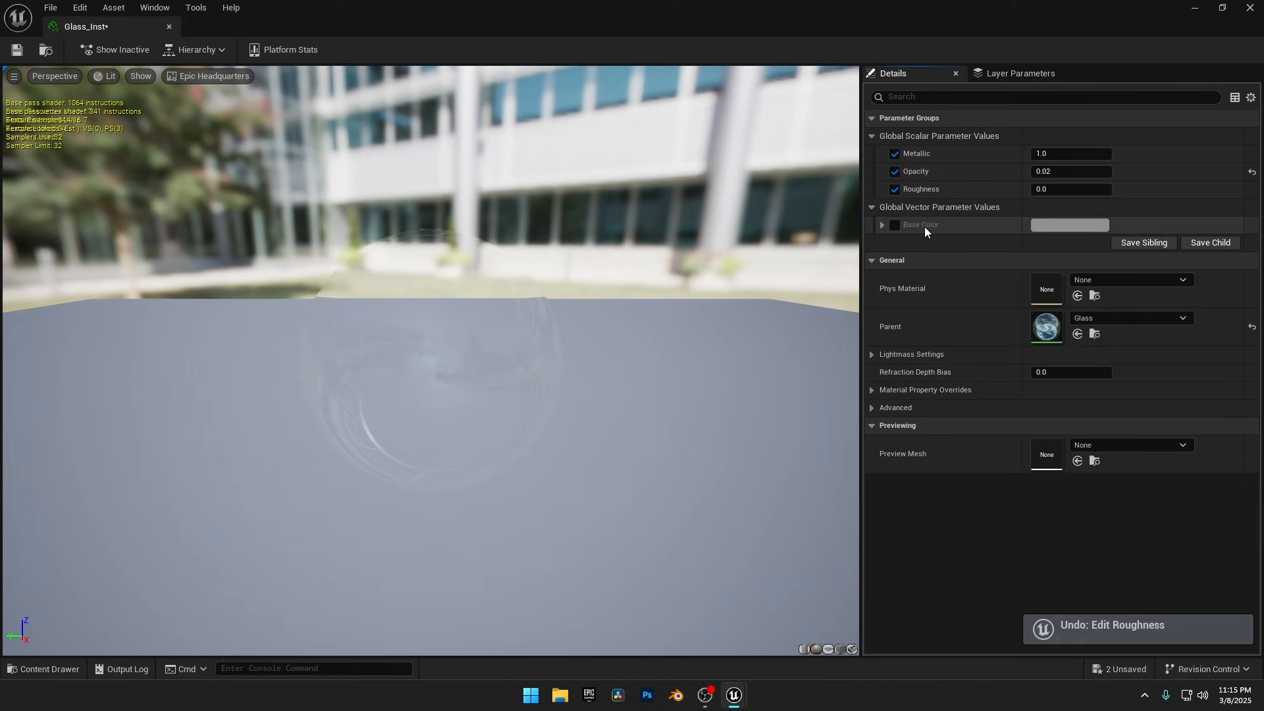
click(1069, 225)
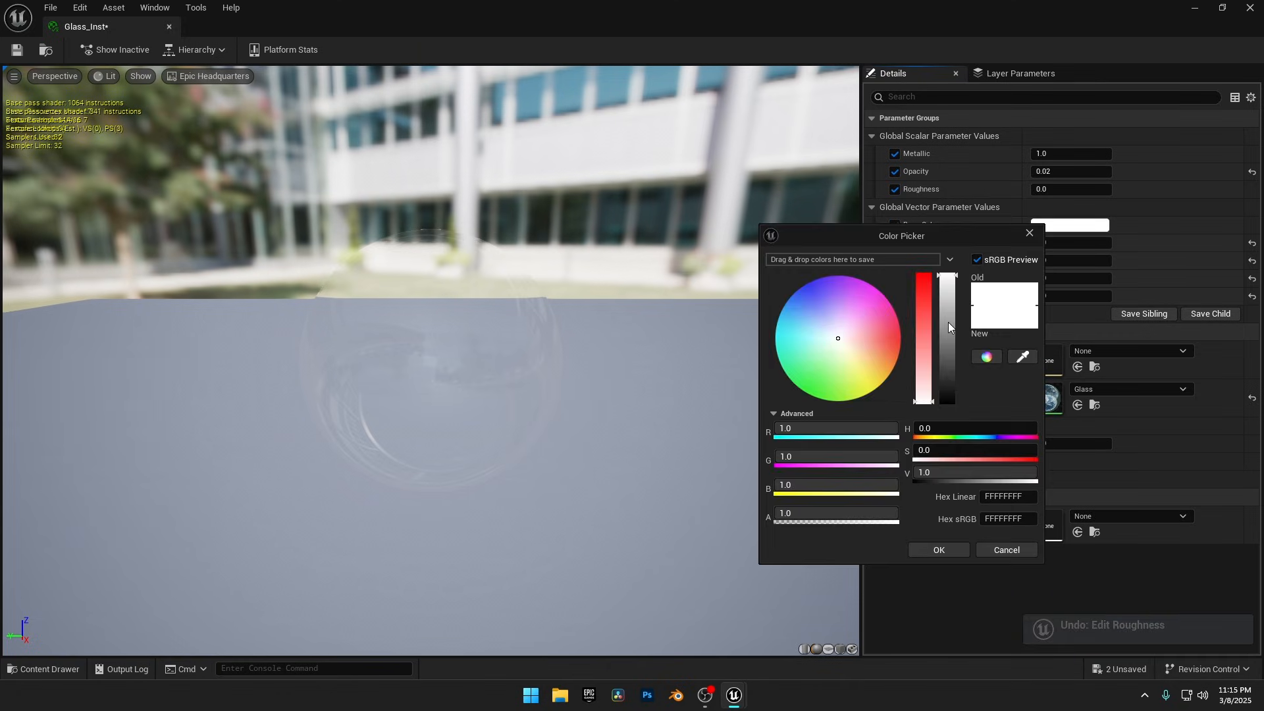
click(937, 549)
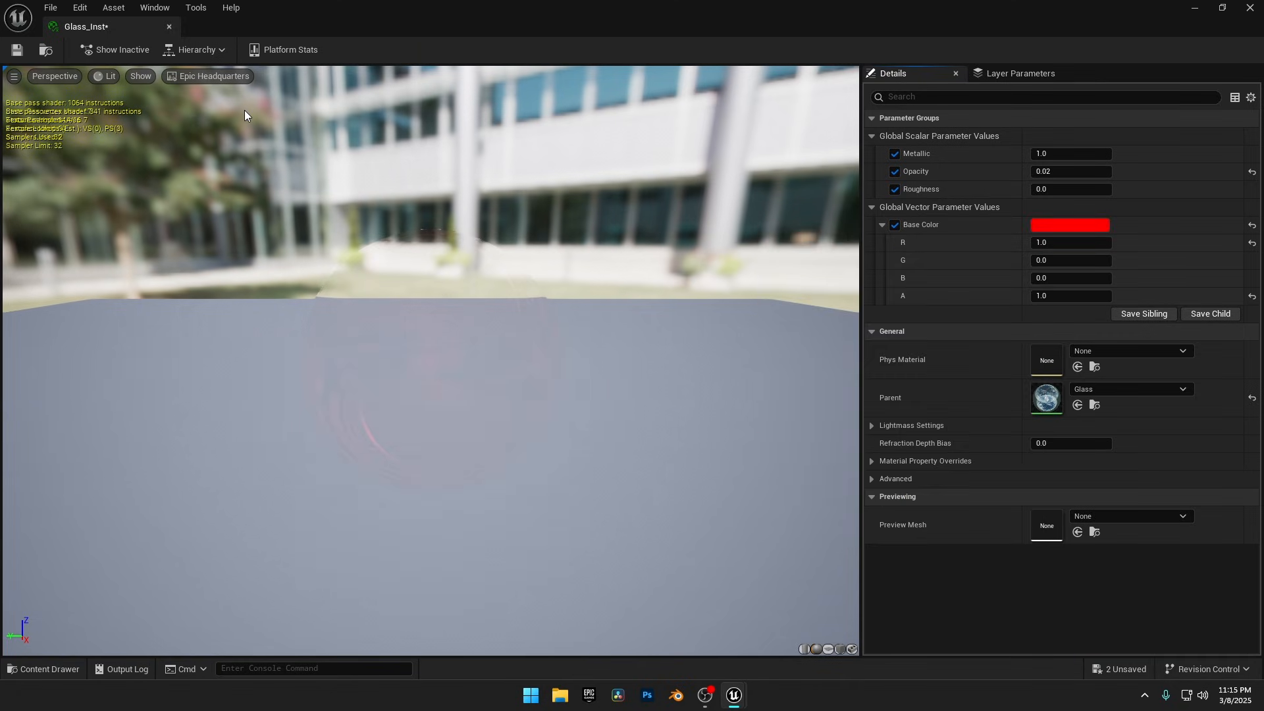